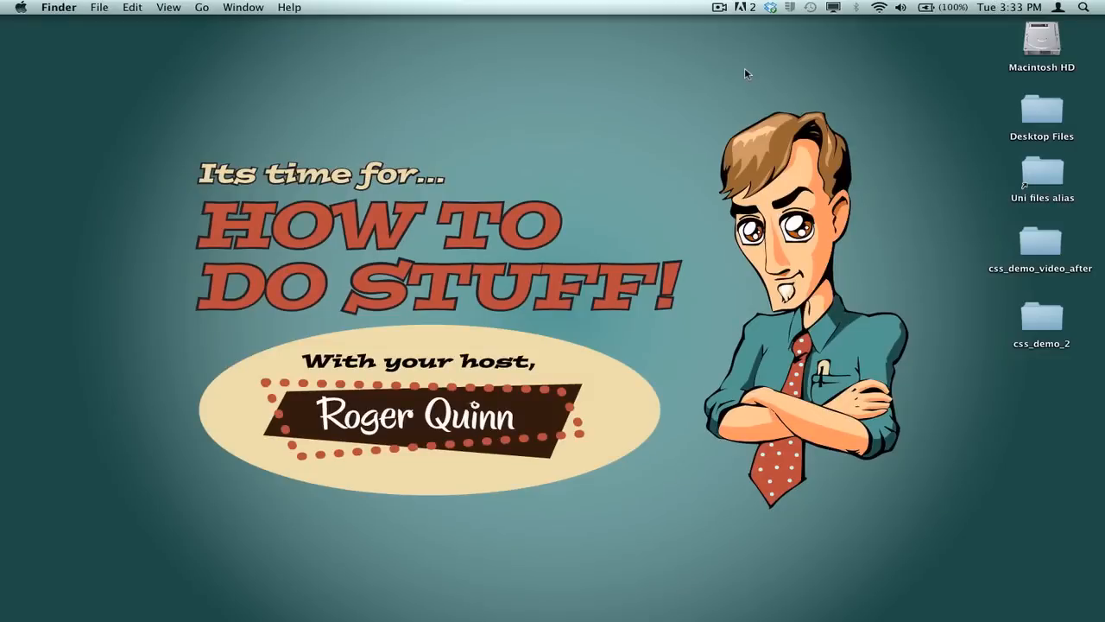
mouse_move(674, 102)
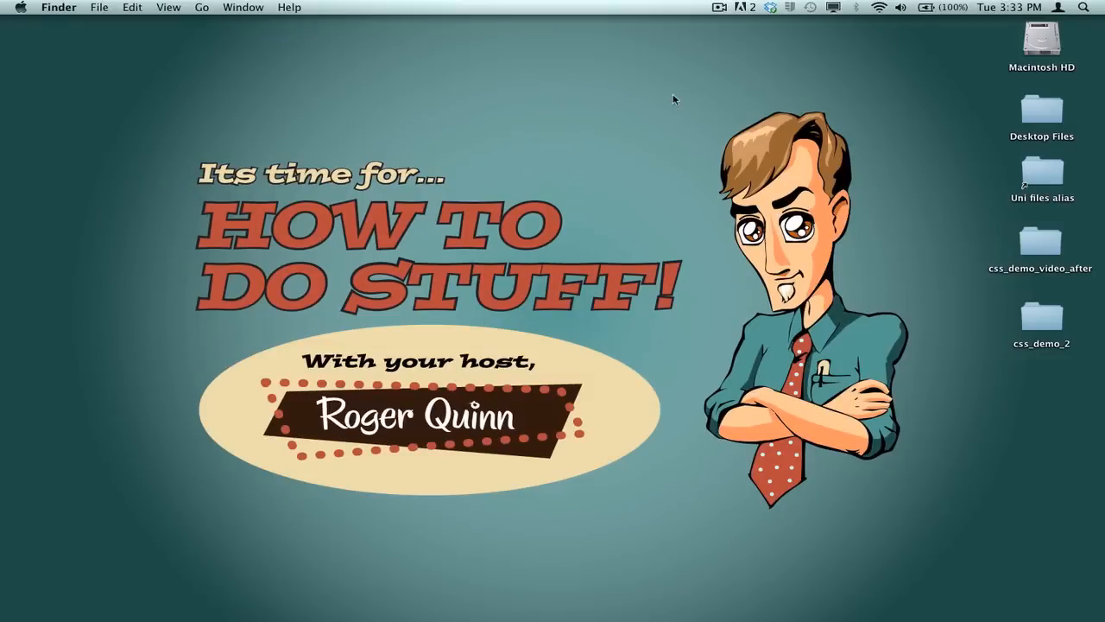
mouse_move(680, 100)
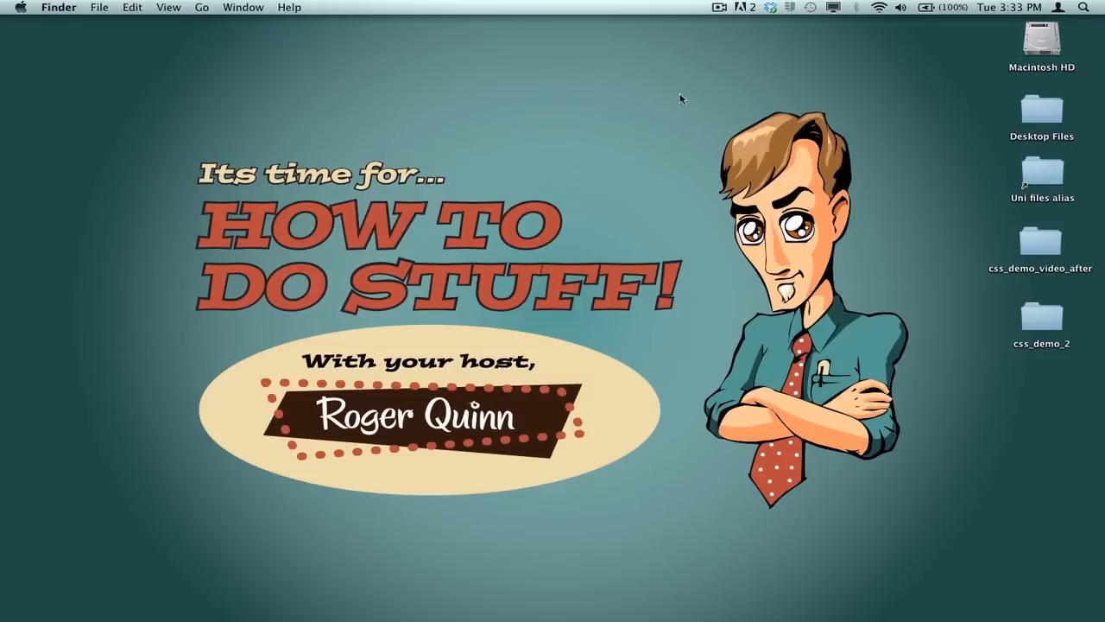
mouse_move(684, 93)
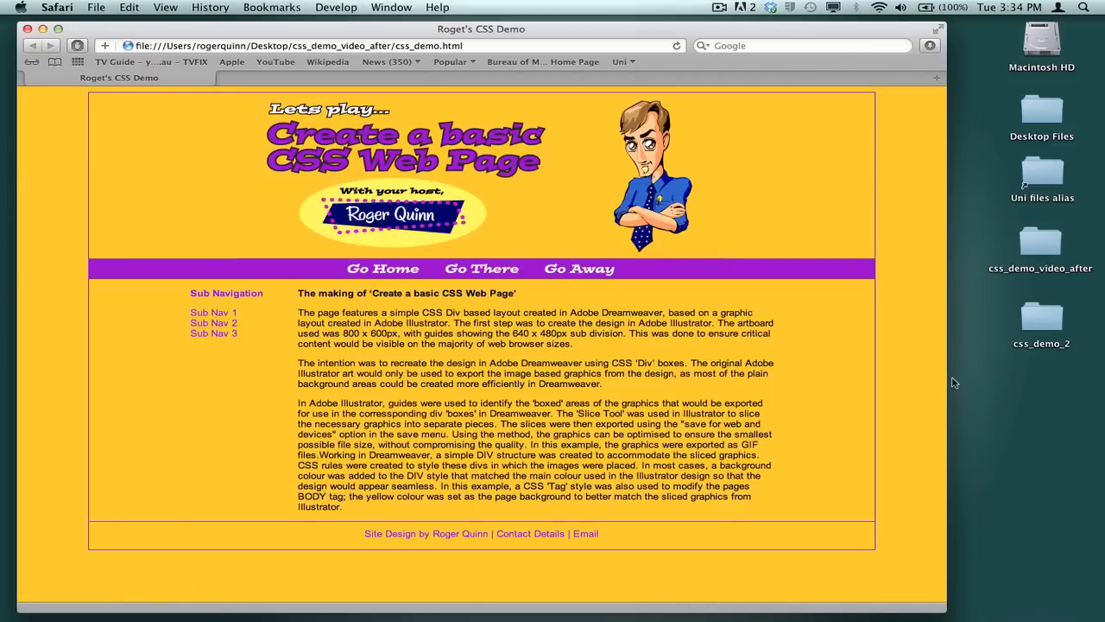
mouse_move(957, 383)
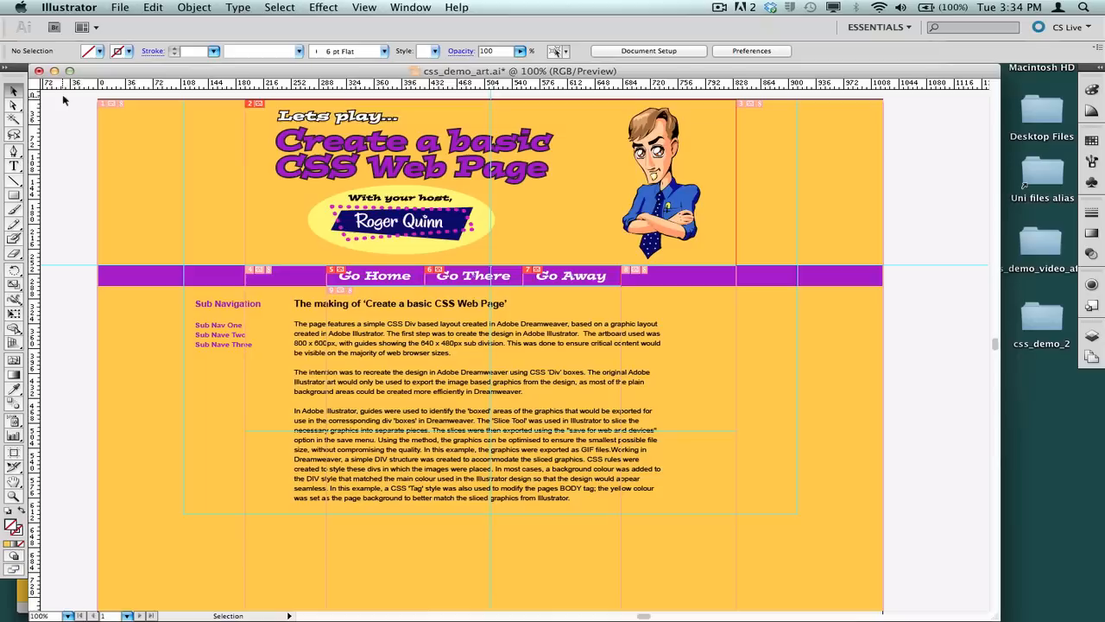
mouse_move(60, 134)
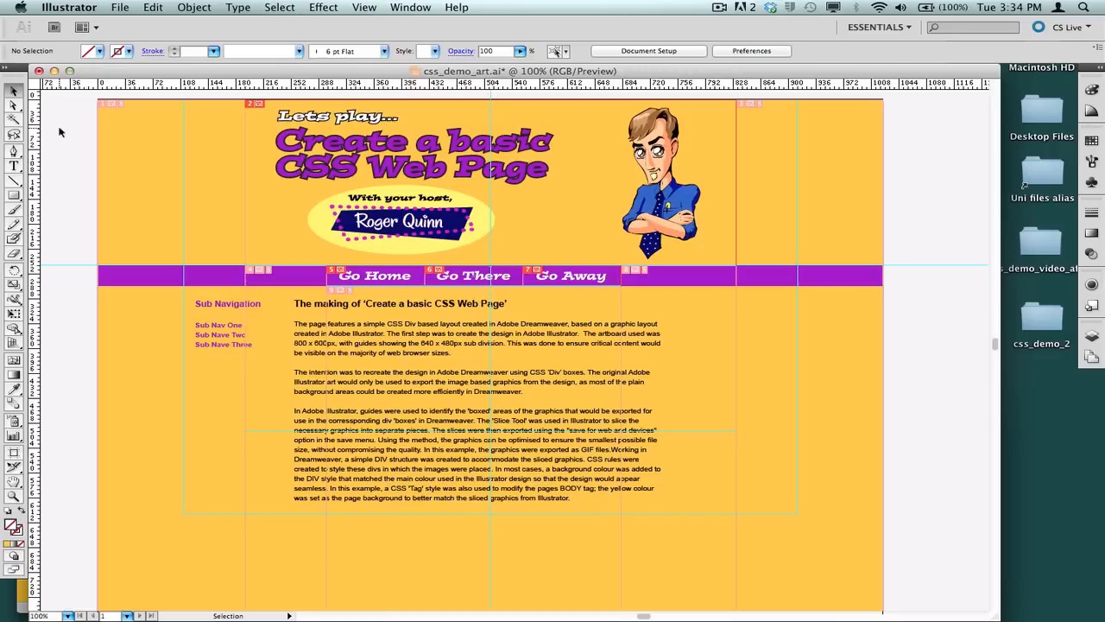
mouse_move(64, 167)
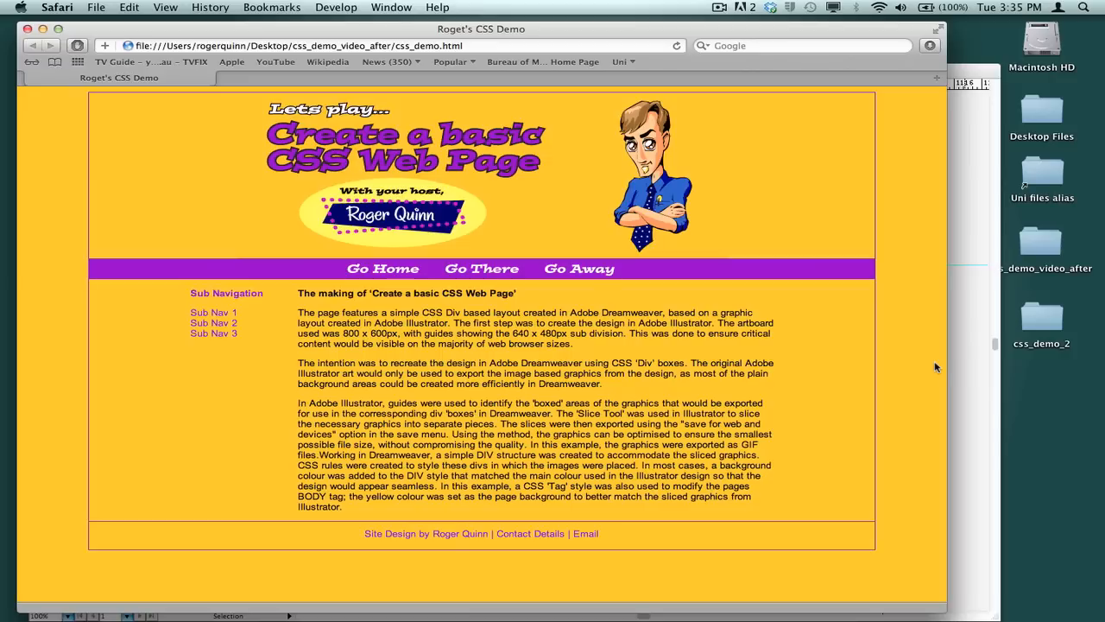
mouse_move(896, 322)
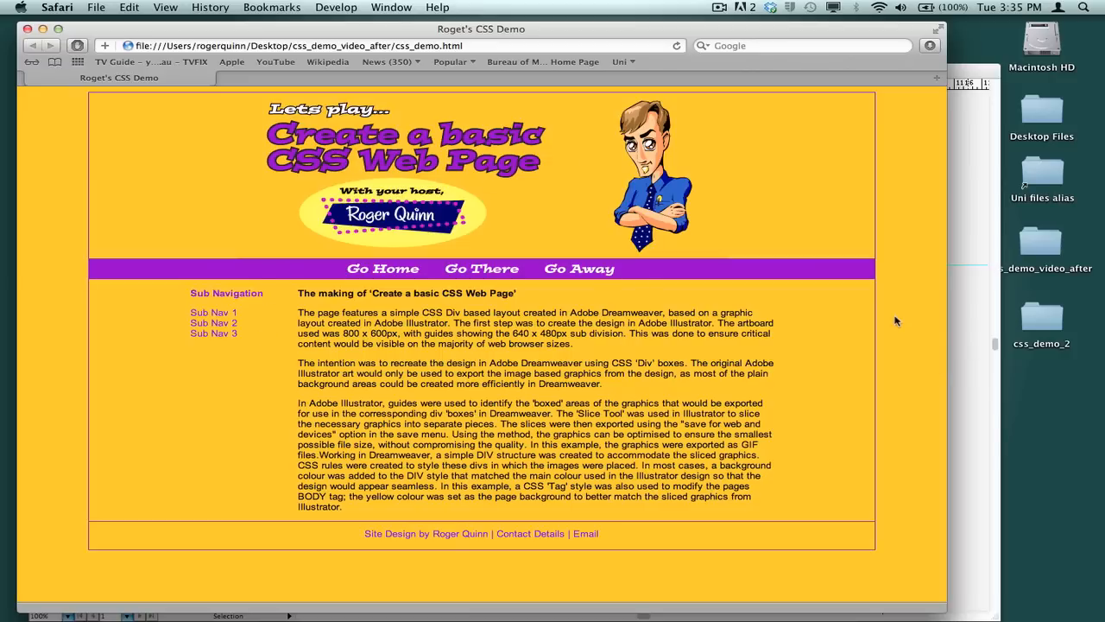
mouse_move(919, 321)
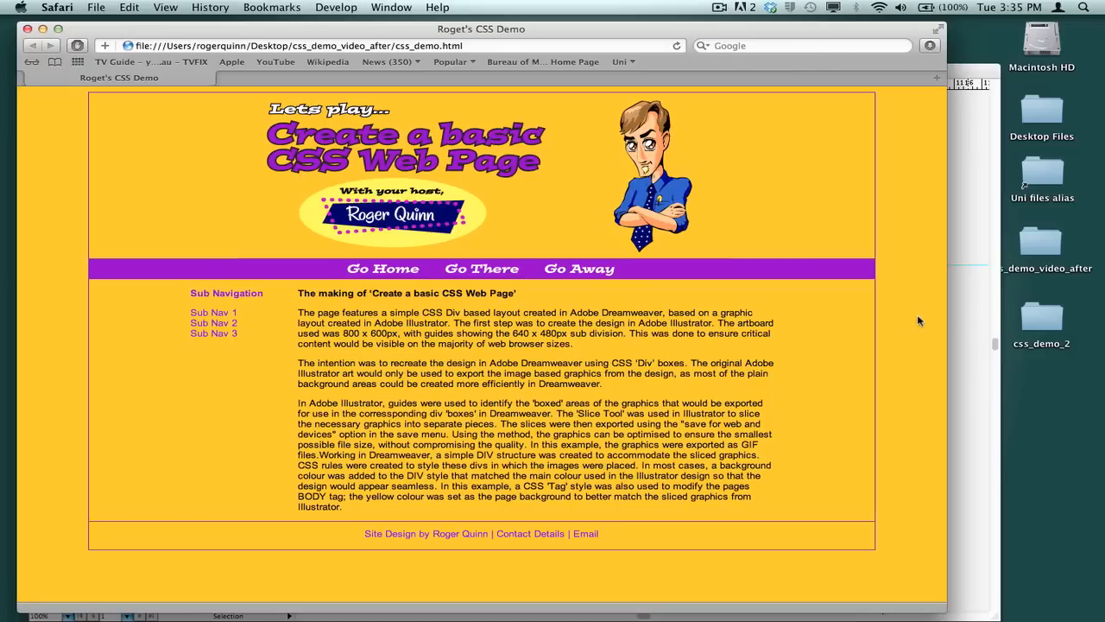
mouse_move(928, 310)
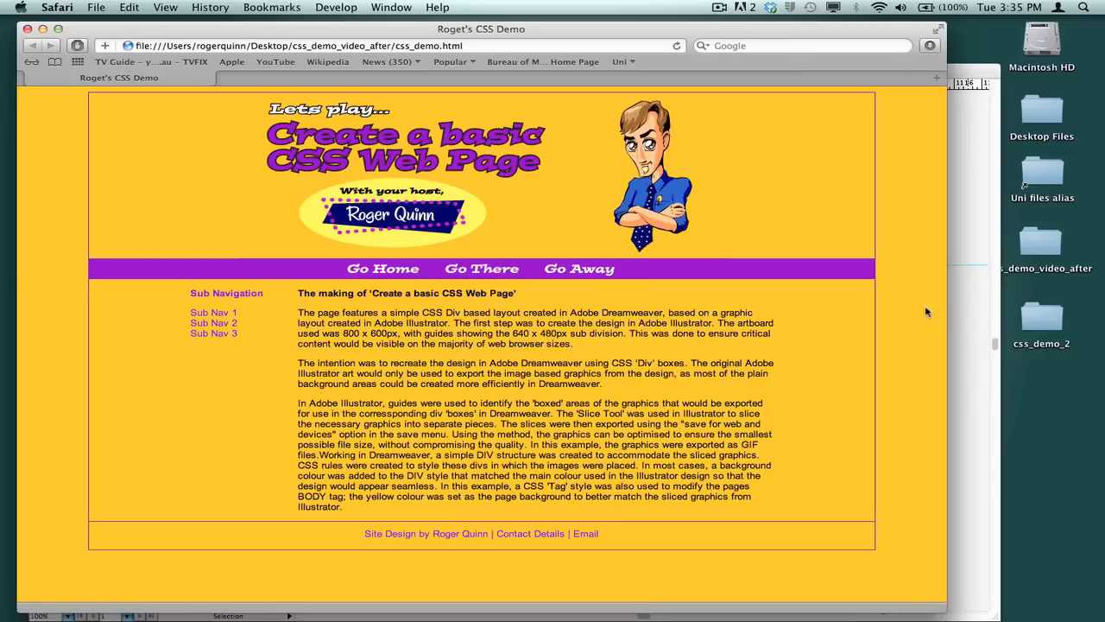
mouse_move(971, 297)
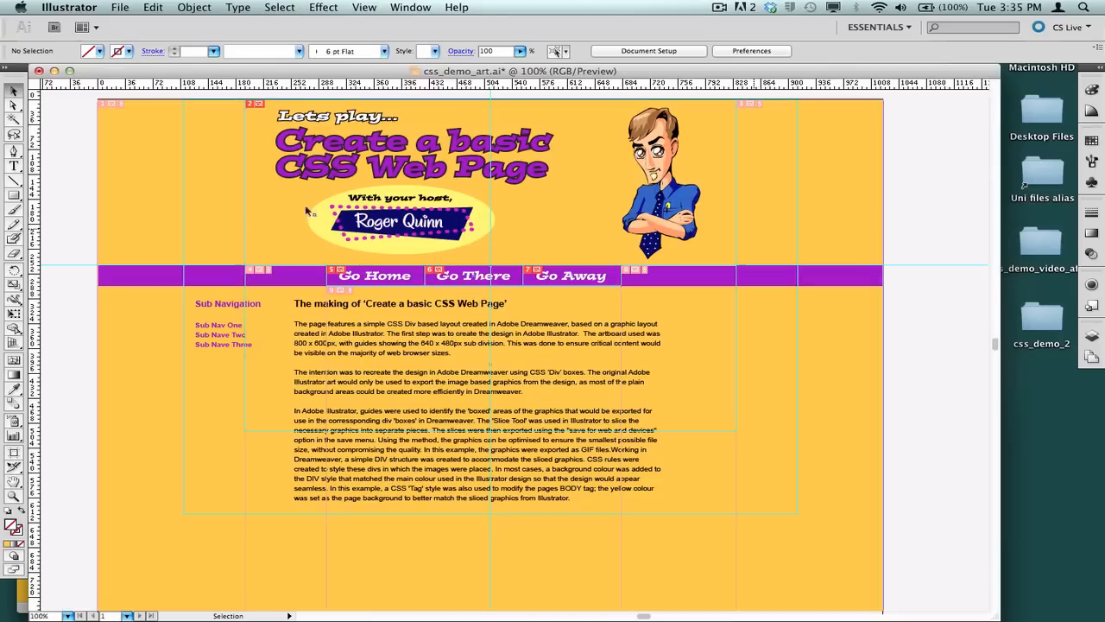
mouse_move(185, 226)
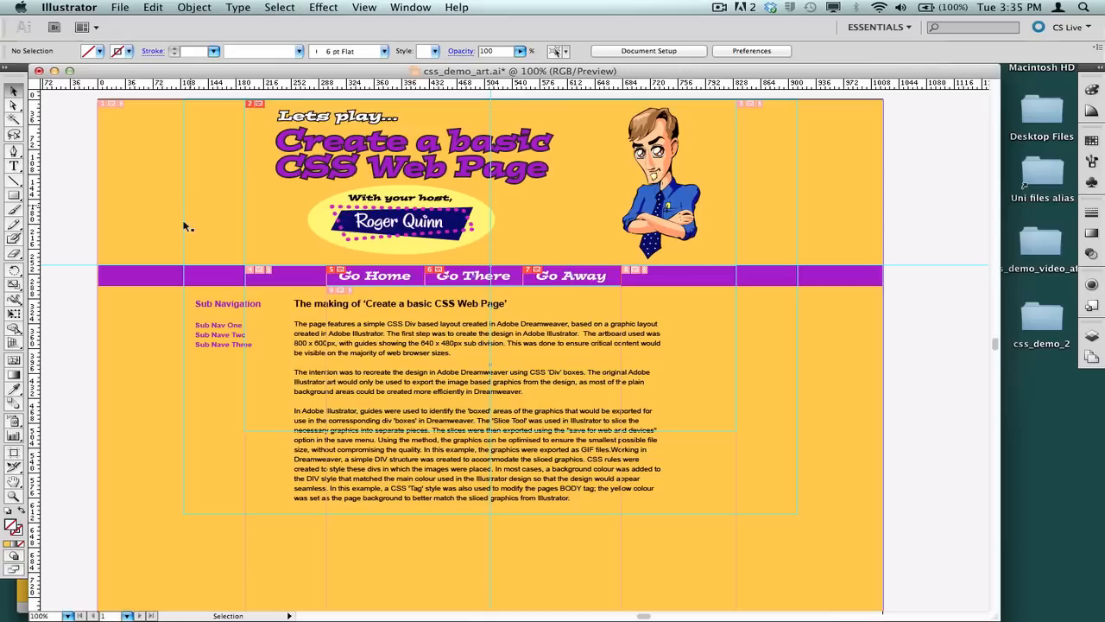
mouse_move(185, 221)
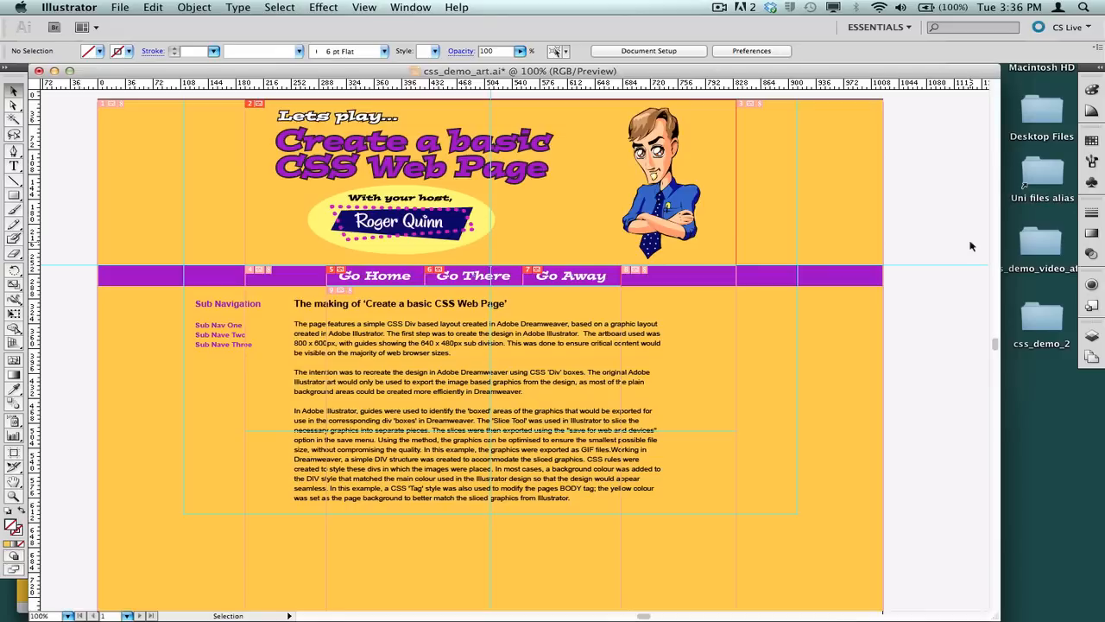
mouse_move(950, 303)
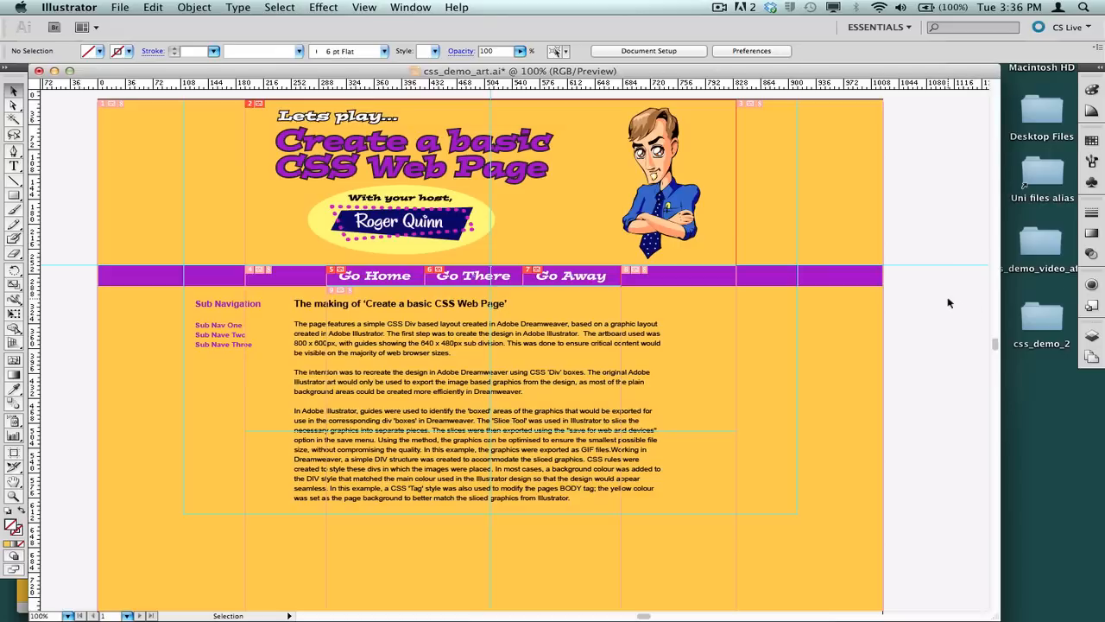
mouse_move(988, 270)
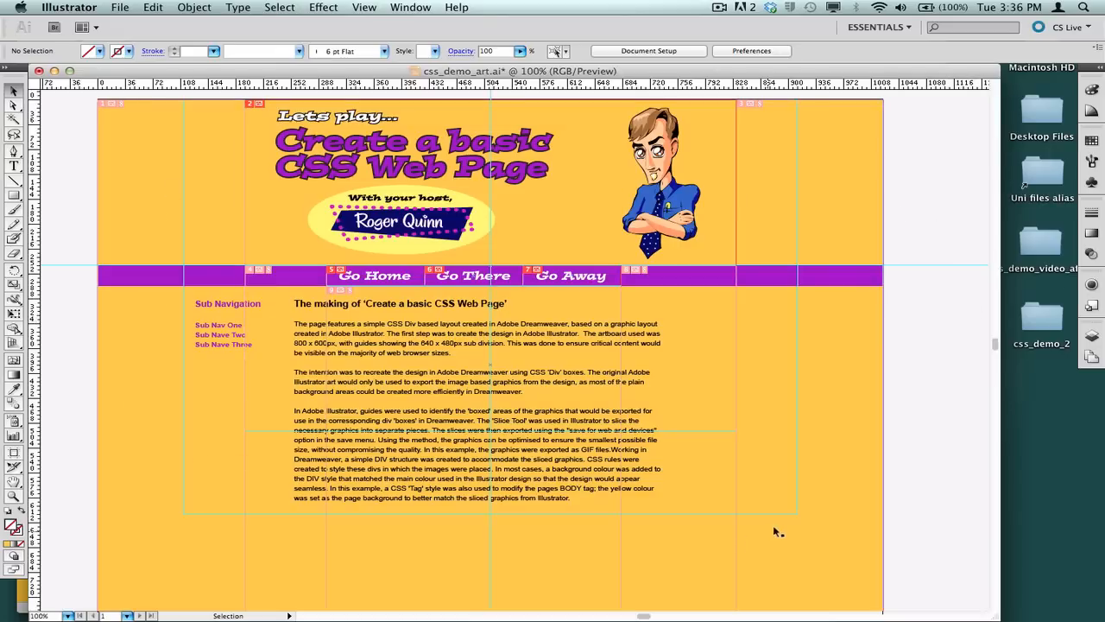
mouse_move(805, 467)
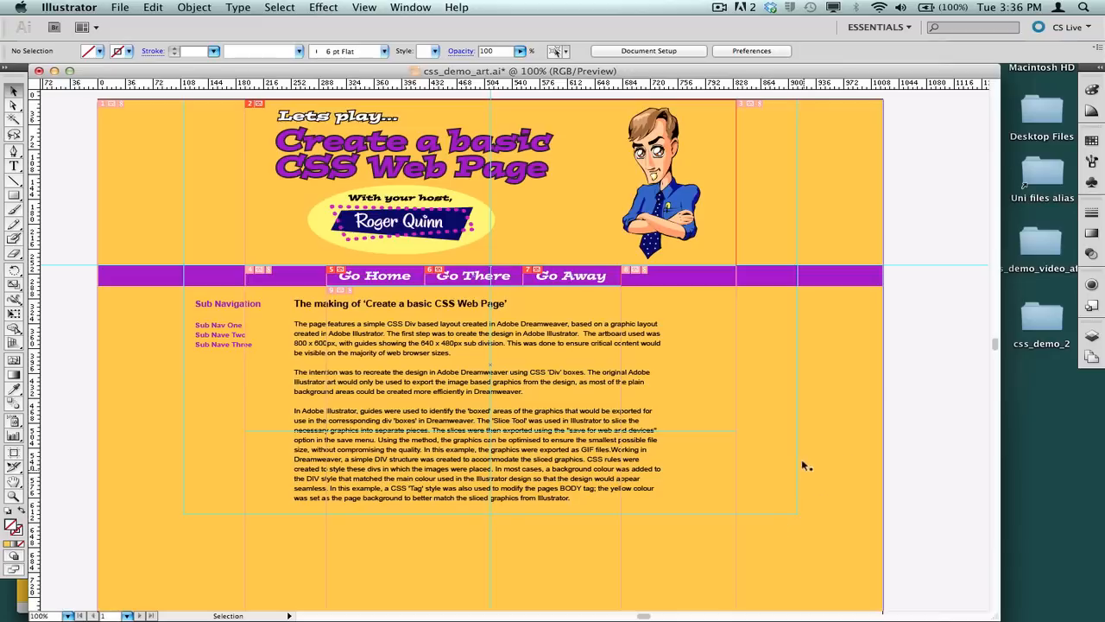
mouse_move(802, 484)
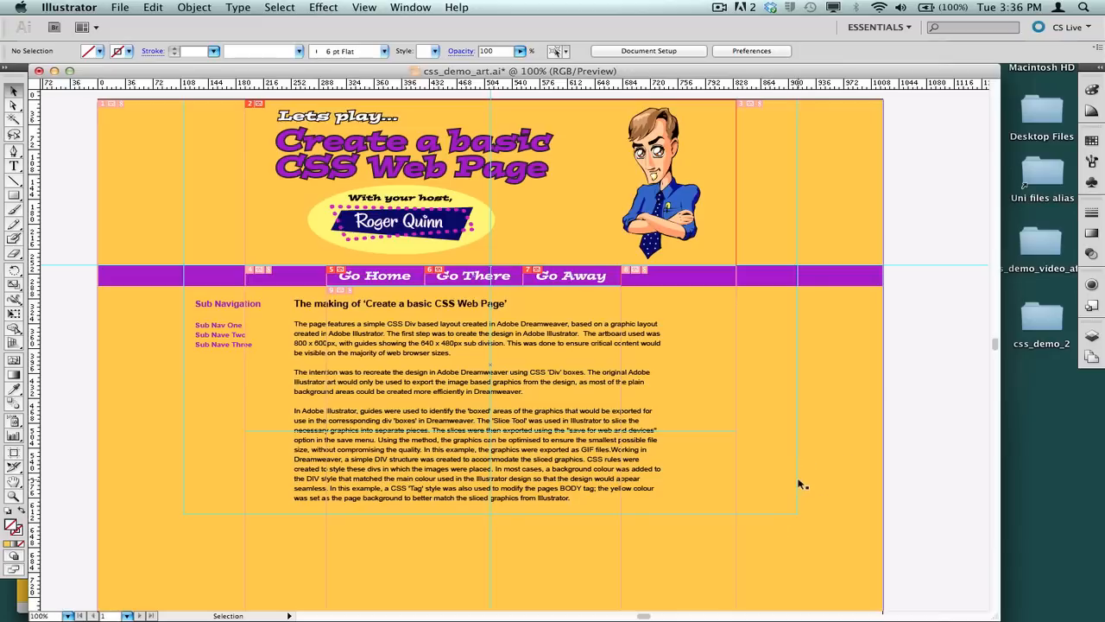
mouse_move(817, 487)
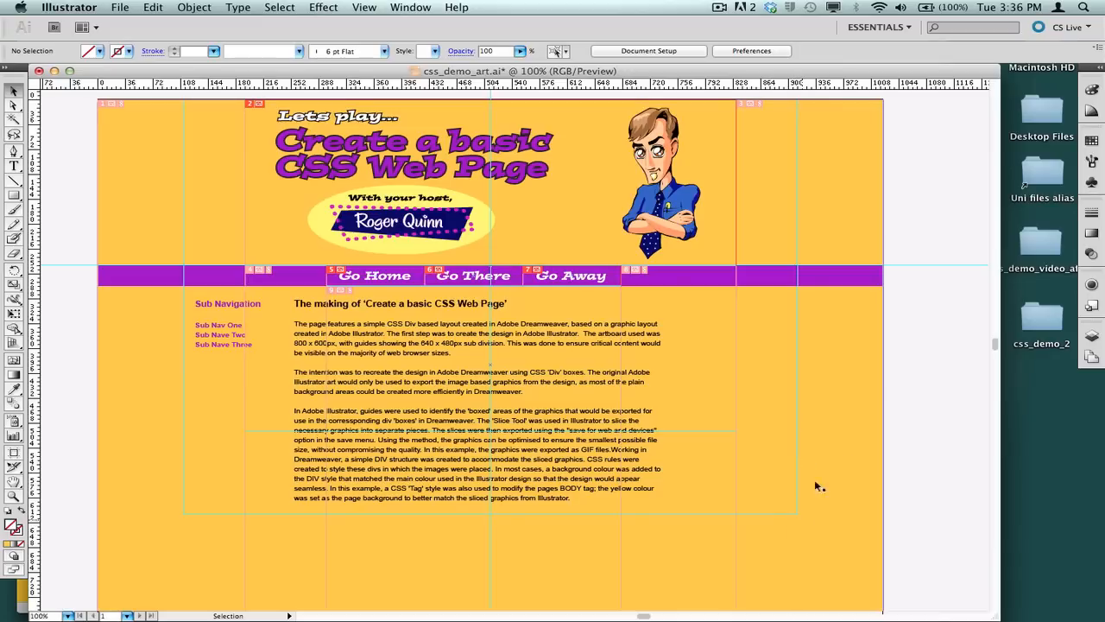
mouse_move(266, 440)
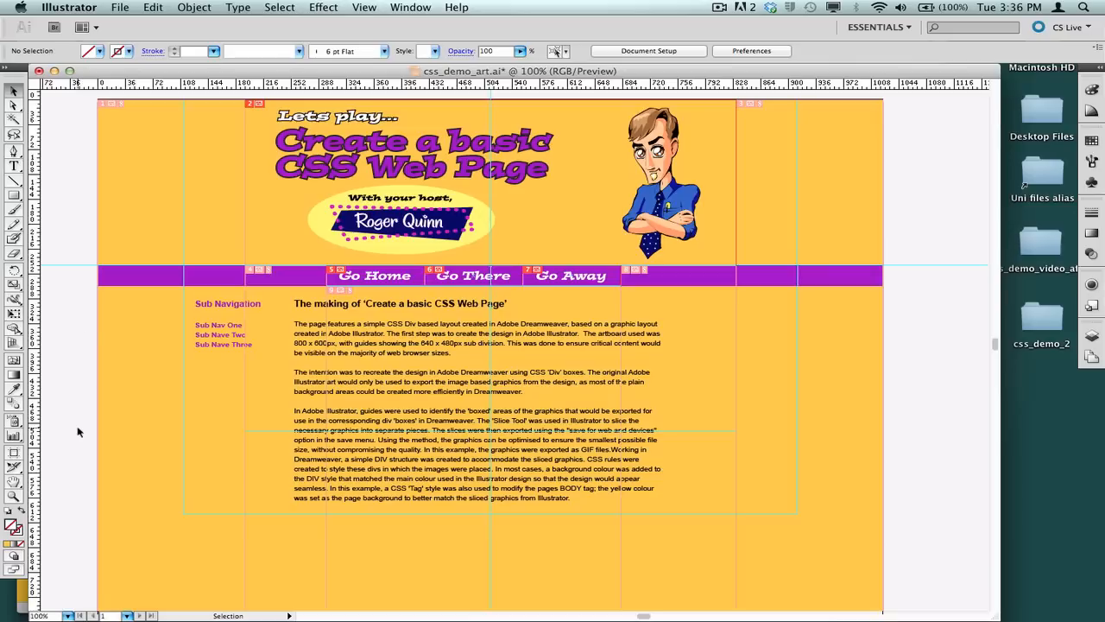
Switch from the Illustrator mockup to Dreamweaver's Welcome Screen
click(14, 466)
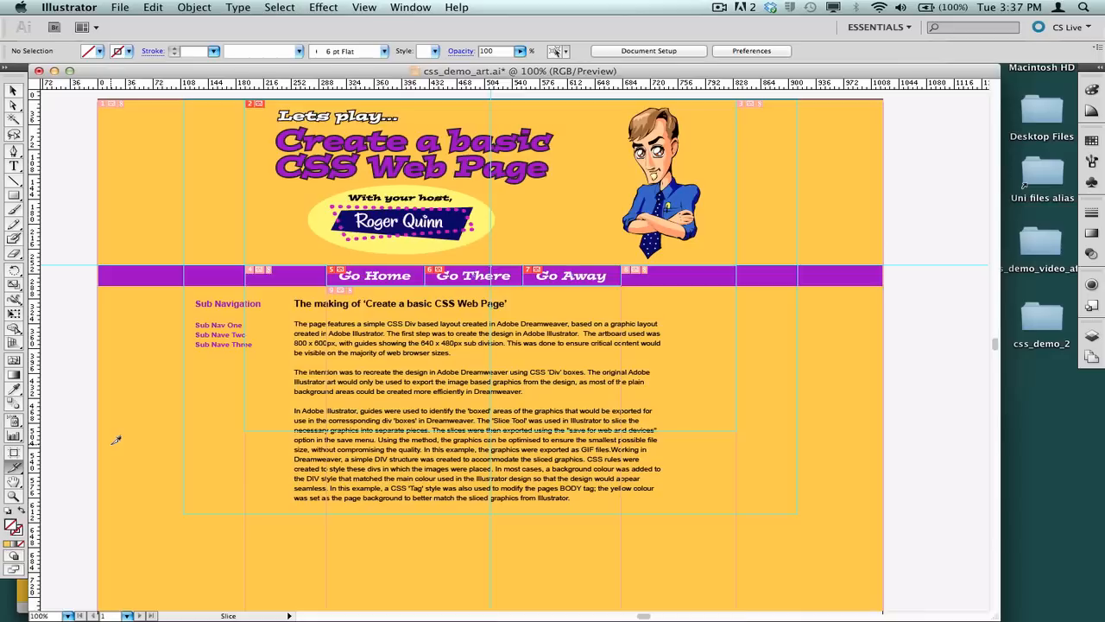
mouse_move(118, 435)
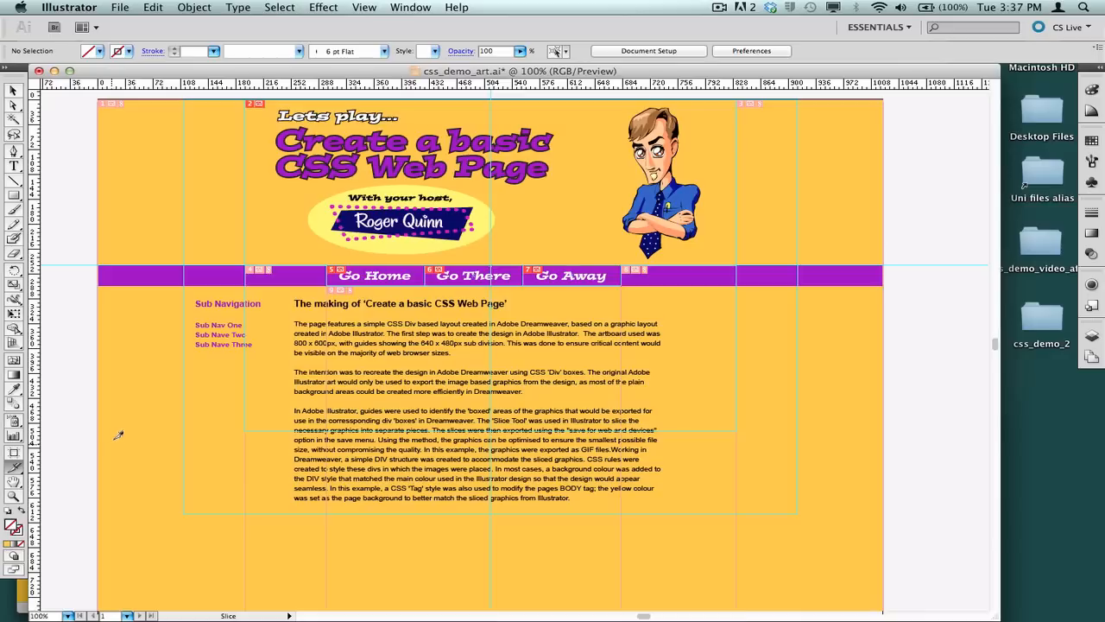
mouse_move(102, 200)
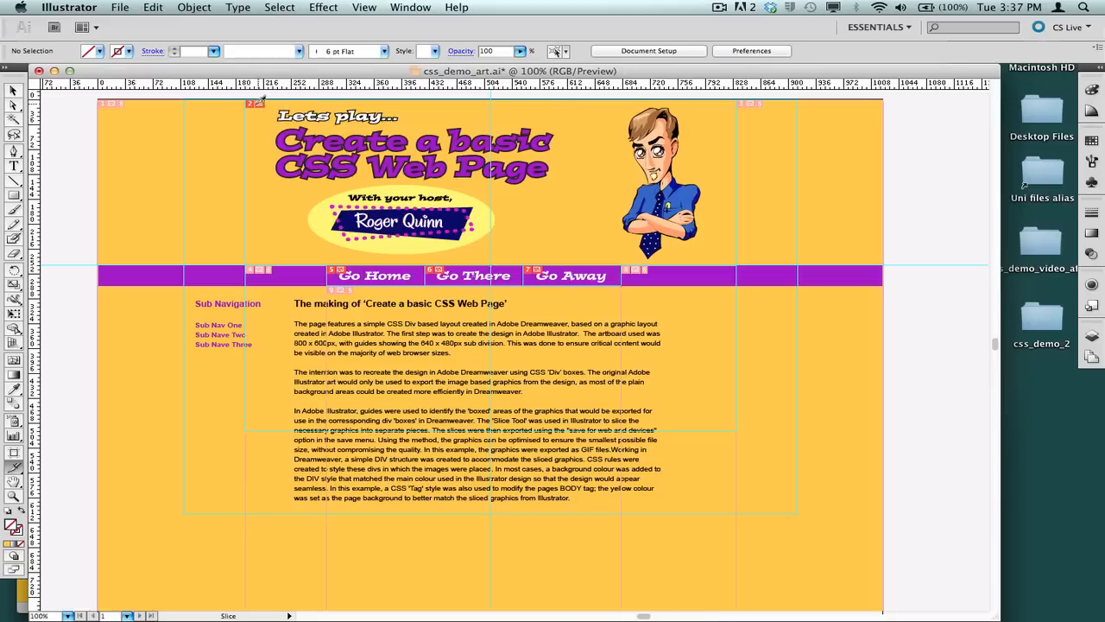
mouse_move(746, 114)
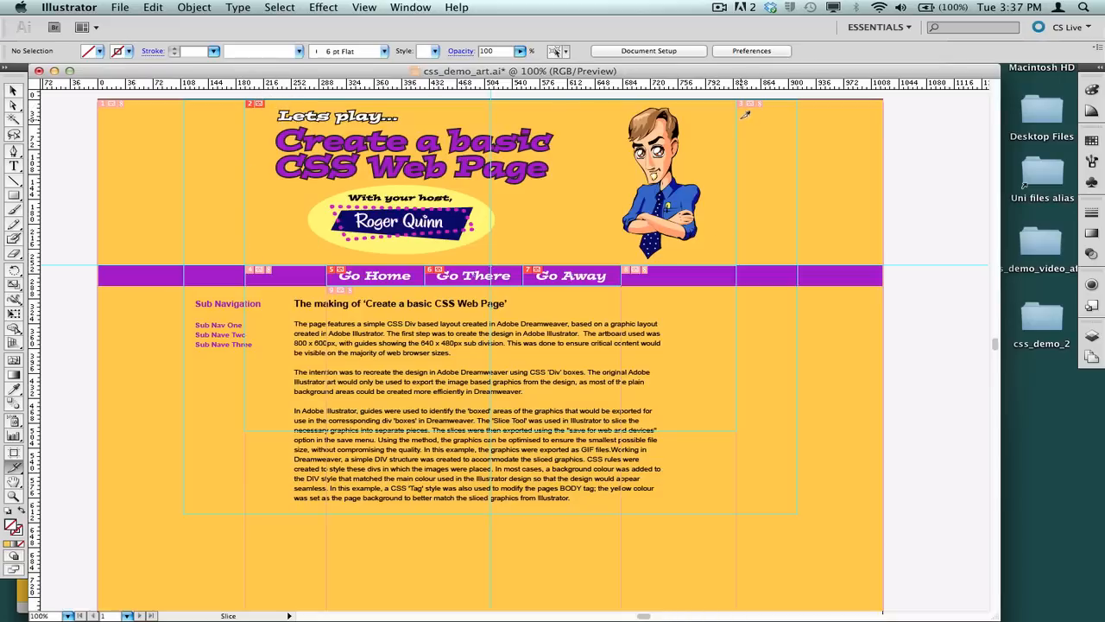
mouse_move(725, 112)
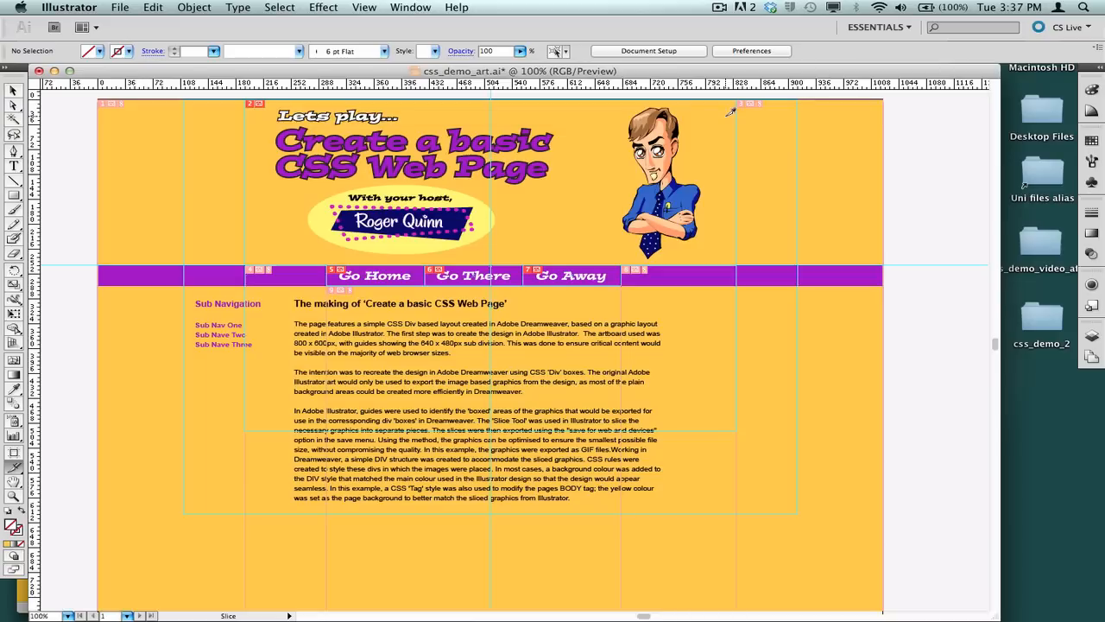
mouse_move(670, 518)
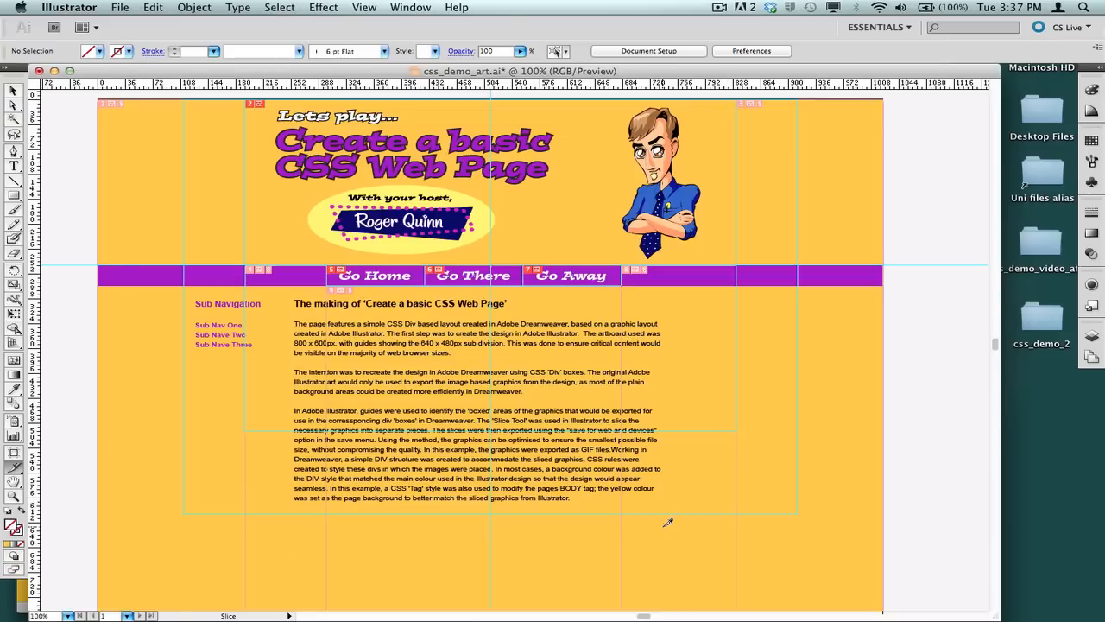
mouse_move(658, 517)
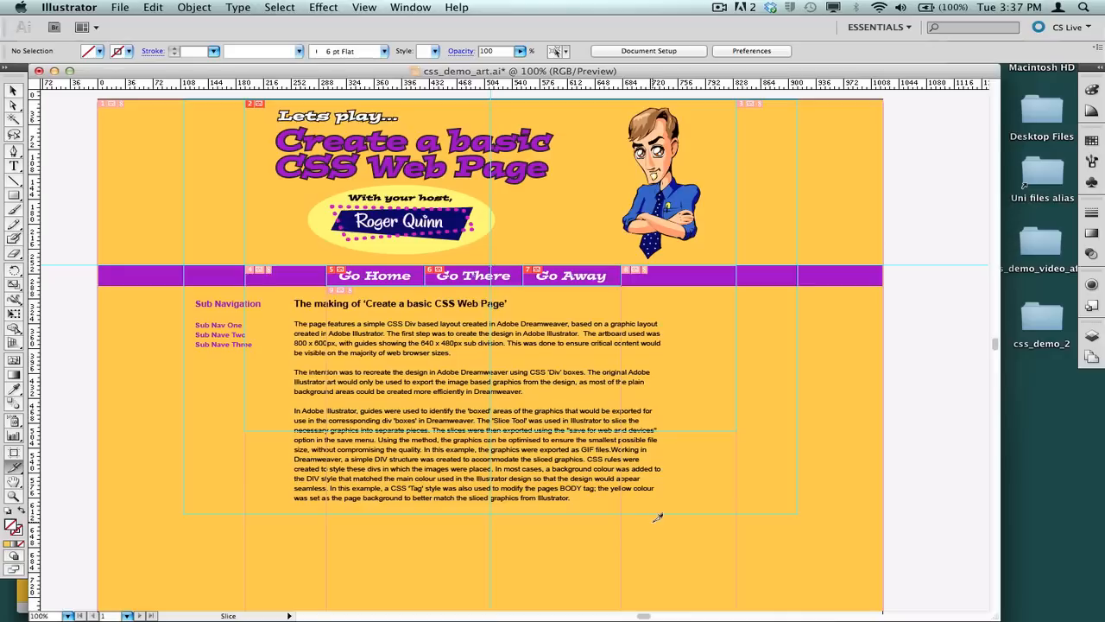
mouse_move(656, 528)
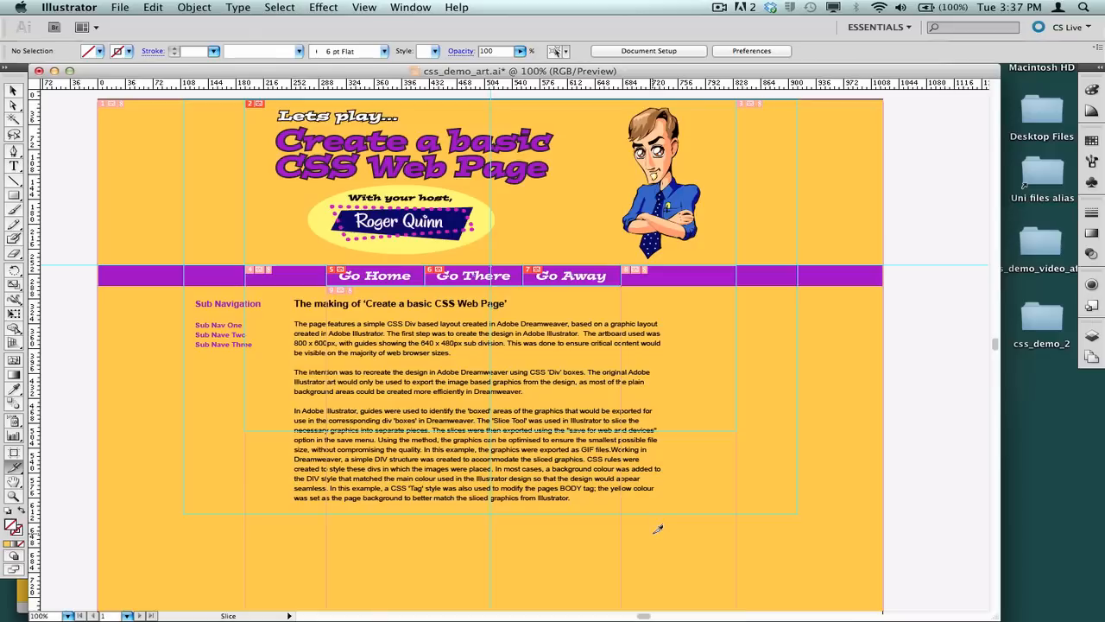
mouse_move(737, 494)
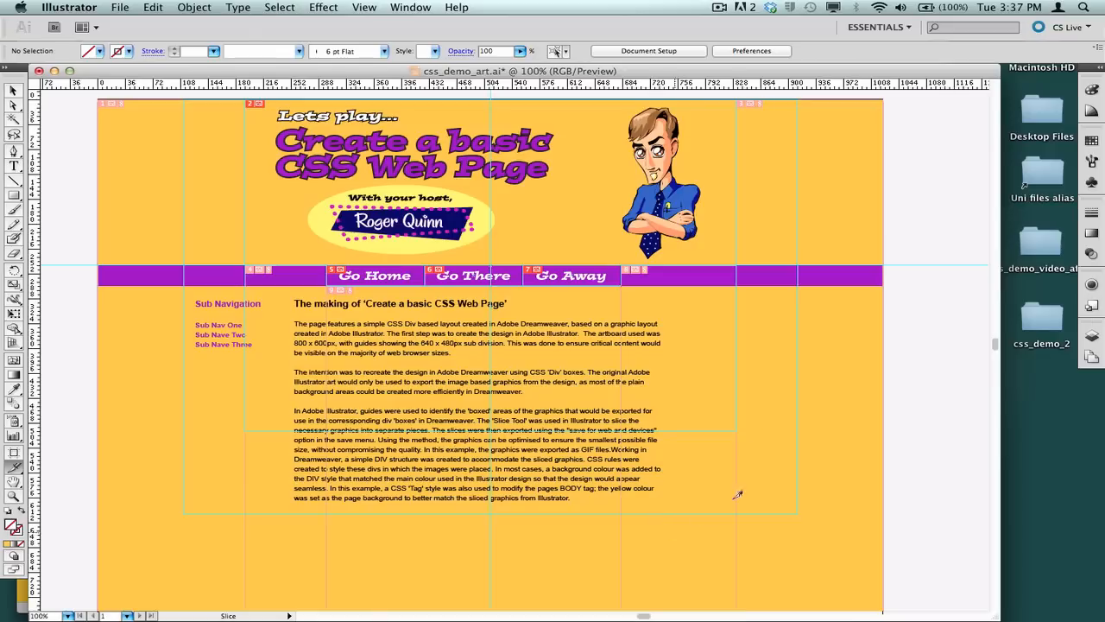
mouse_move(618, 387)
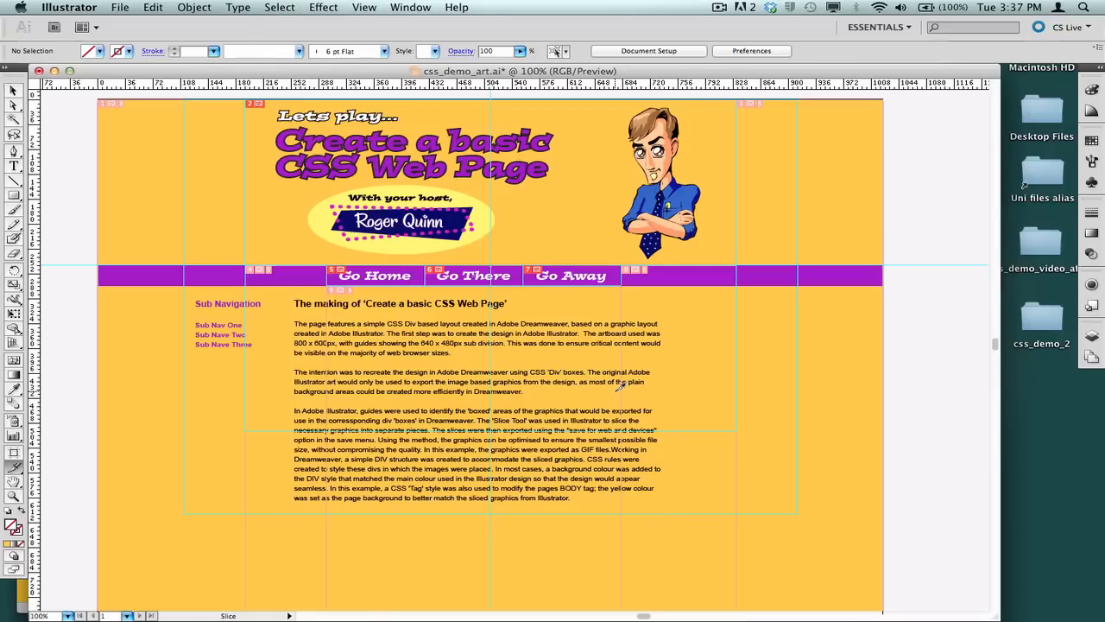
mouse_move(618, 252)
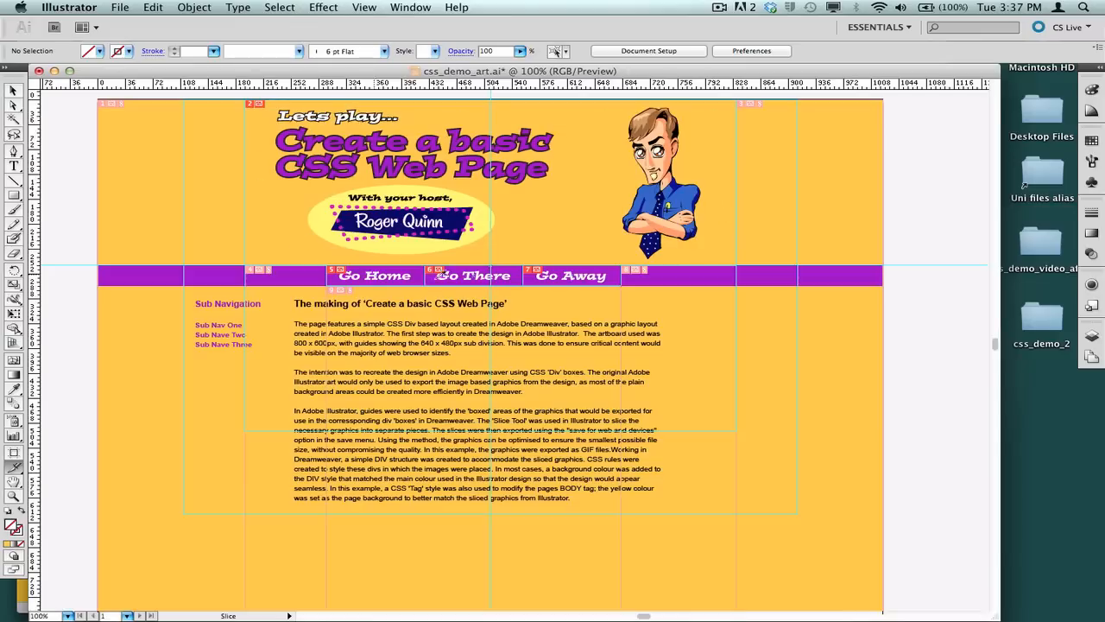
mouse_move(580, 187)
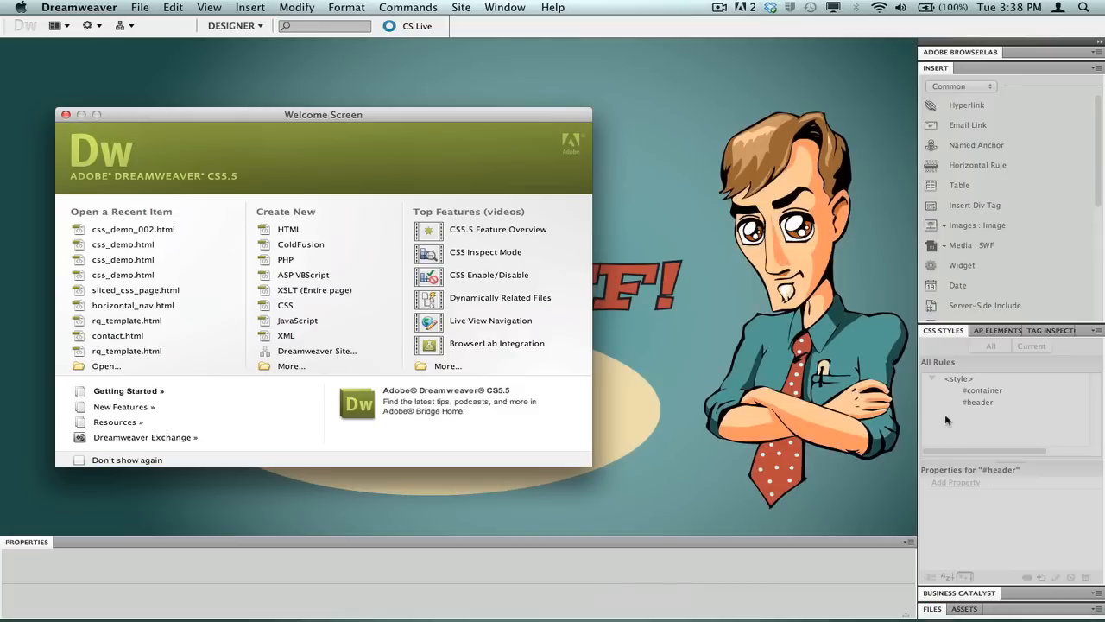
Create a new blank HTML page with no layout via File > New
drag(325, 114, 314, 102)
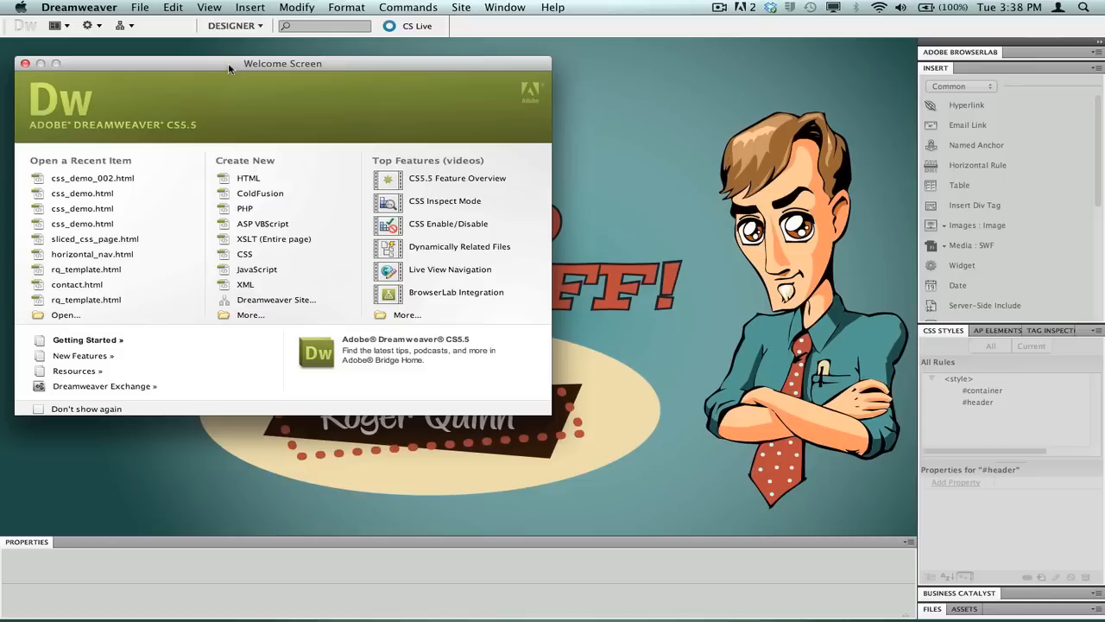
mouse_move(242, 89)
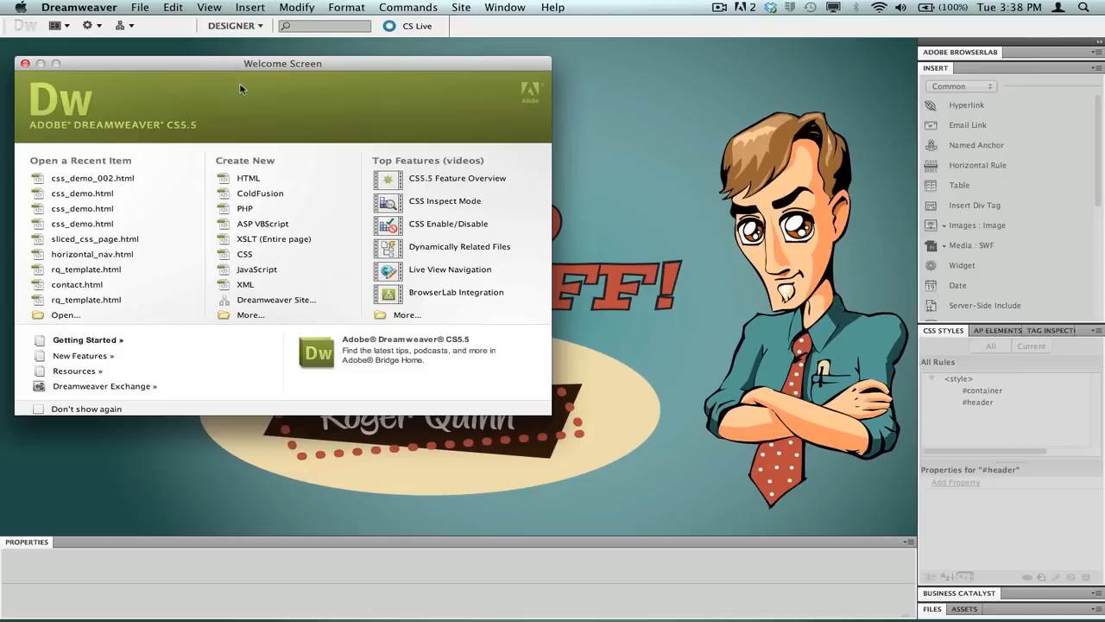
click(141, 7)
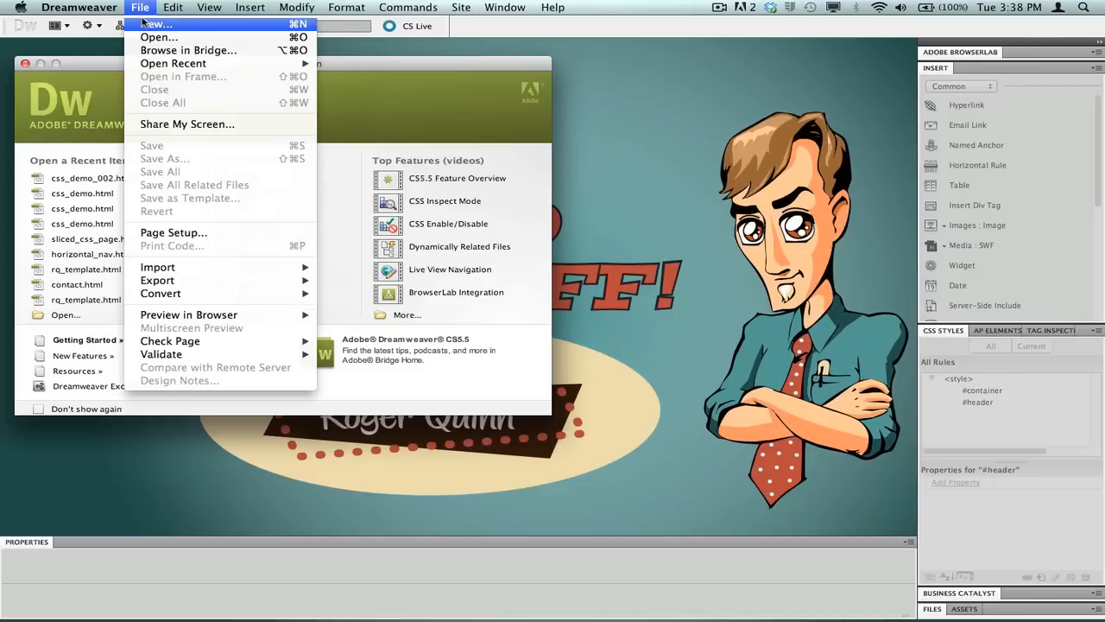
click(152, 24)
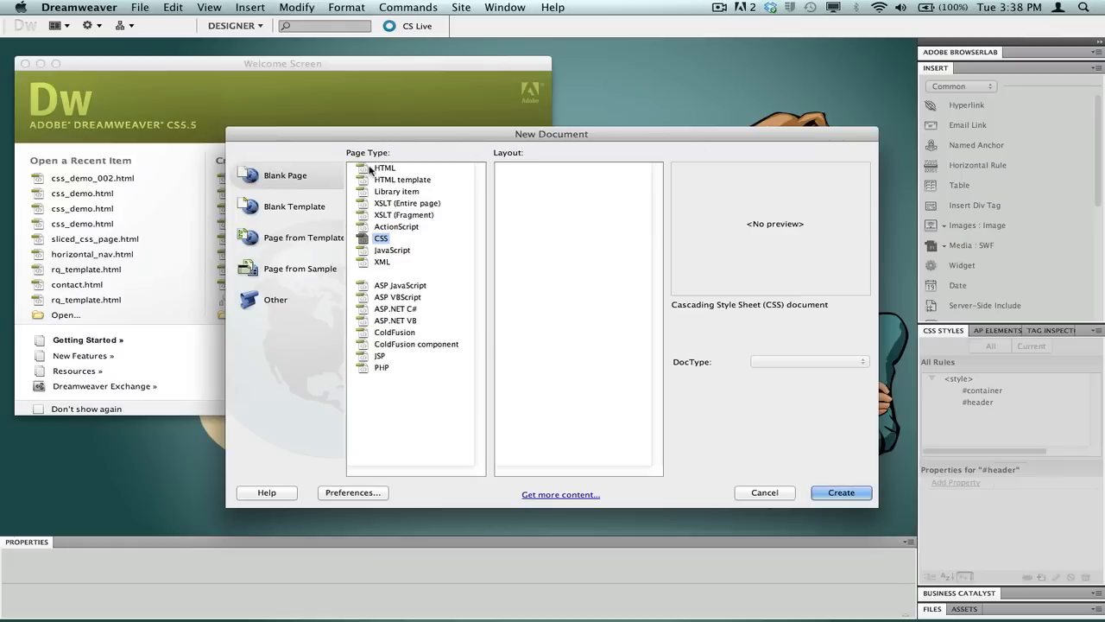
click(383, 168)
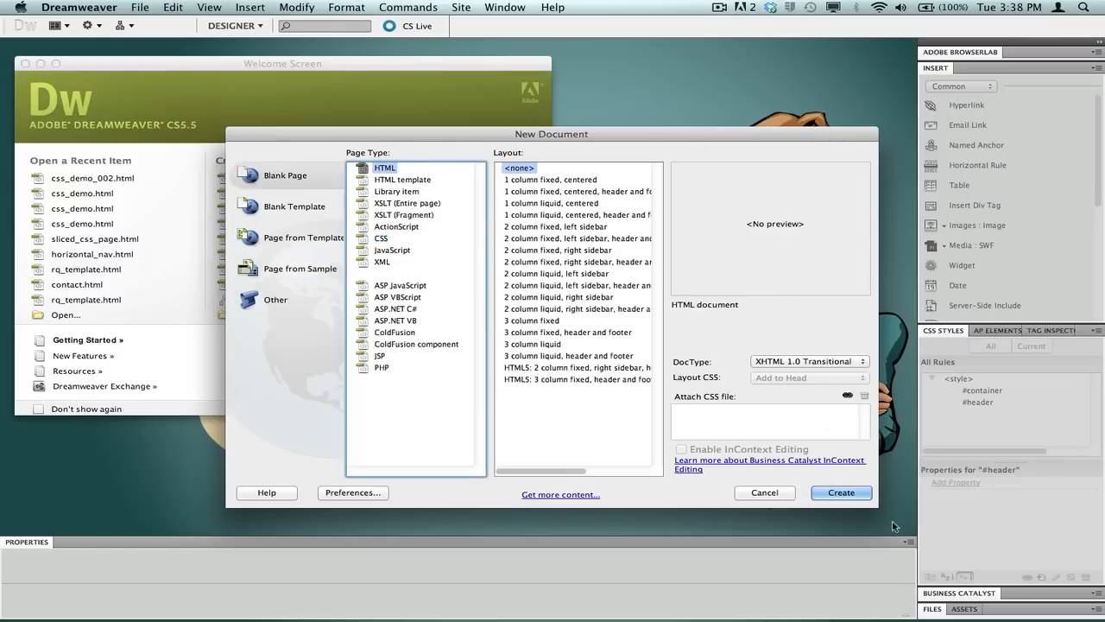
click(841, 494)
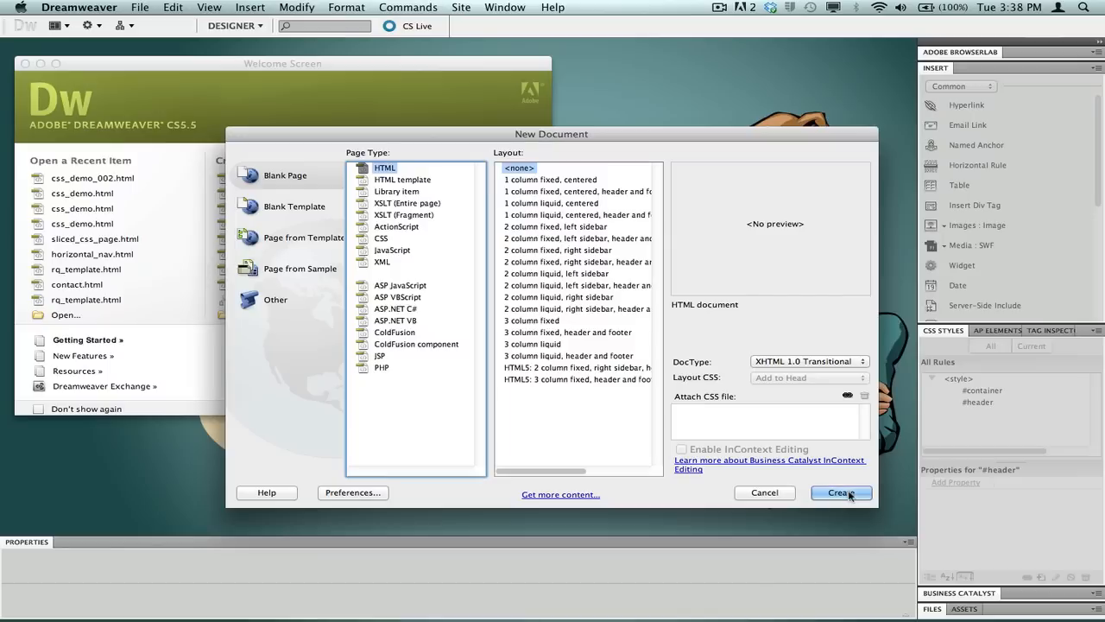
click(841, 494)
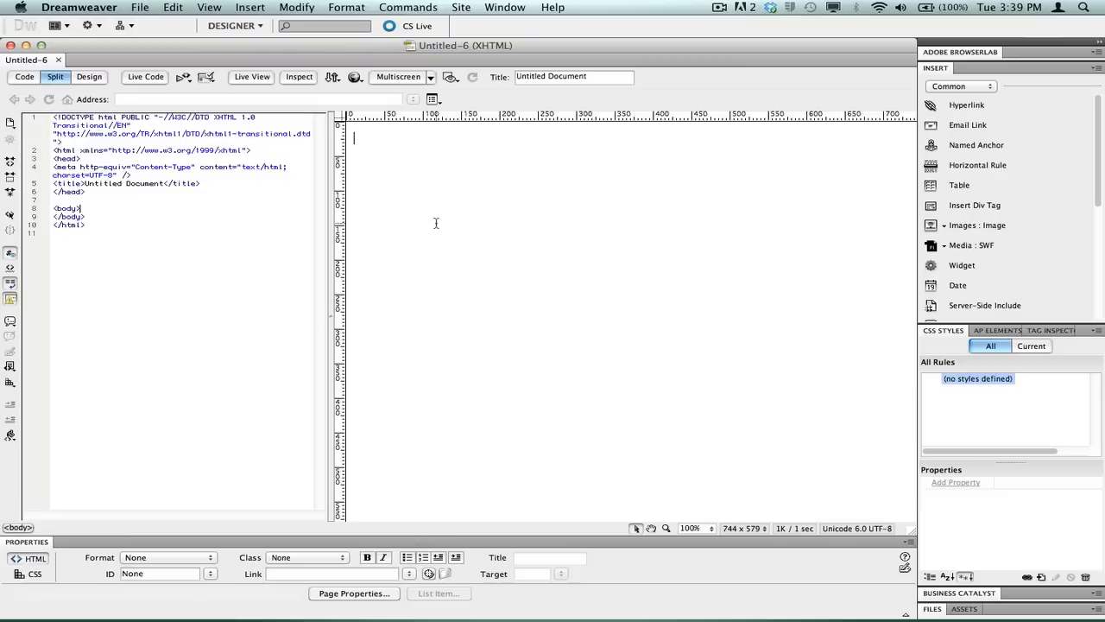
mouse_move(461, 225)
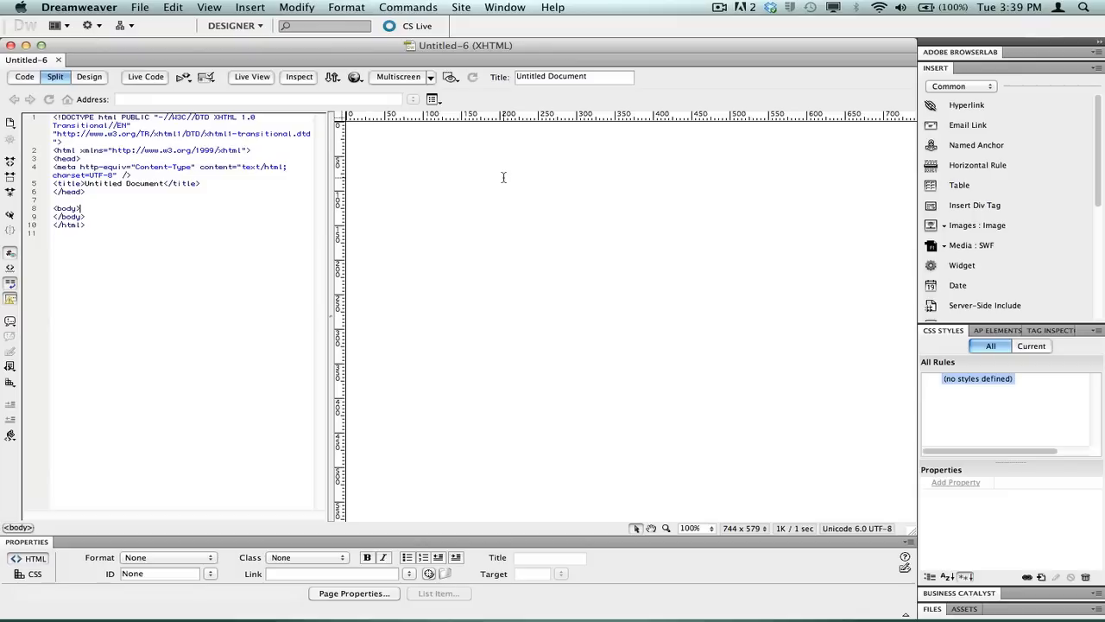
mouse_move(556, 486)
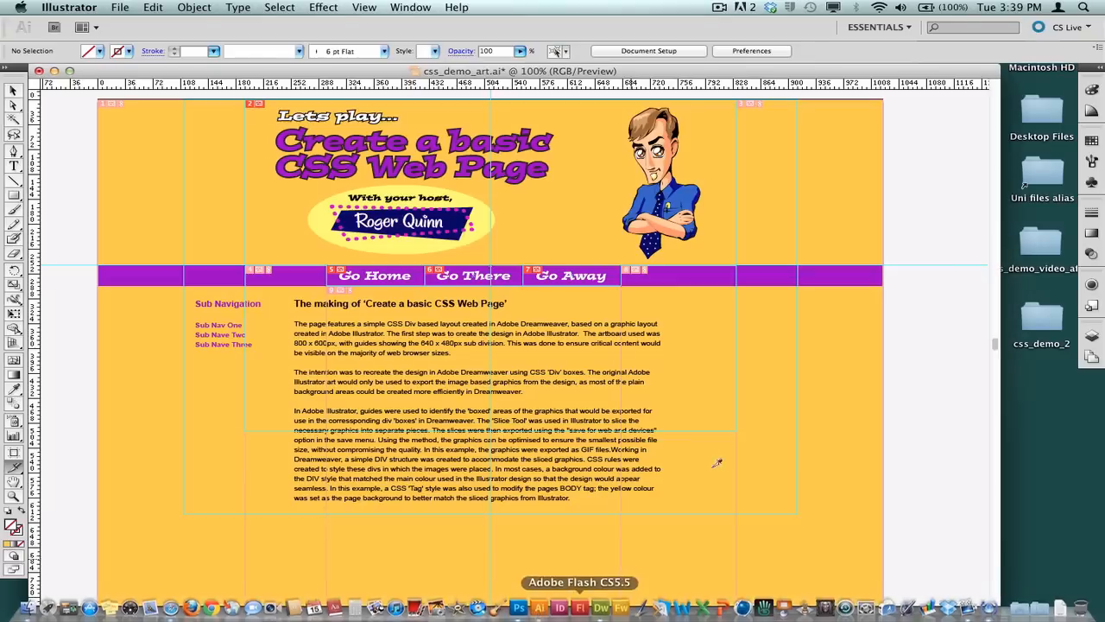
click(409, 7)
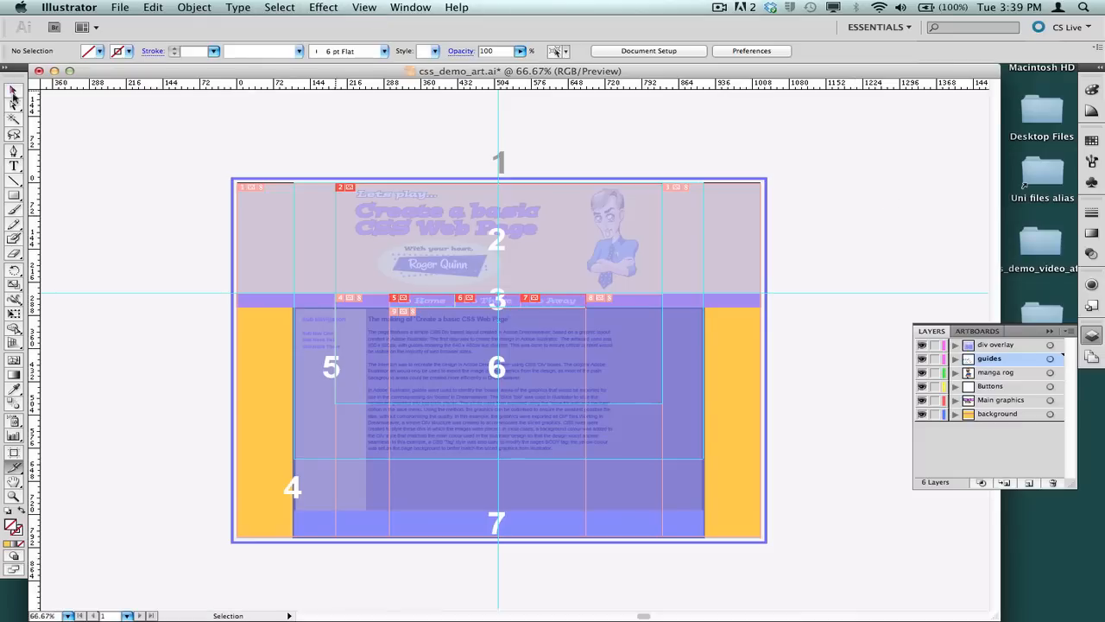
click(362, 7)
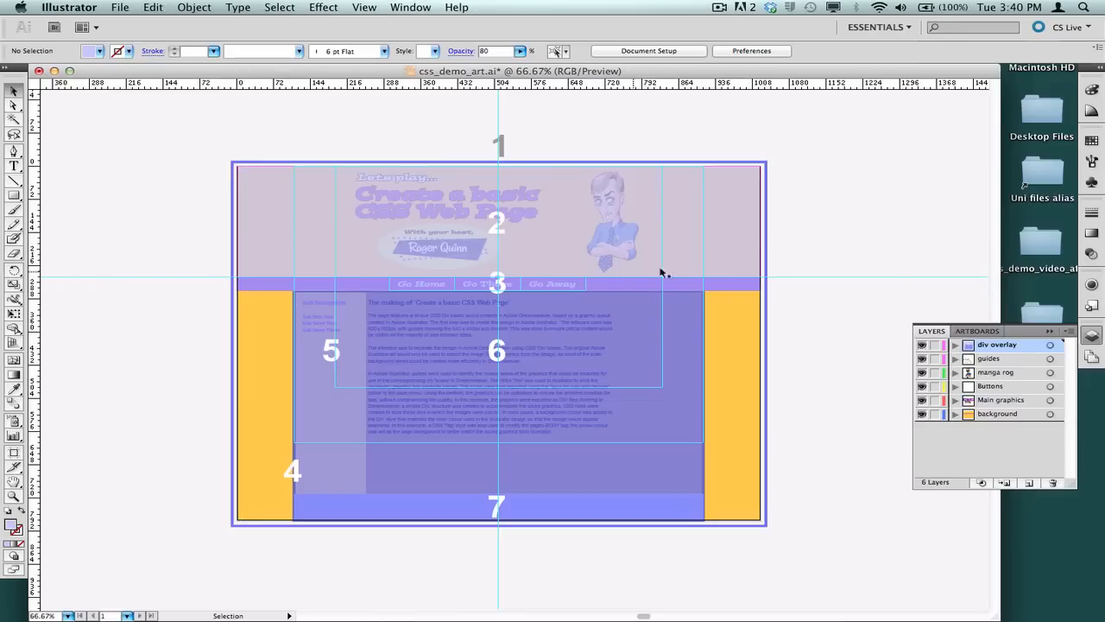
mouse_move(261, 232)
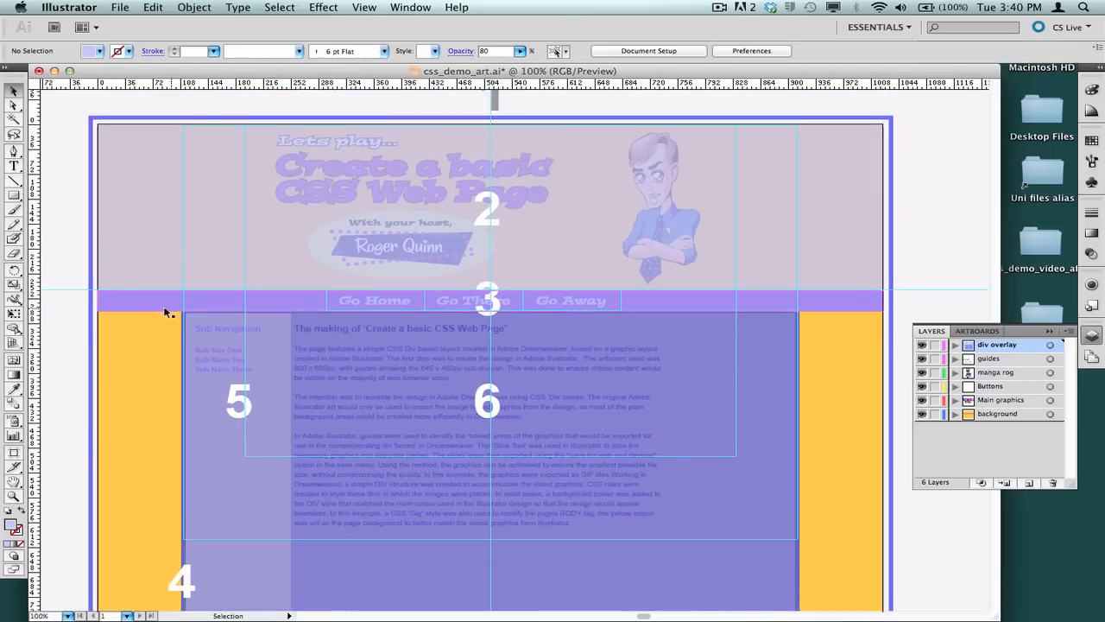
mouse_move(845, 304)
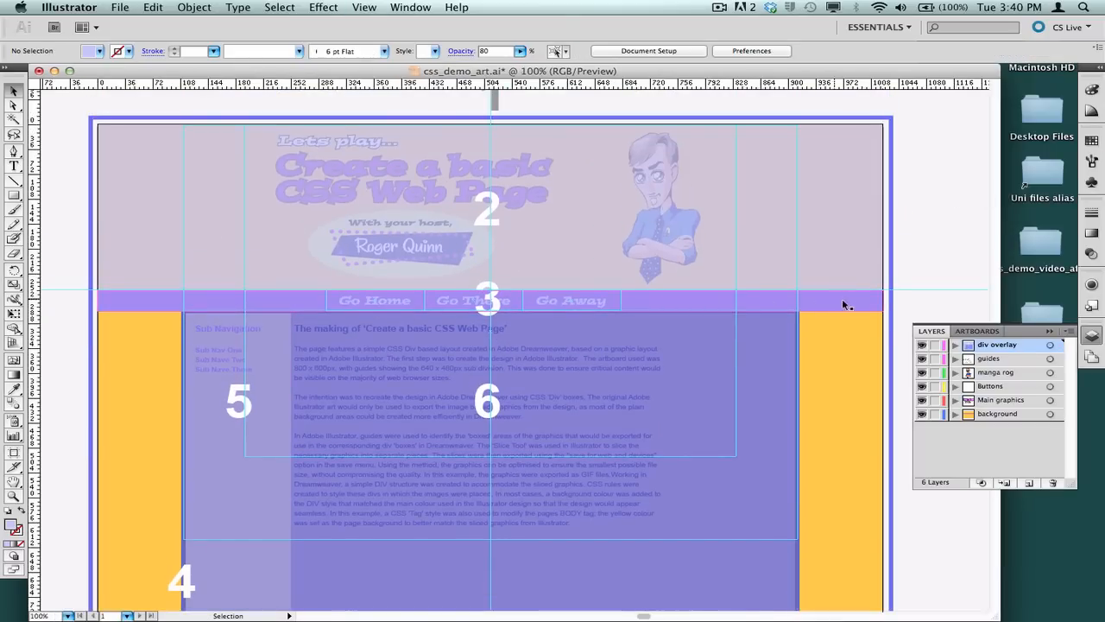
mouse_move(147, 304)
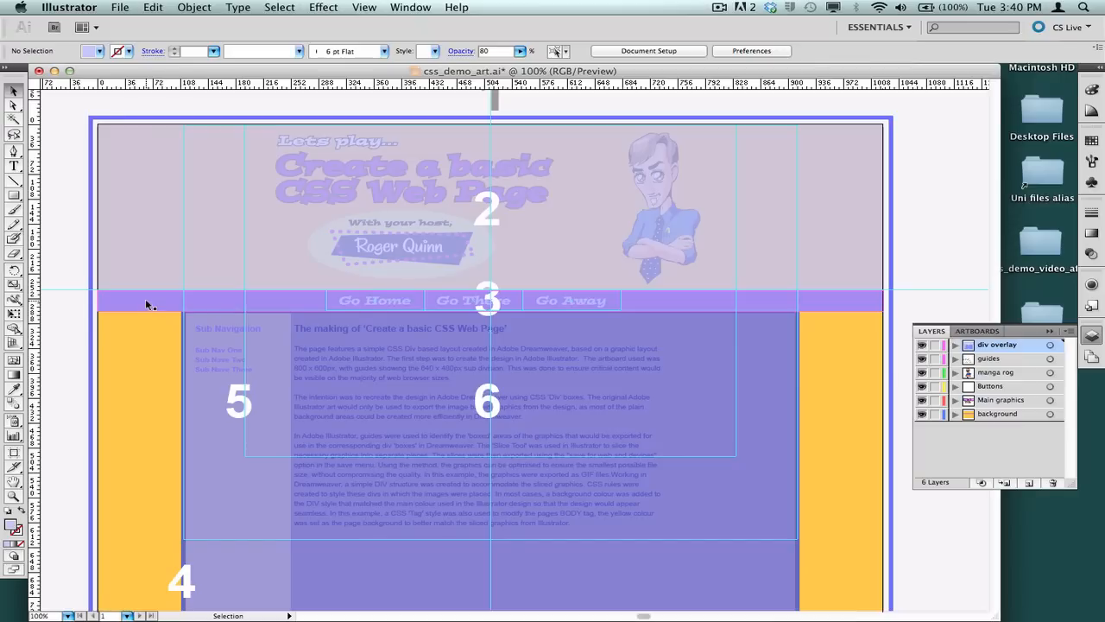
scroll(down, 3)
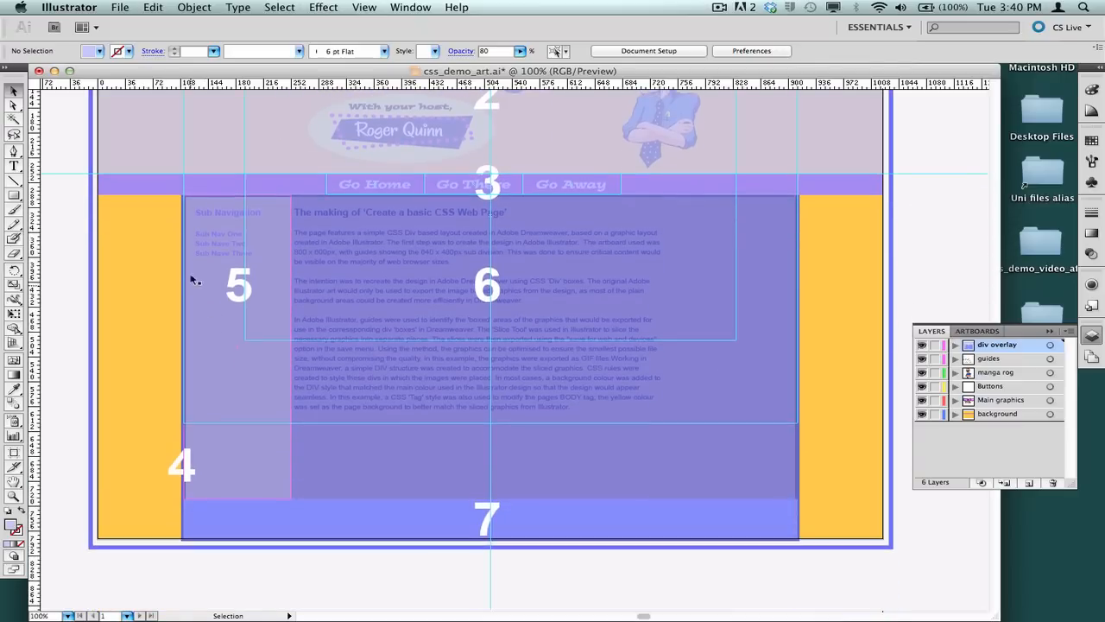
mouse_move(289, 539)
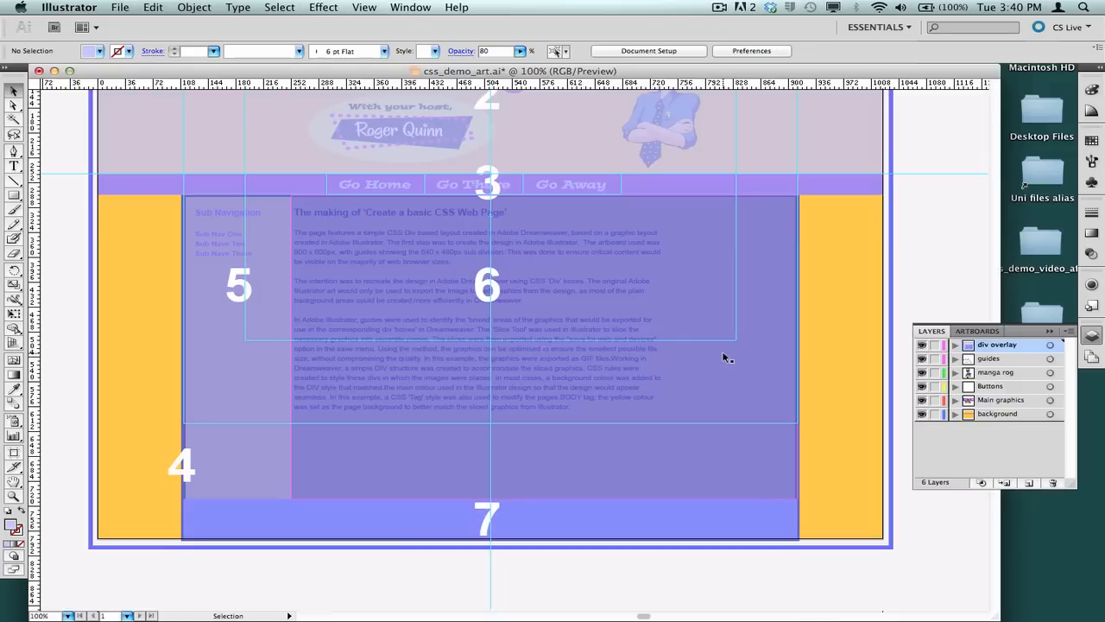
mouse_move(509, 300)
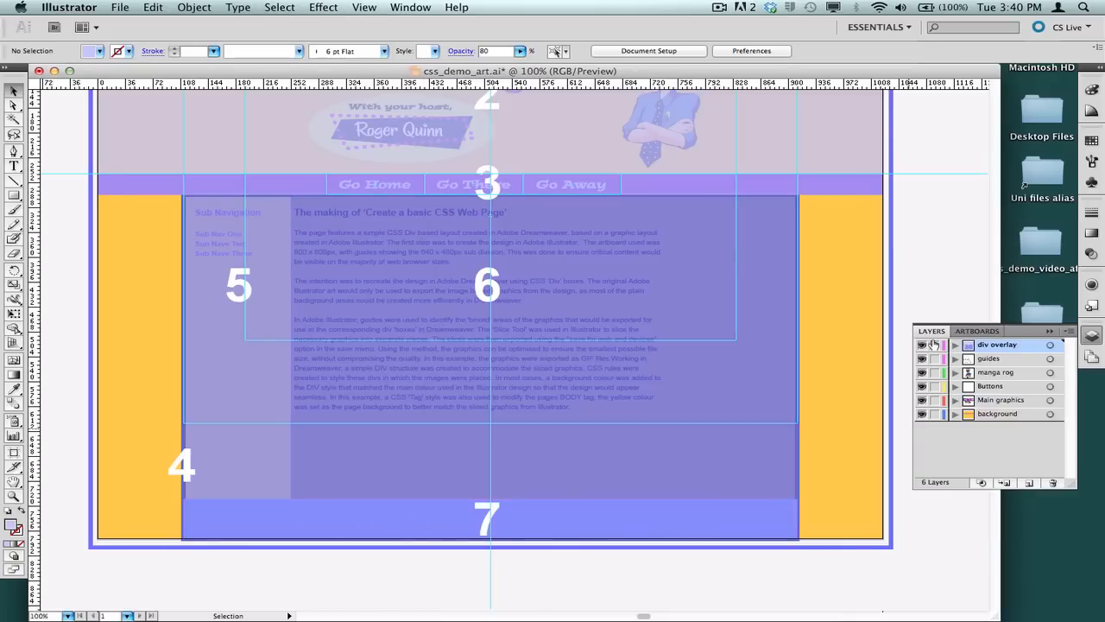
click(923, 346)
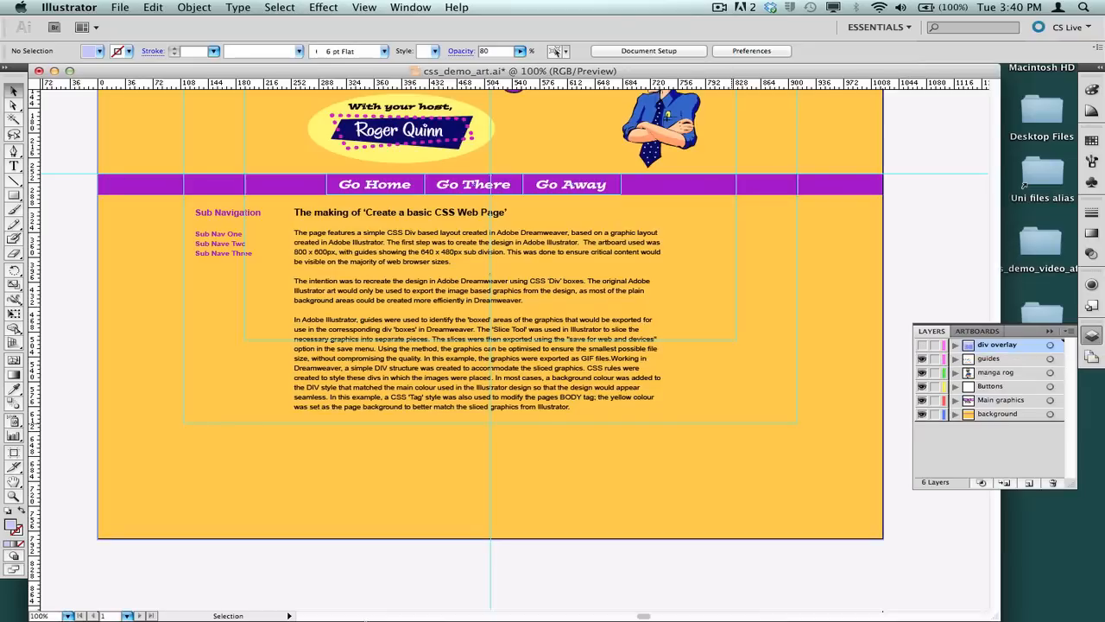
mouse_move(169, 601)
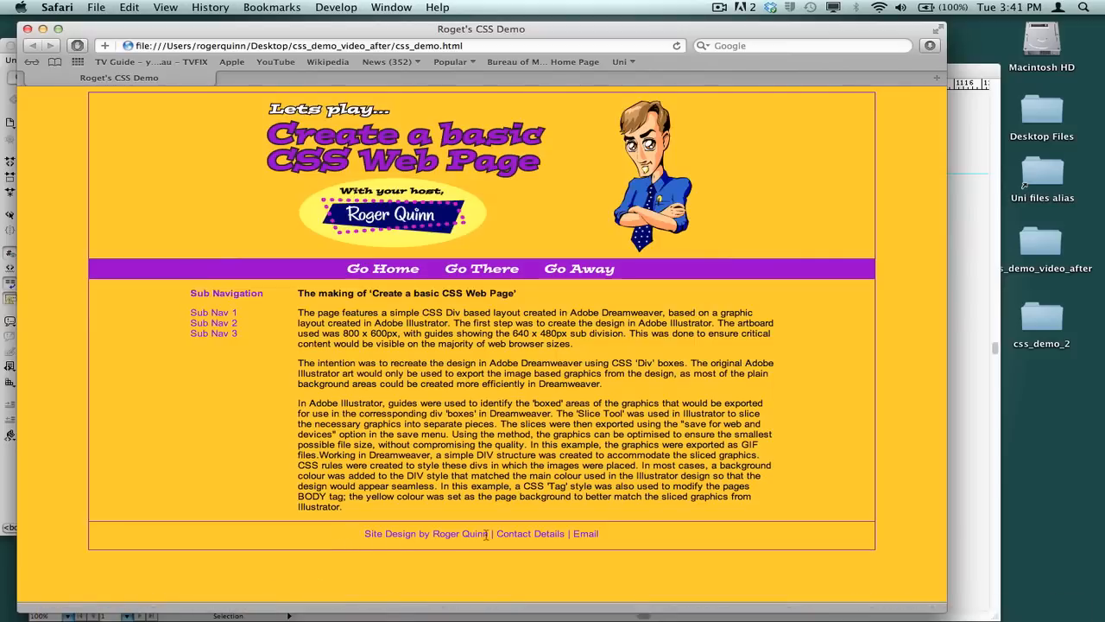
mouse_move(643, 538)
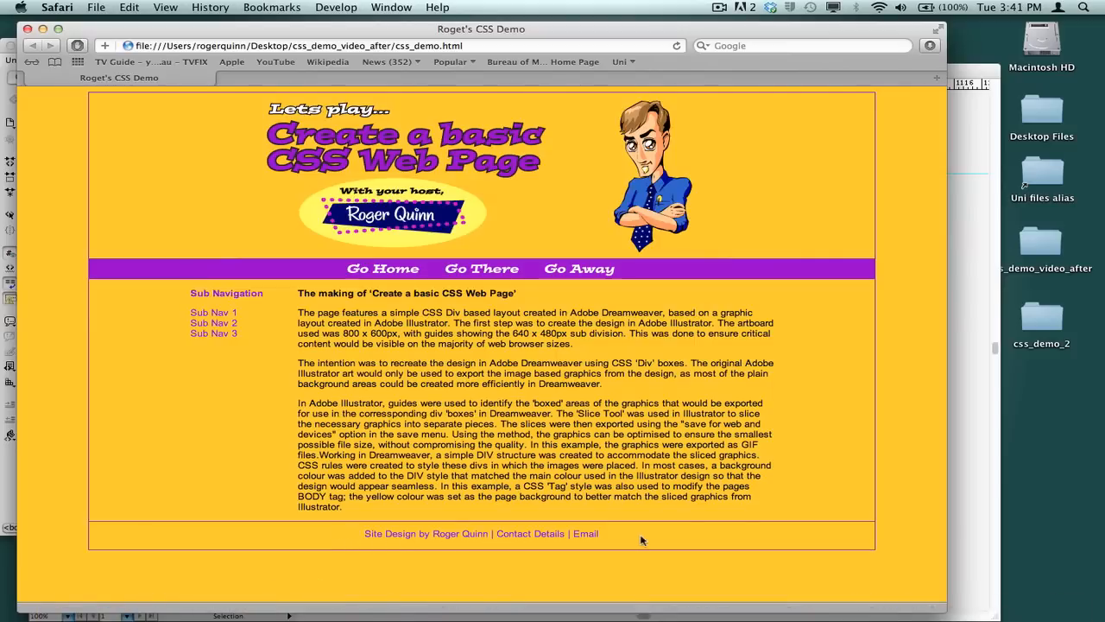
mouse_move(909, 504)
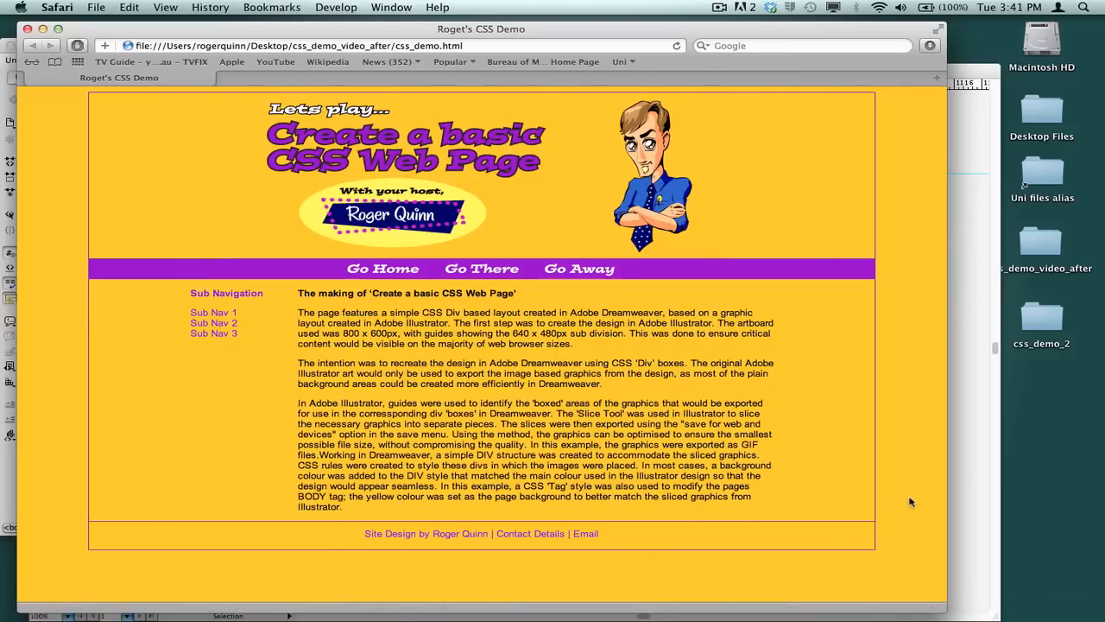
mouse_move(881, 503)
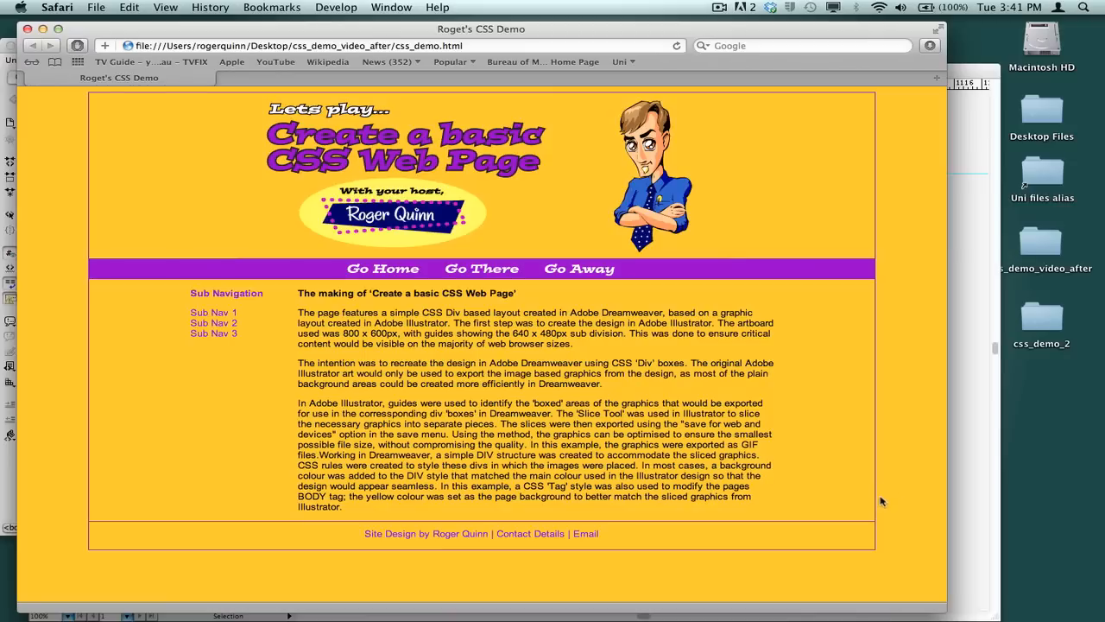
mouse_move(879, 500)
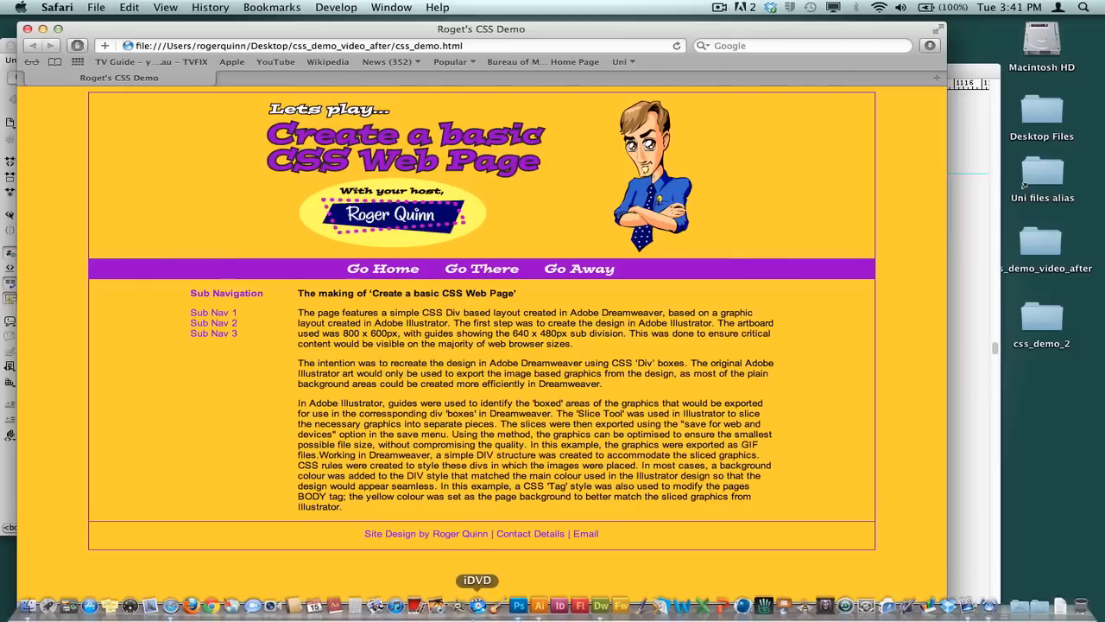
mouse_move(549, 605)
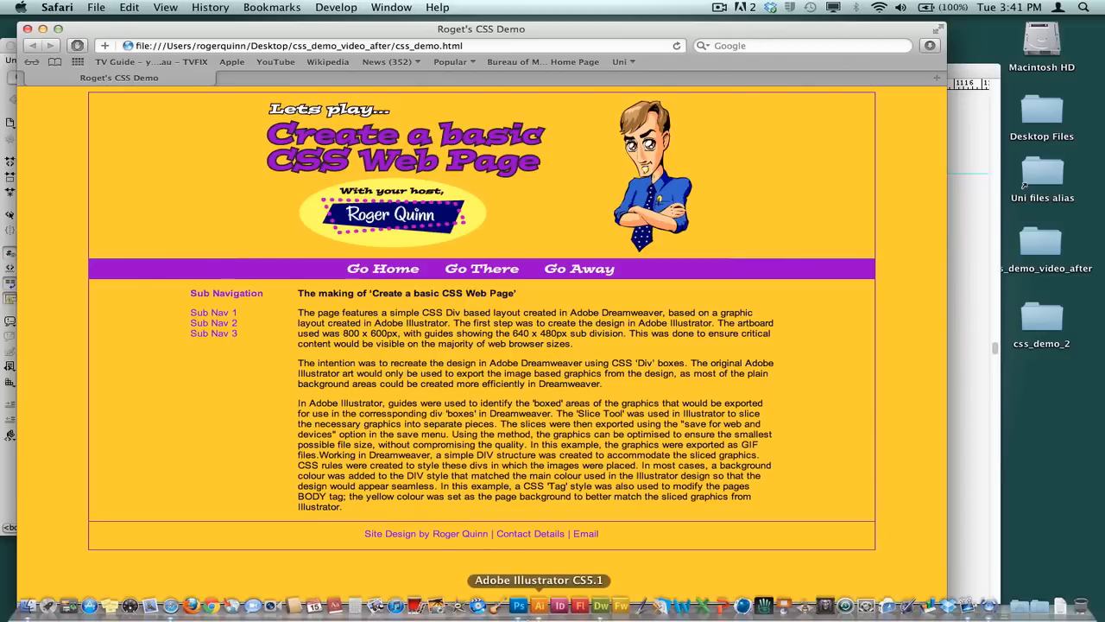
Return from the Safari demo page to the empty page in Dreamweaver
click(550, 605)
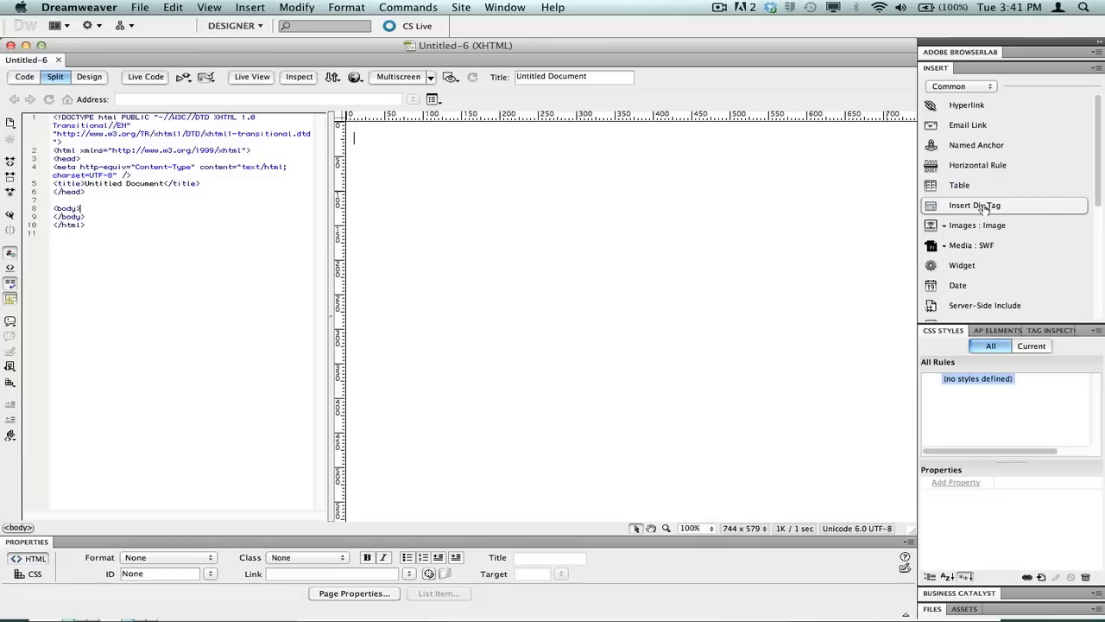
mouse_move(995, 211)
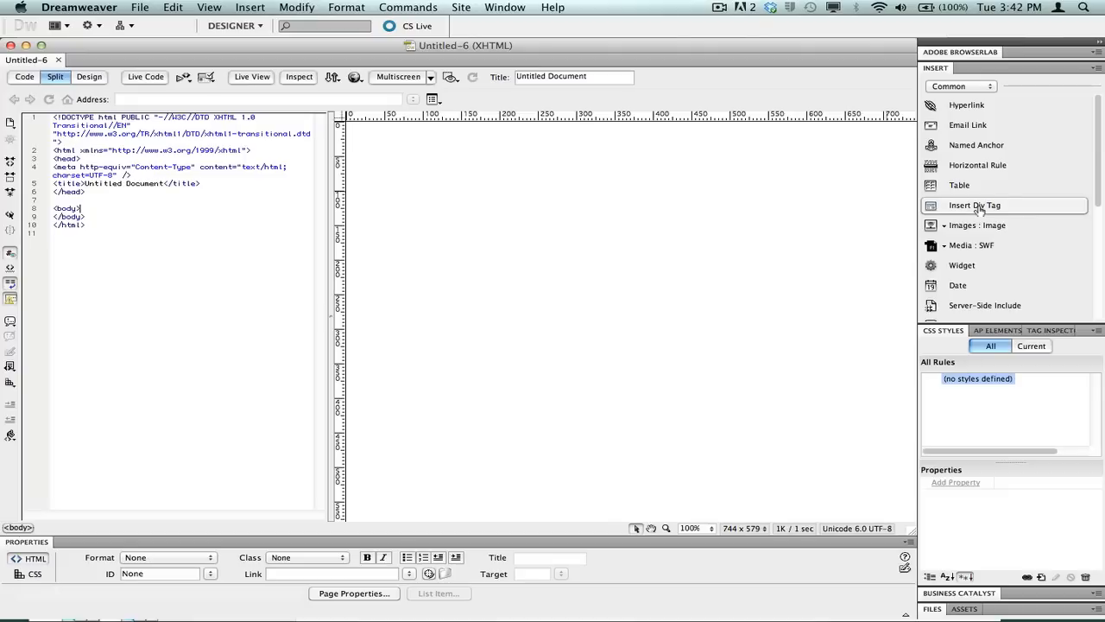
mouse_move(978, 210)
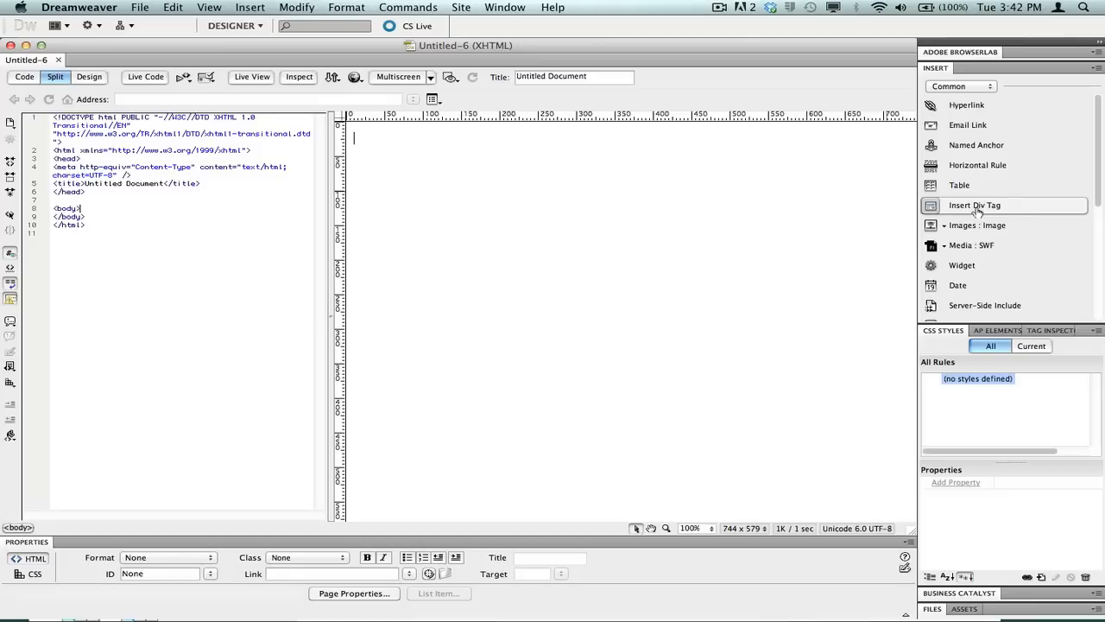
Insert a div with ID 'container' into the page body
click(974, 204)
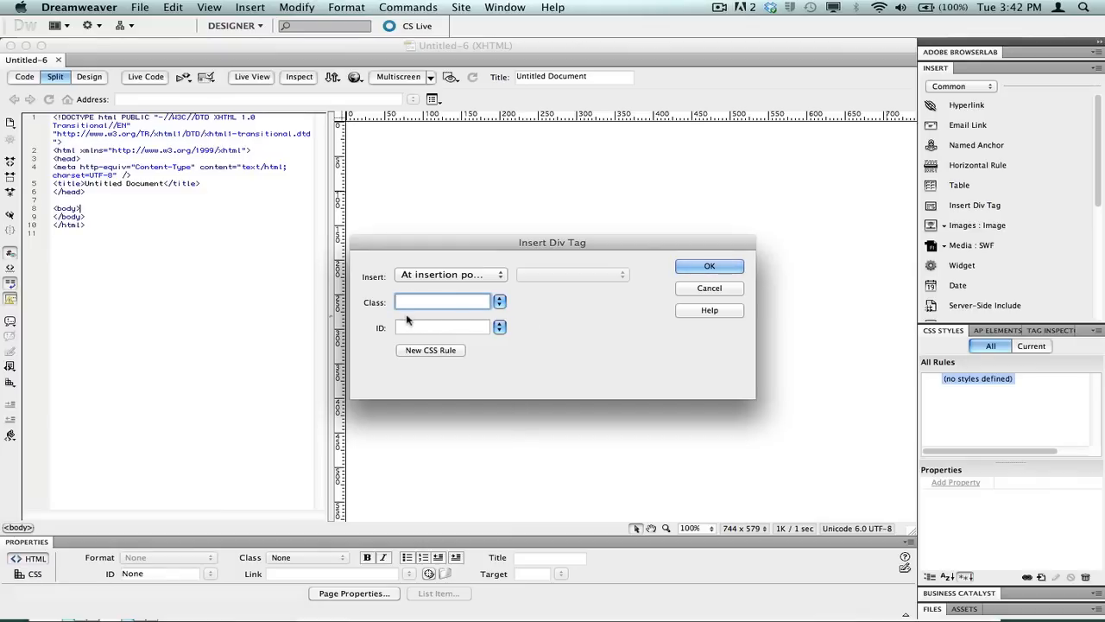
click(442, 327)
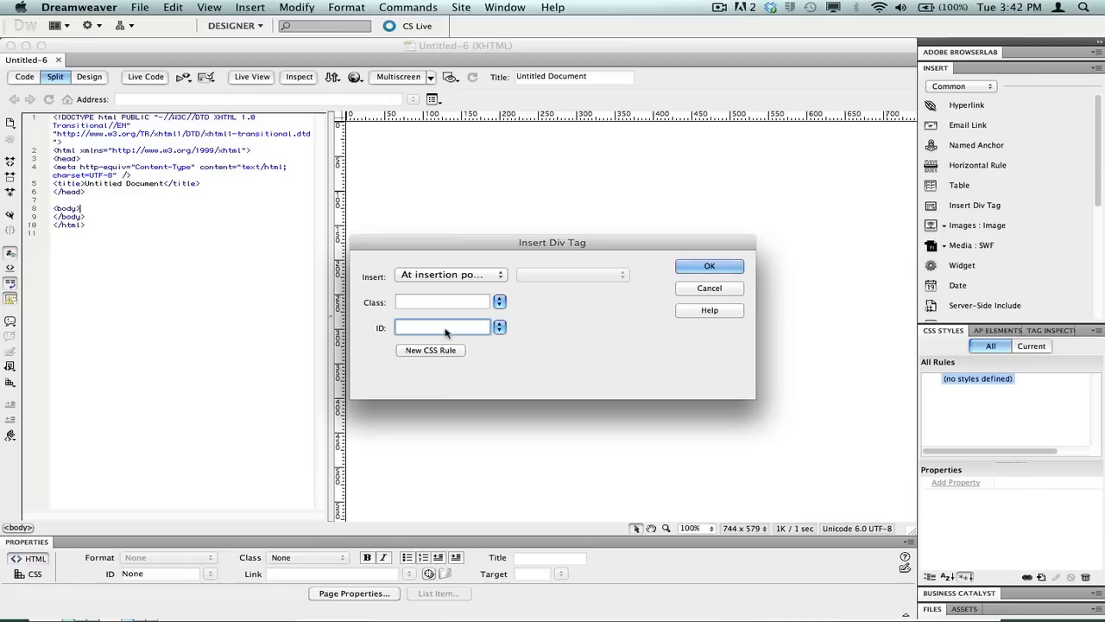
text(container)
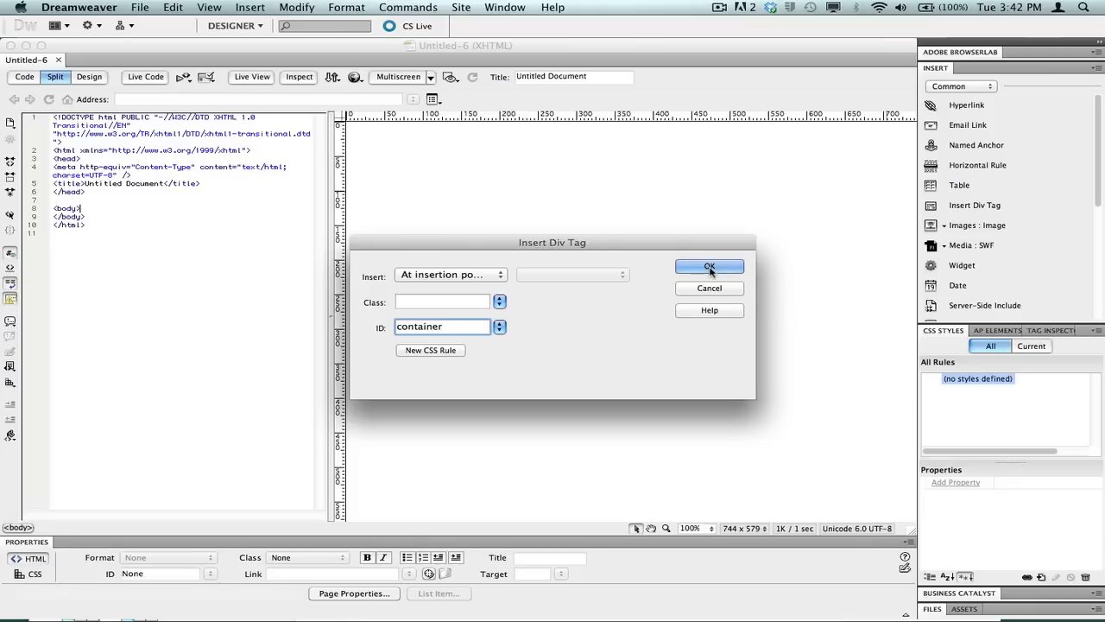
click(710, 266)
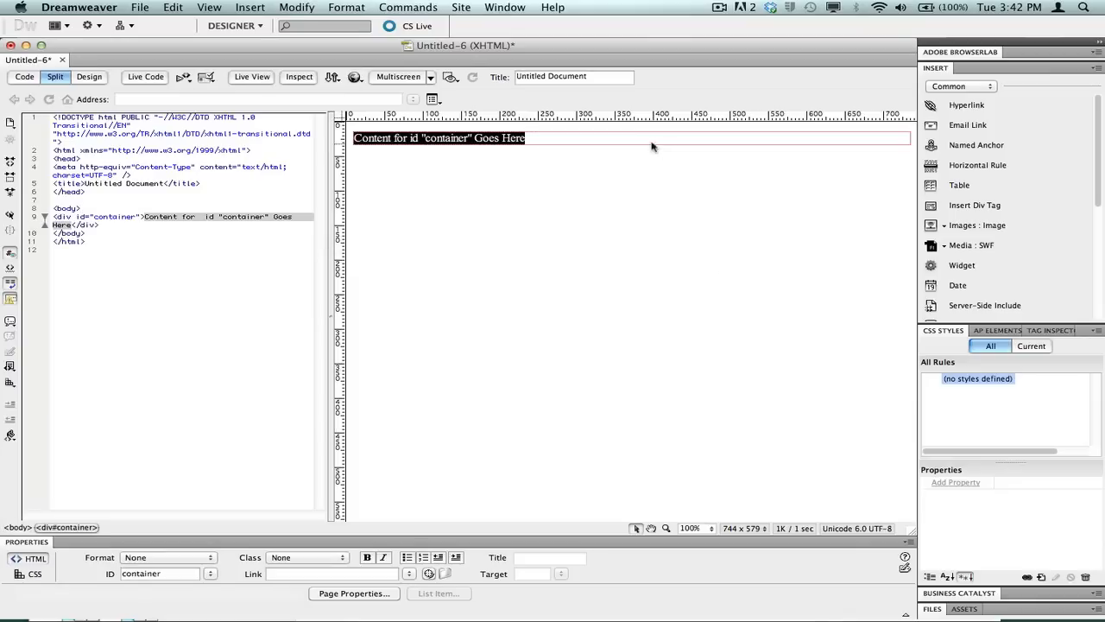
Turn off Live View and switch to Split view showing code and design together
click(104, 76)
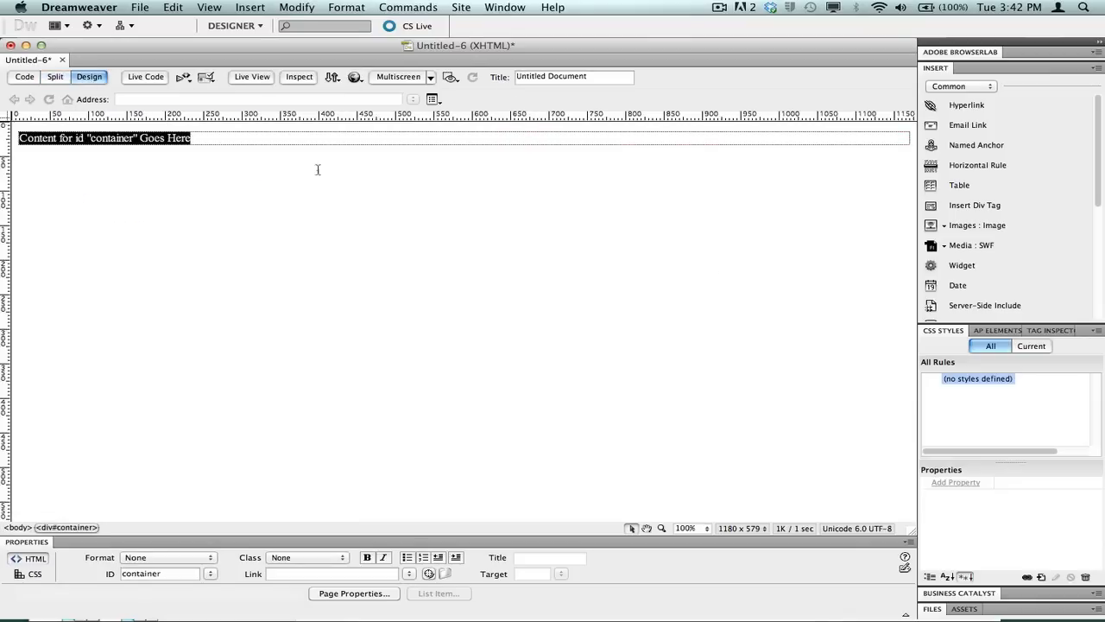
mouse_move(496, 145)
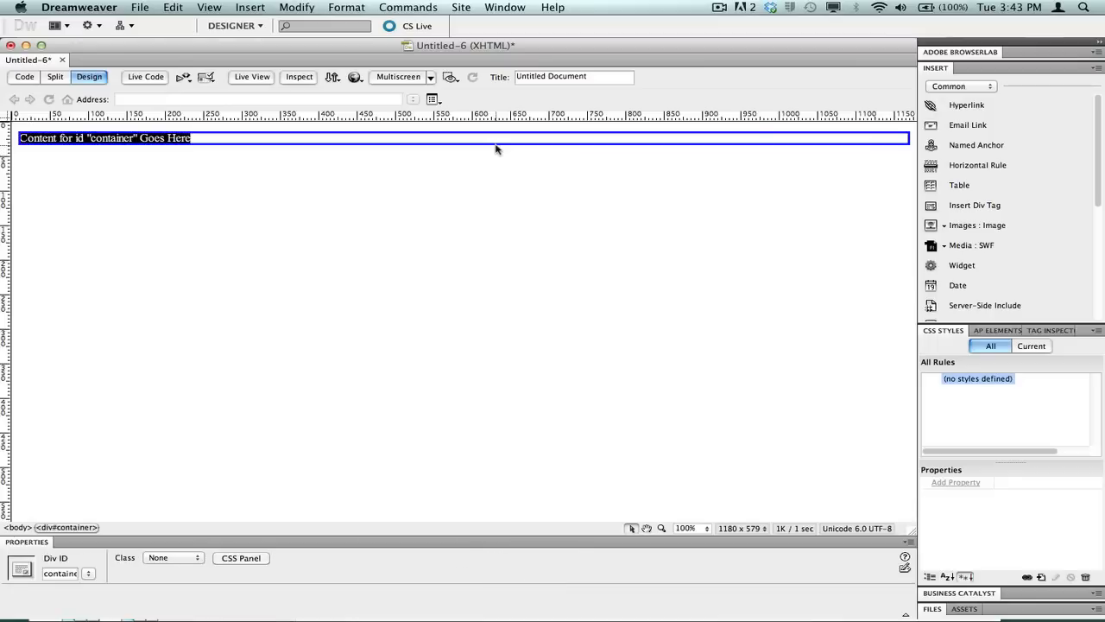
click(250, 76)
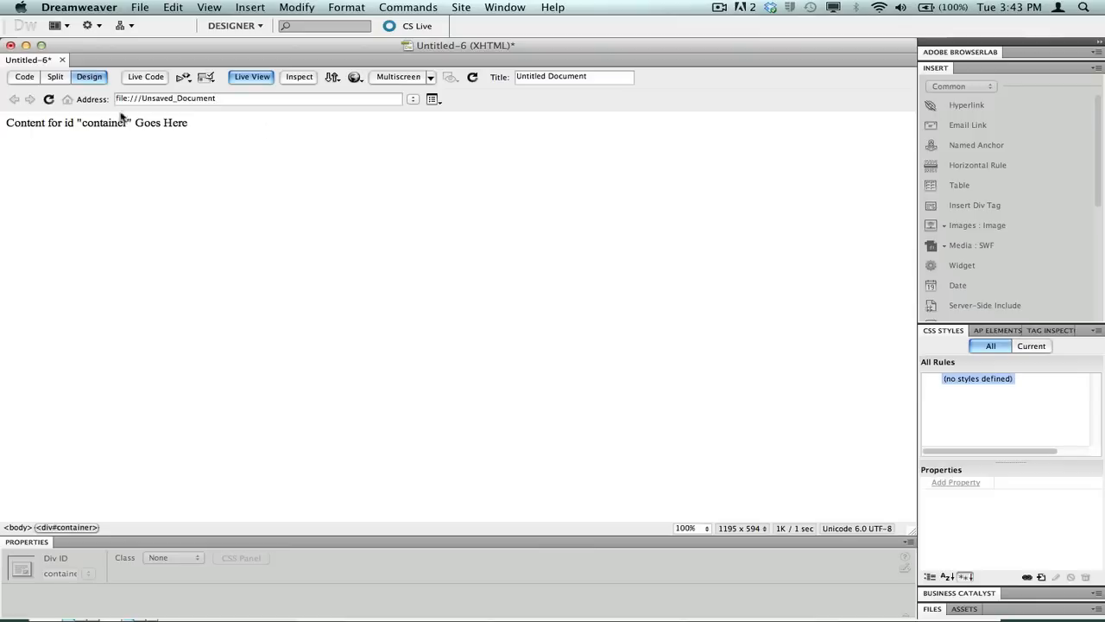
click(134, 123)
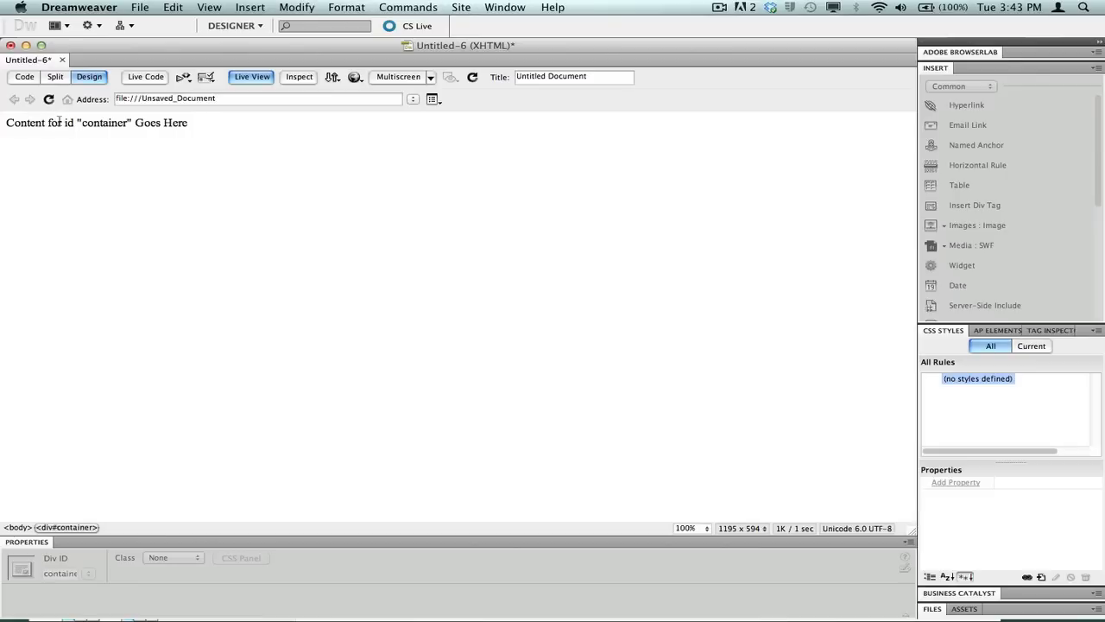
click(250, 76)
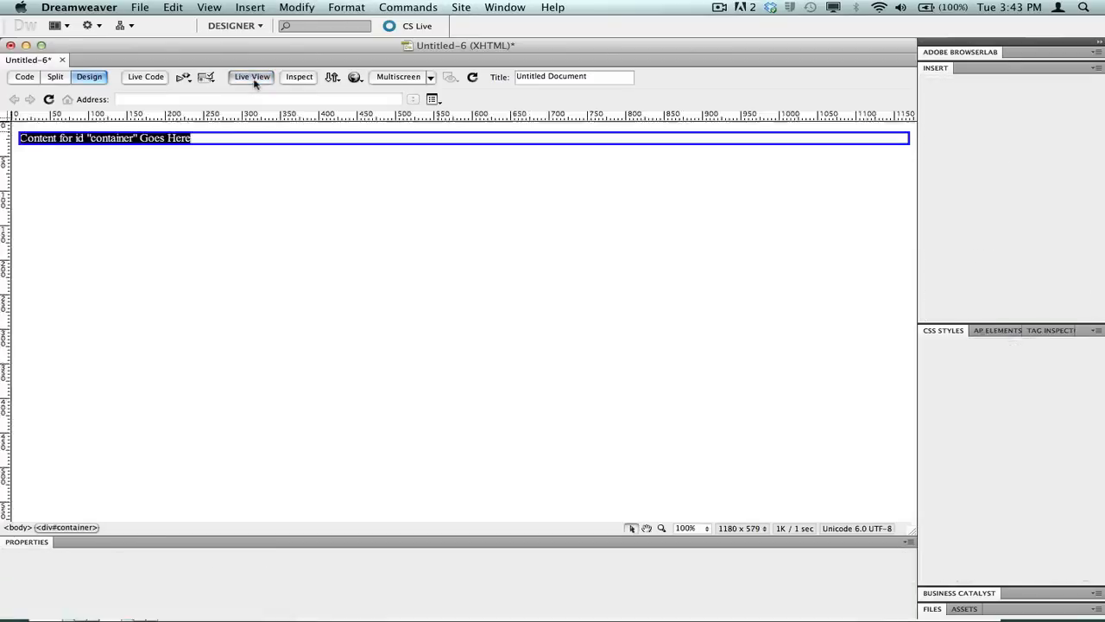
click(49, 76)
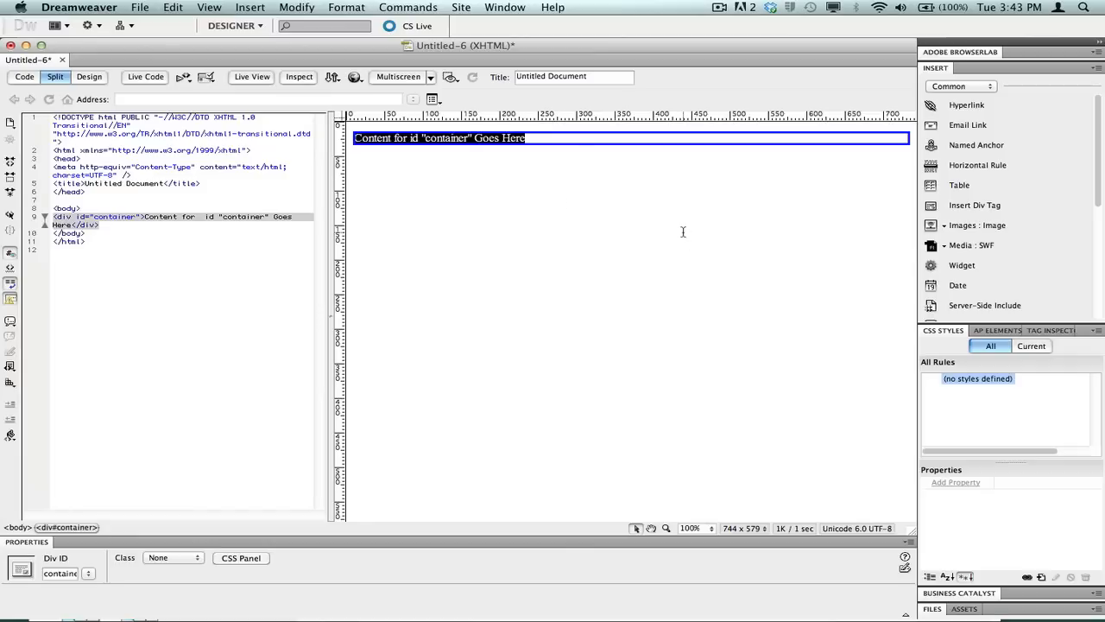
mouse_move(660, 231)
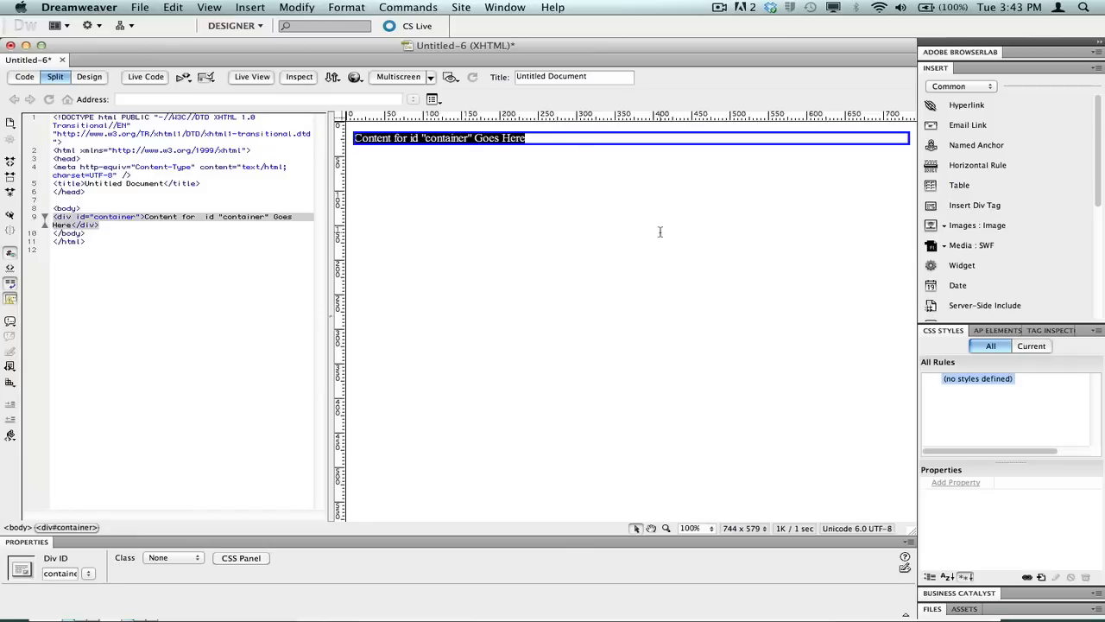
mouse_move(974, 204)
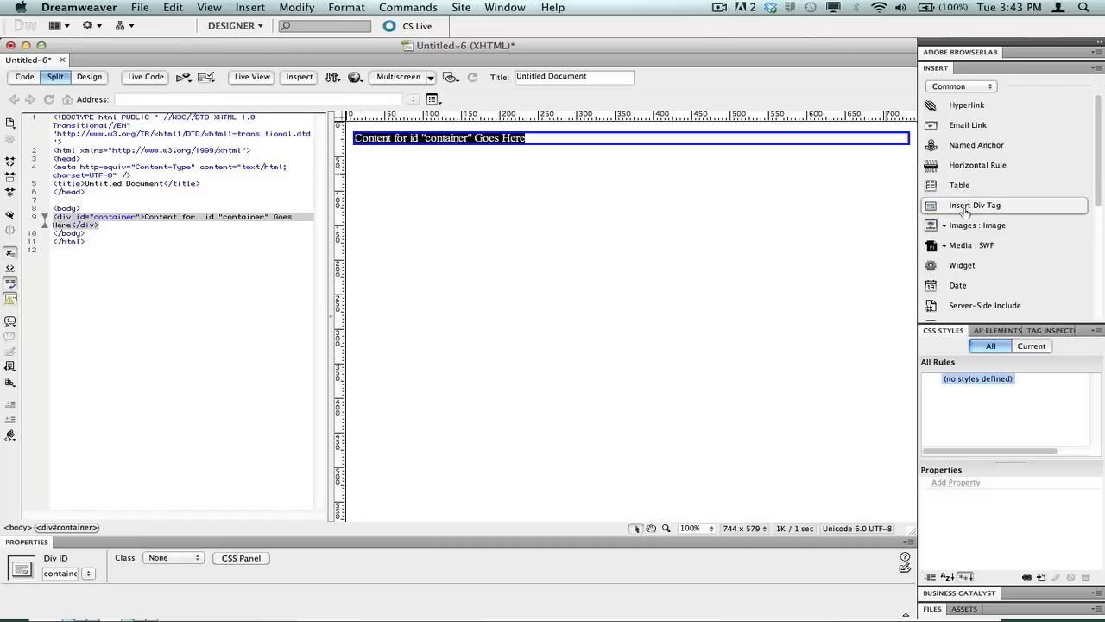
mouse_move(798, 139)
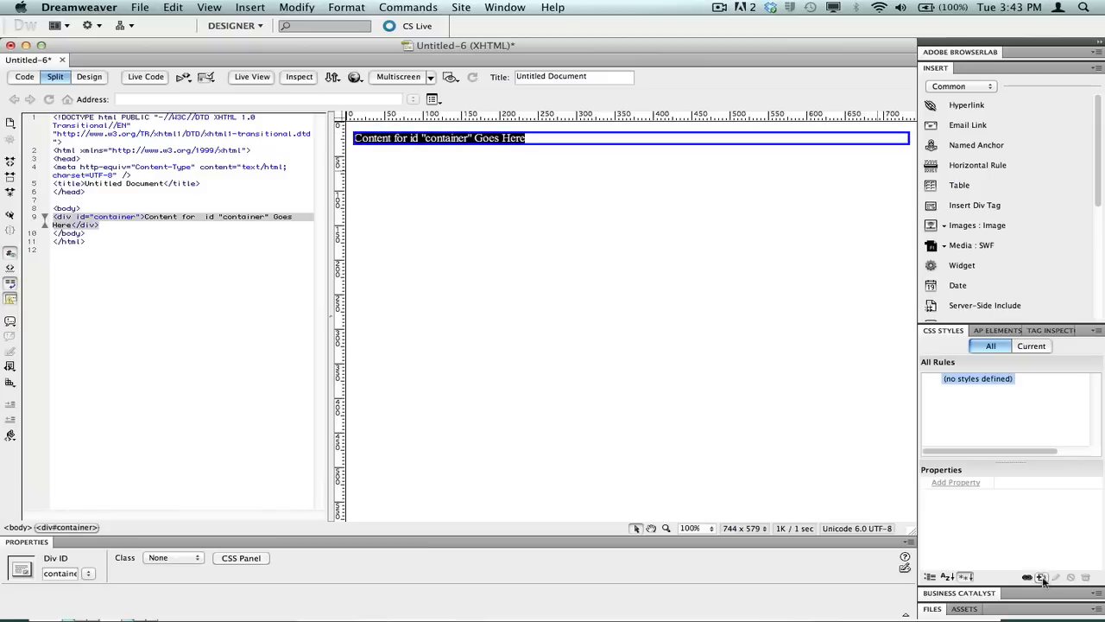
mouse_move(1042, 578)
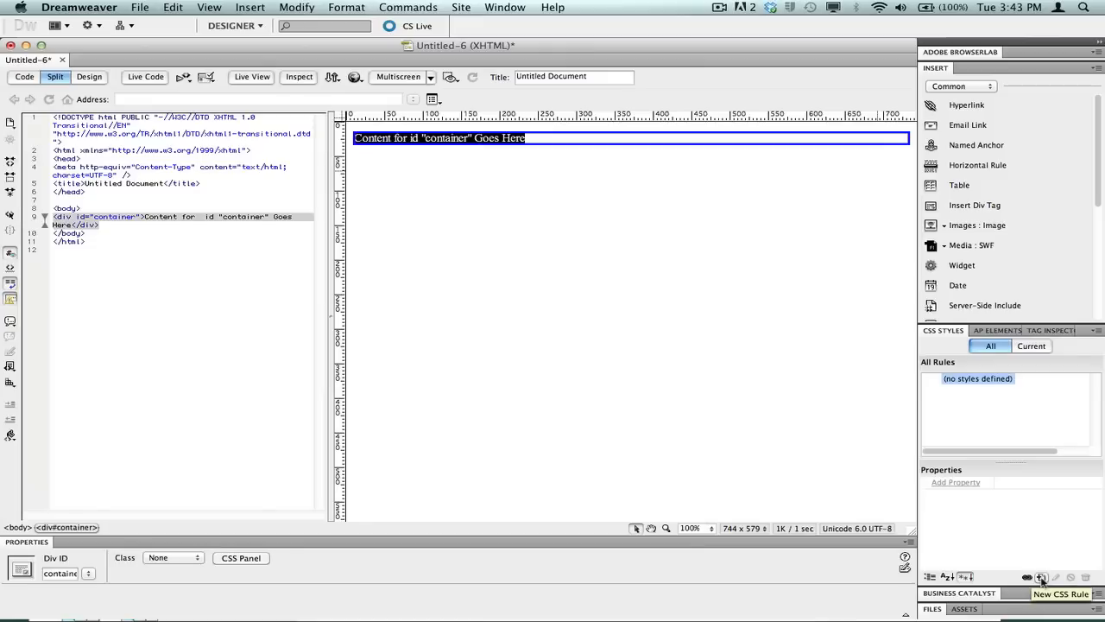
Start a new CSS rule with an ID selector named '#container', defined in this document only
click(1040, 577)
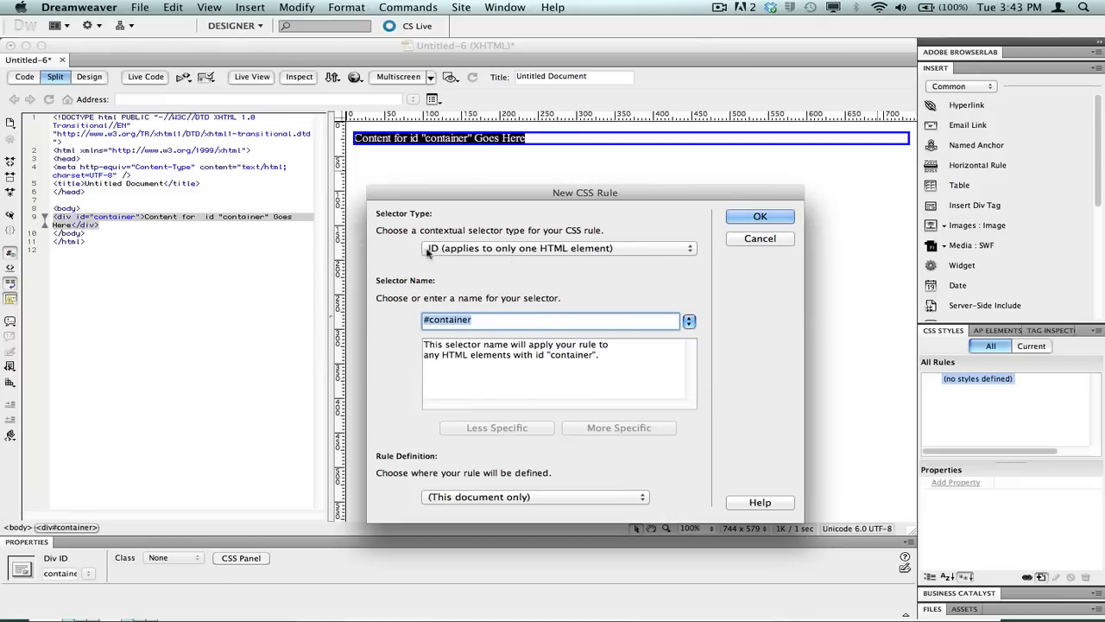
click(556, 248)
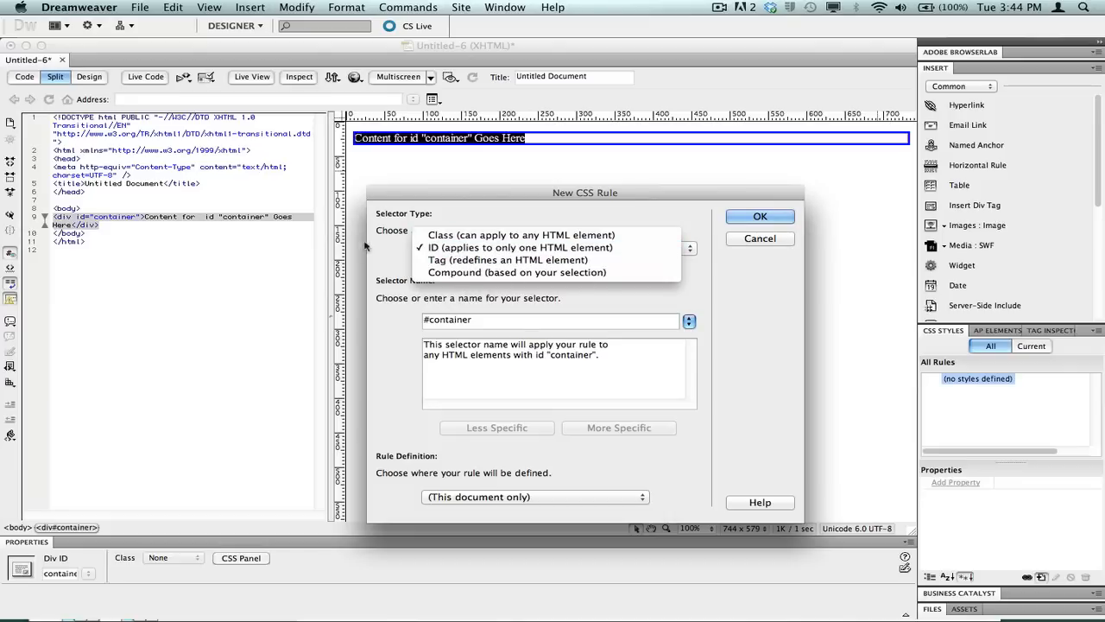
click(522, 248)
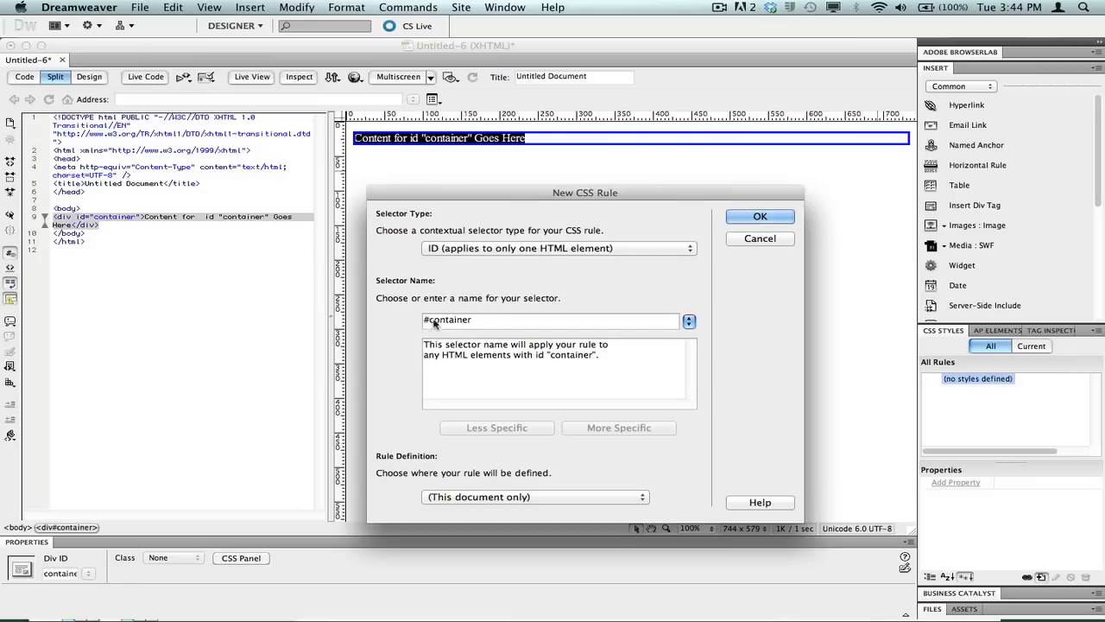
mouse_move(470, 320)
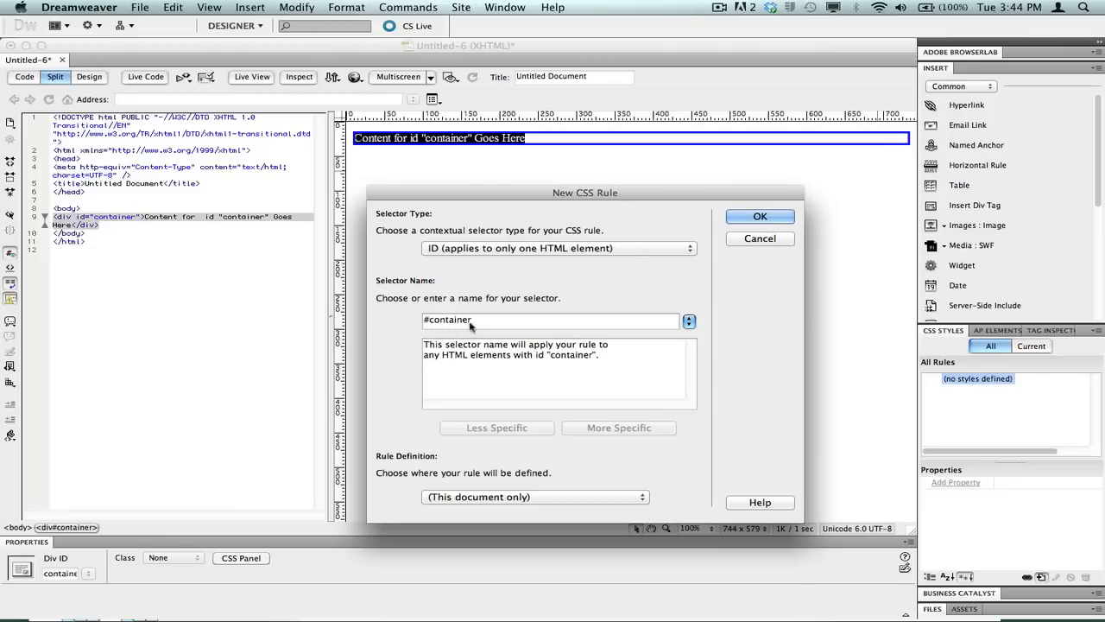
click(550, 320)
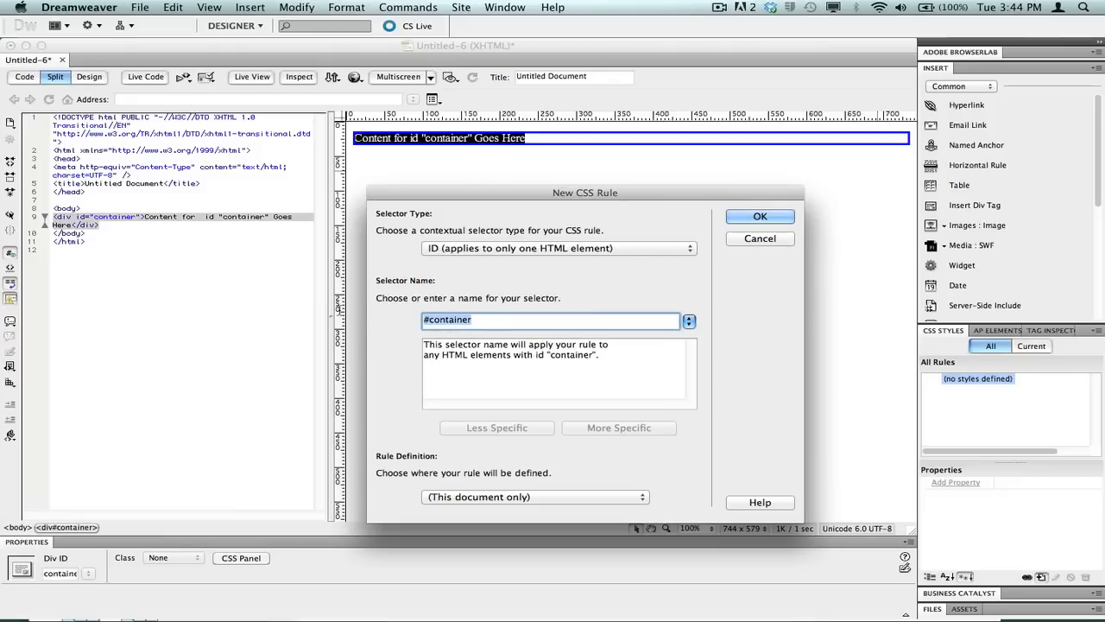
text(#)
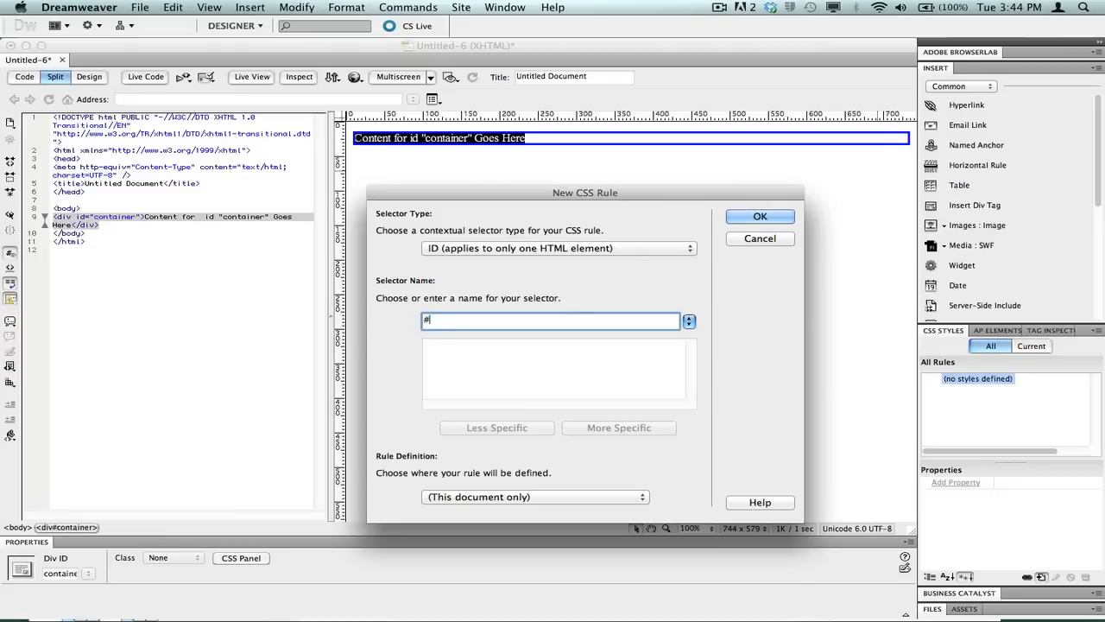
text(conat)
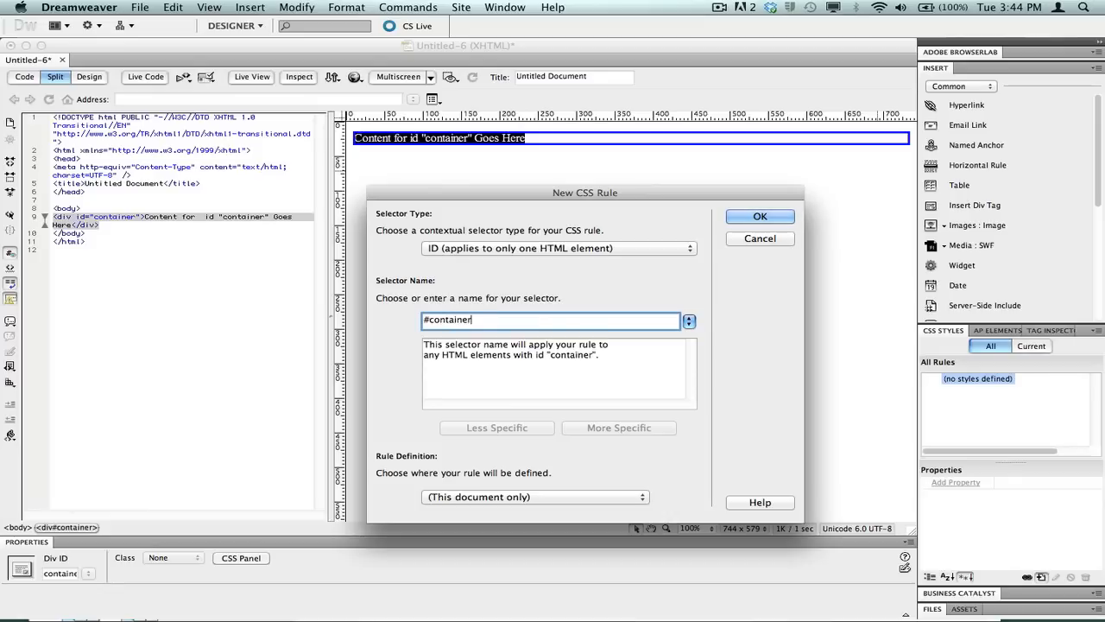
mouse_move(129, 228)
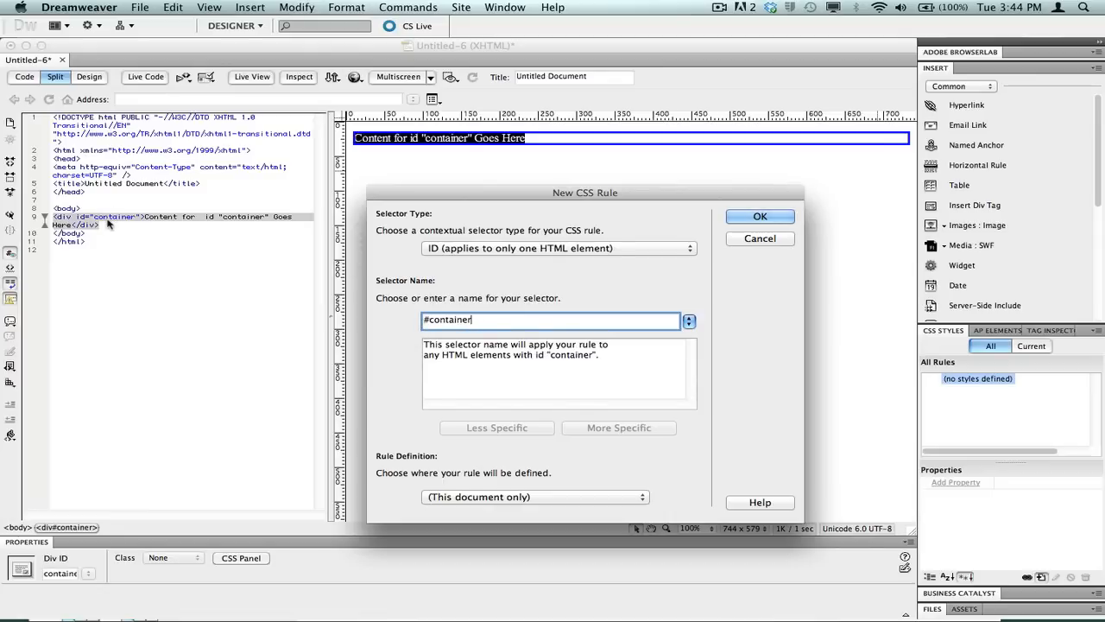
mouse_move(760, 243)
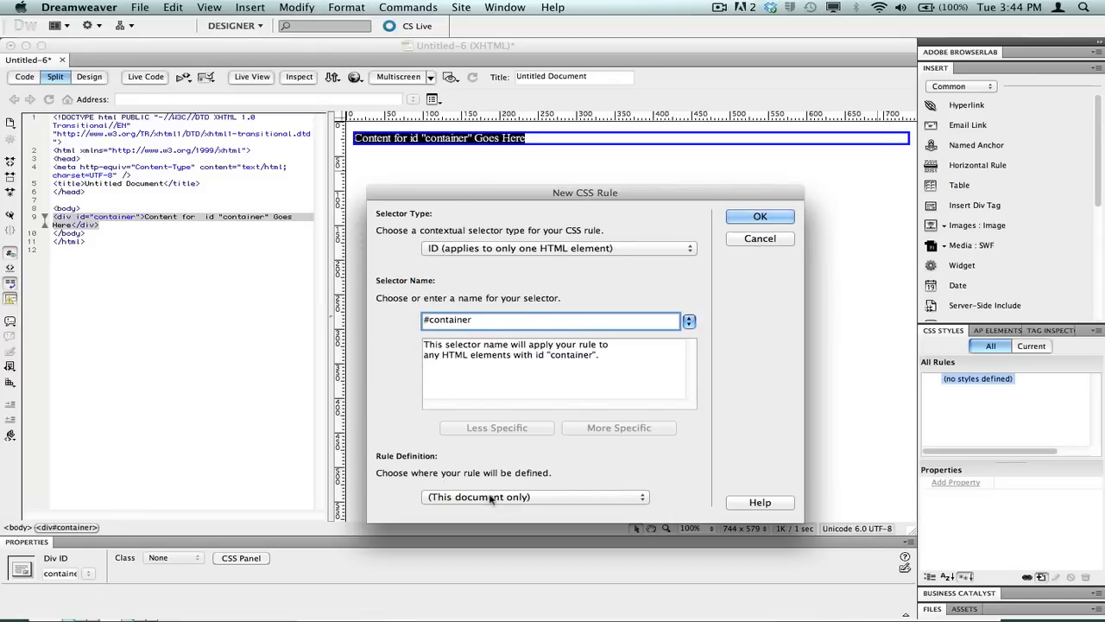
click(535, 497)
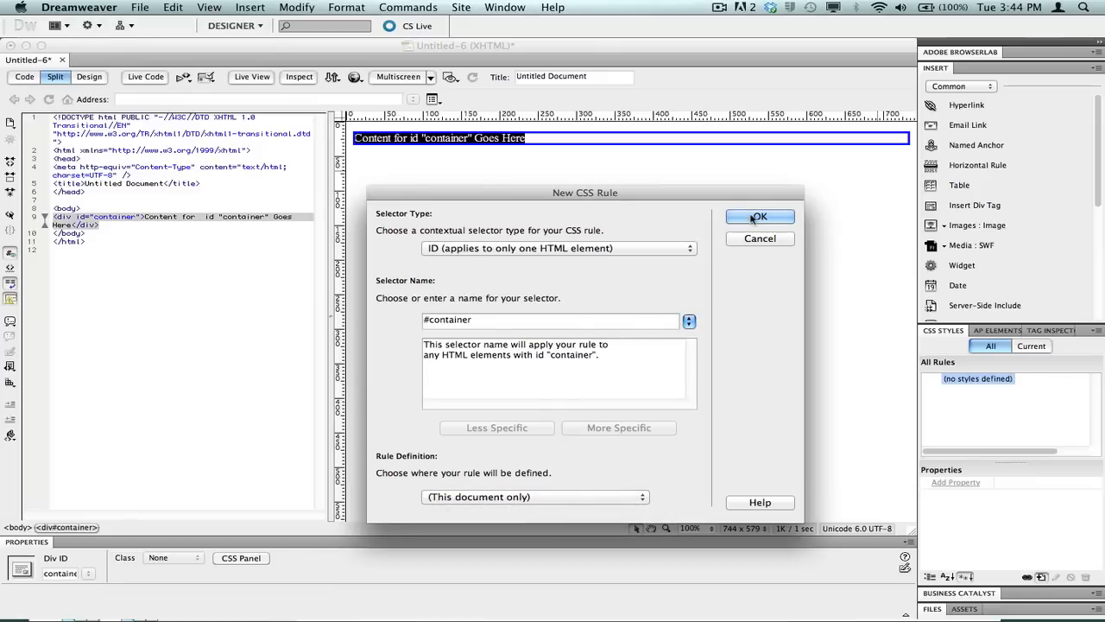
Confirm the rule and set its Box width to 1024 px and height to 768 px
click(760, 216)
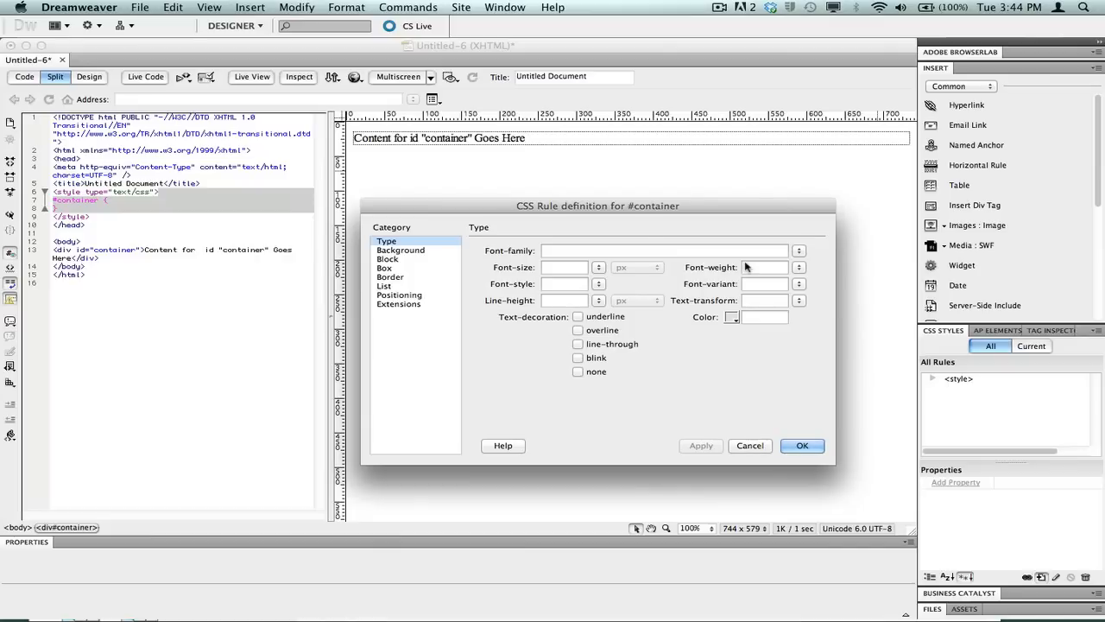
click(383, 268)
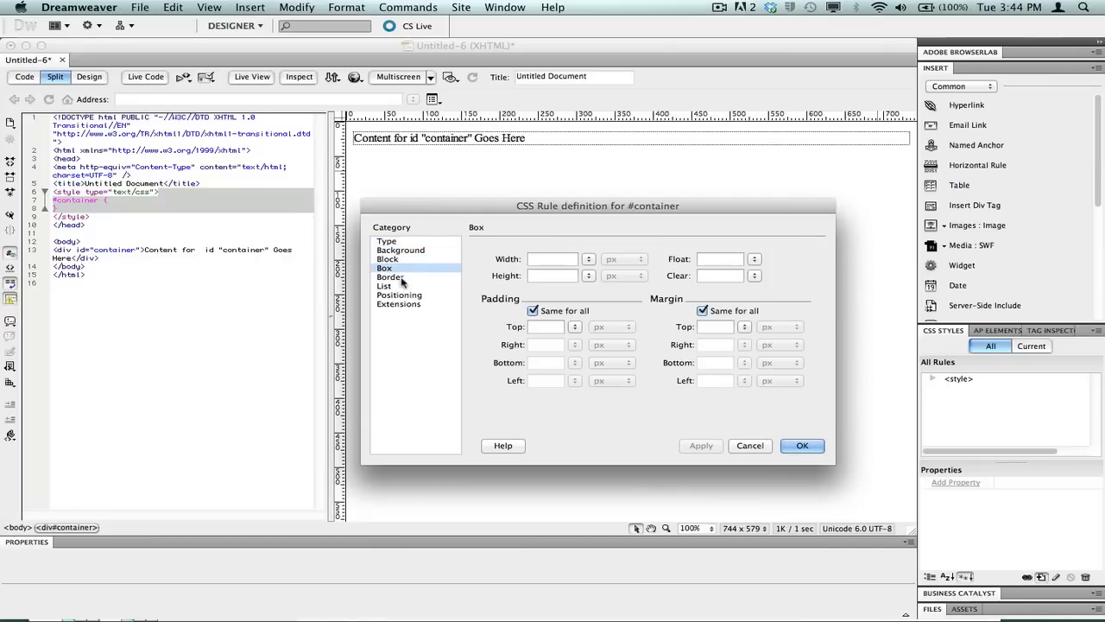
click(397, 293)
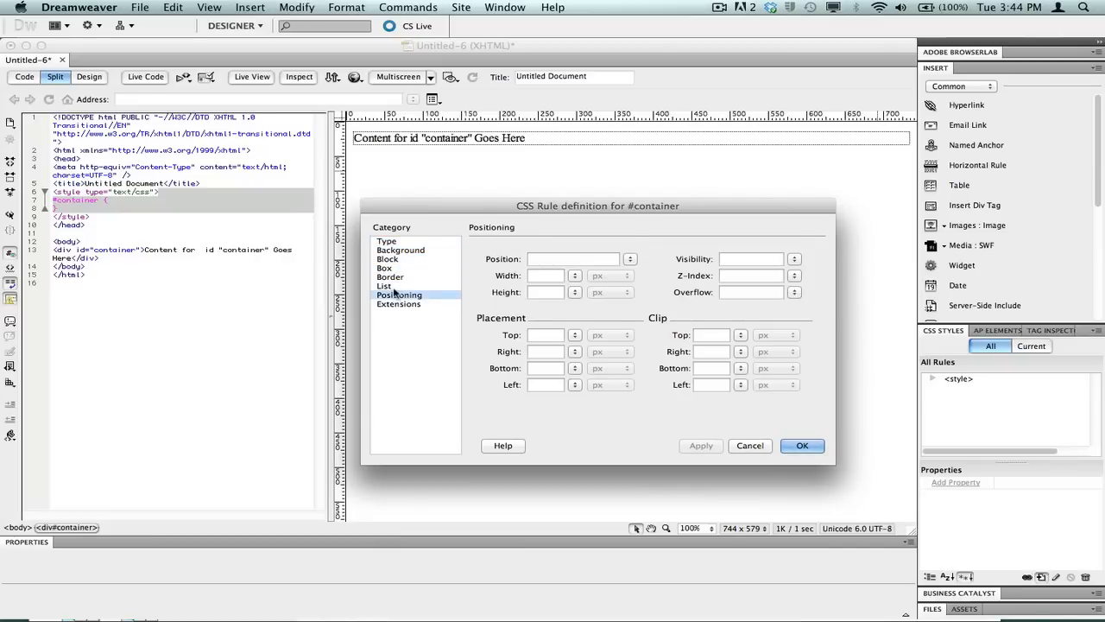
click(385, 267)
text(1)
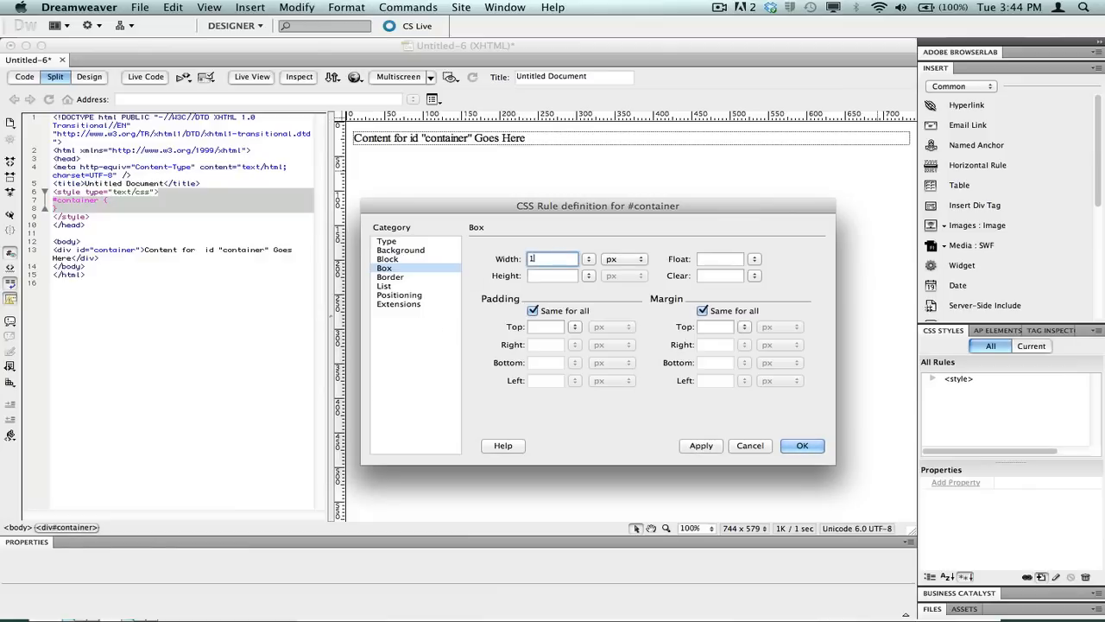
text(024)
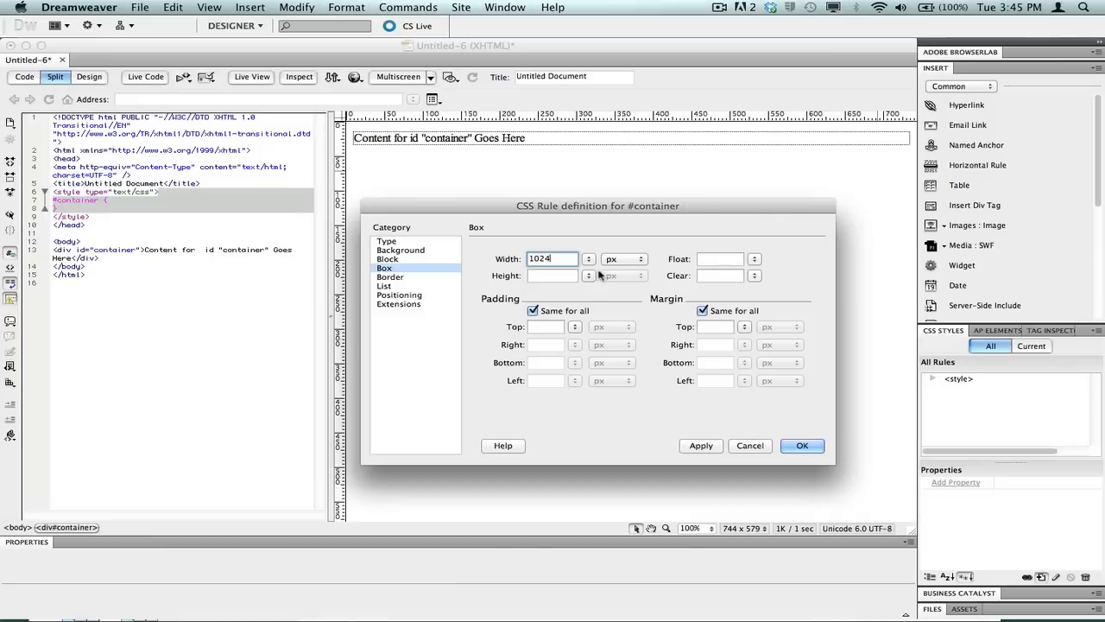
click(551, 275)
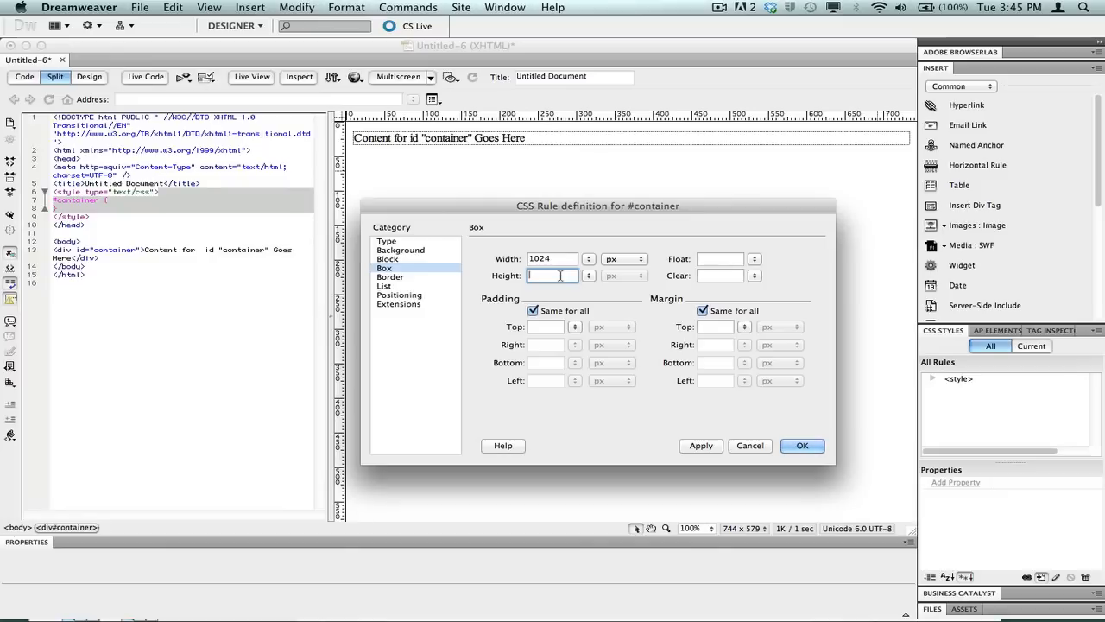
text(768)
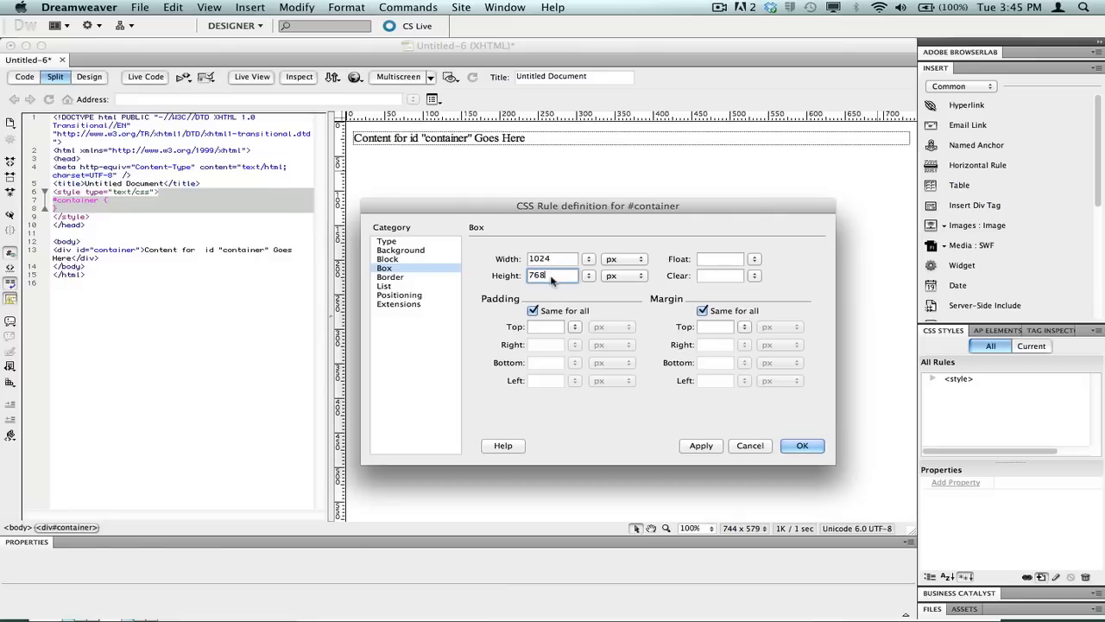
mouse_move(423, 252)
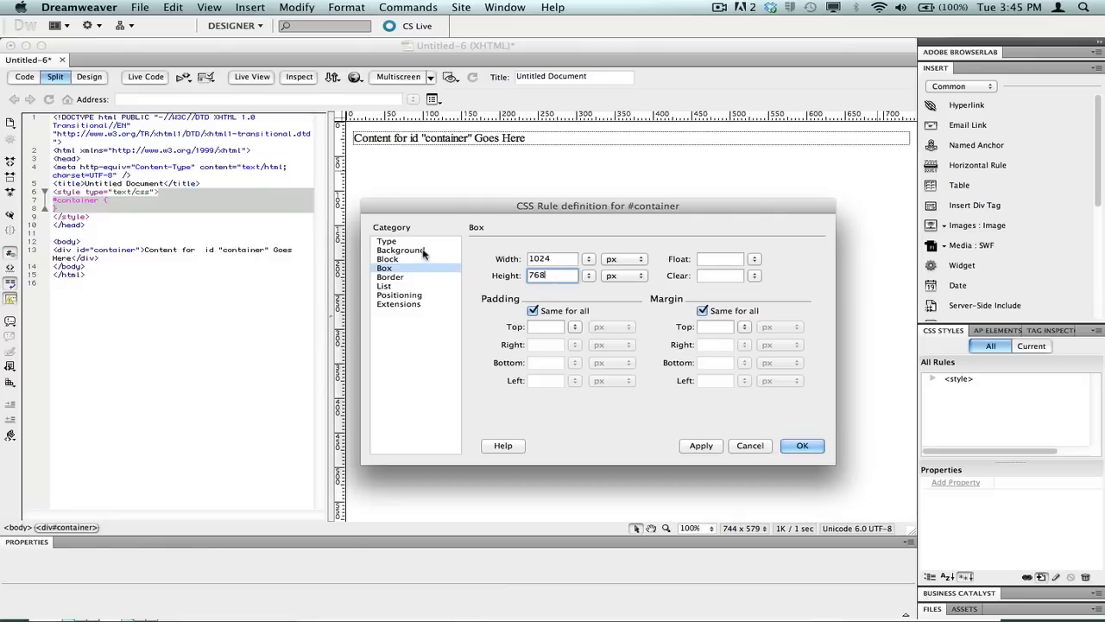
Browse the rule's other property categories, ending on the Background settings
click(400, 249)
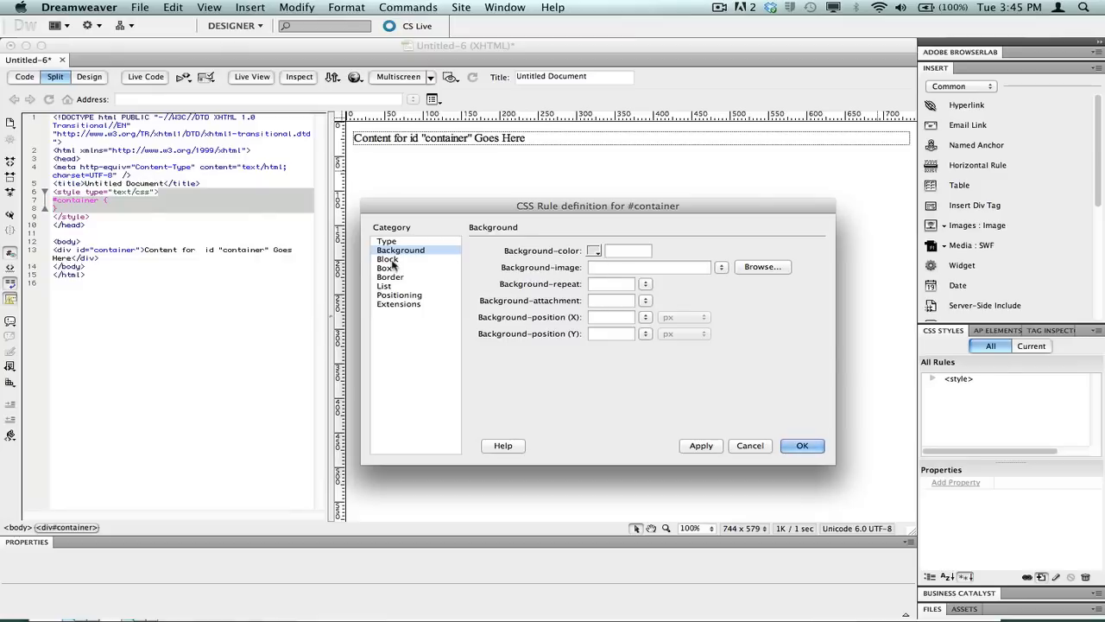
click(387, 259)
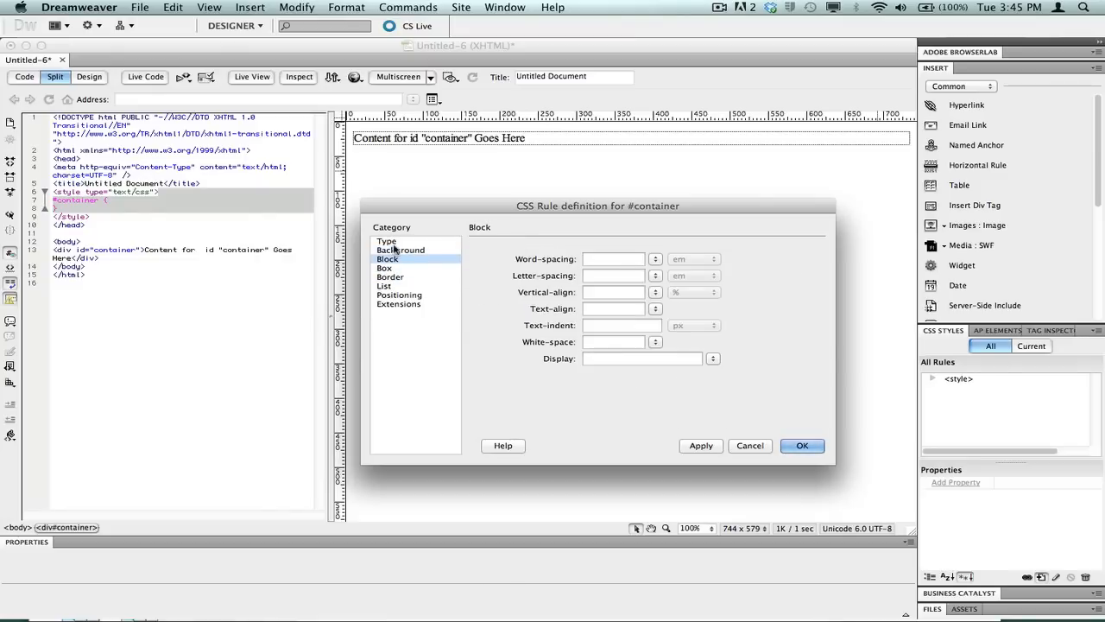
click(401, 249)
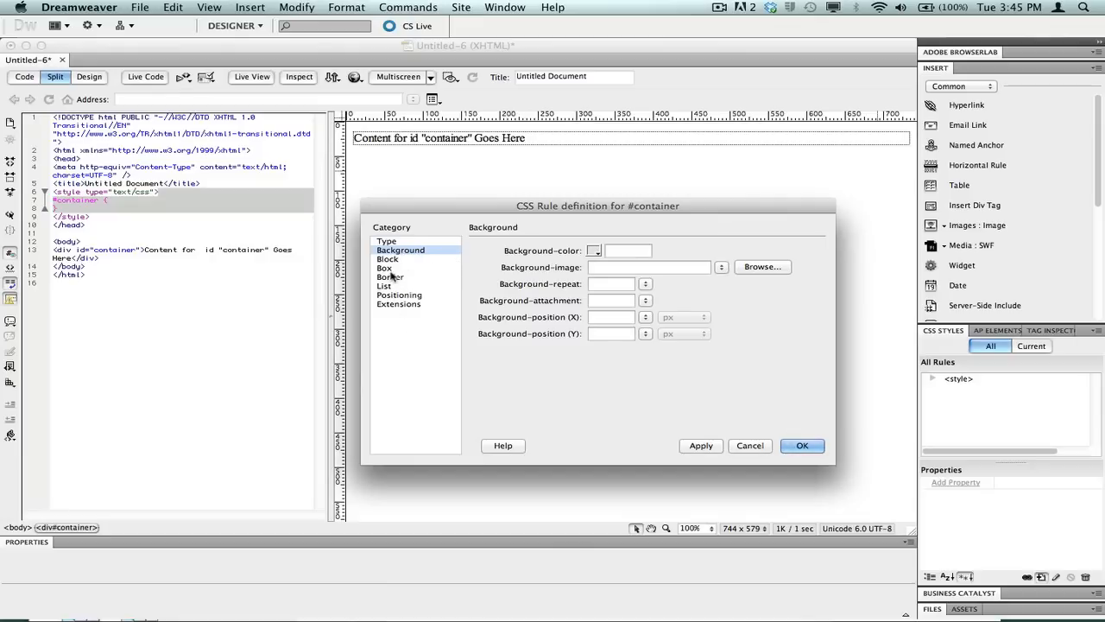
click(383, 268)
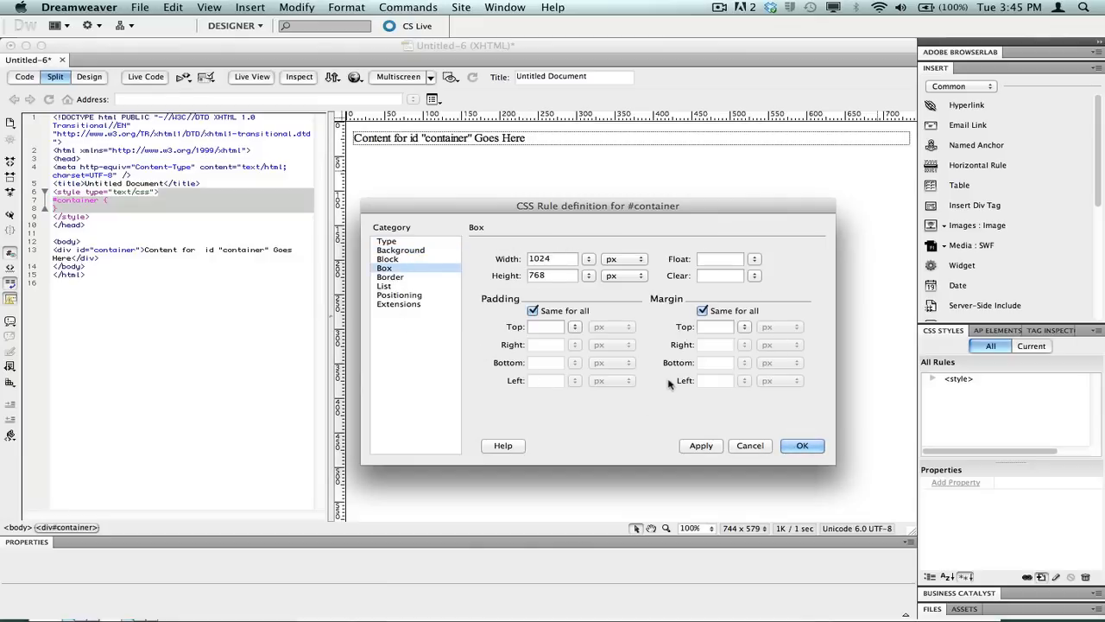
click(387, 242)
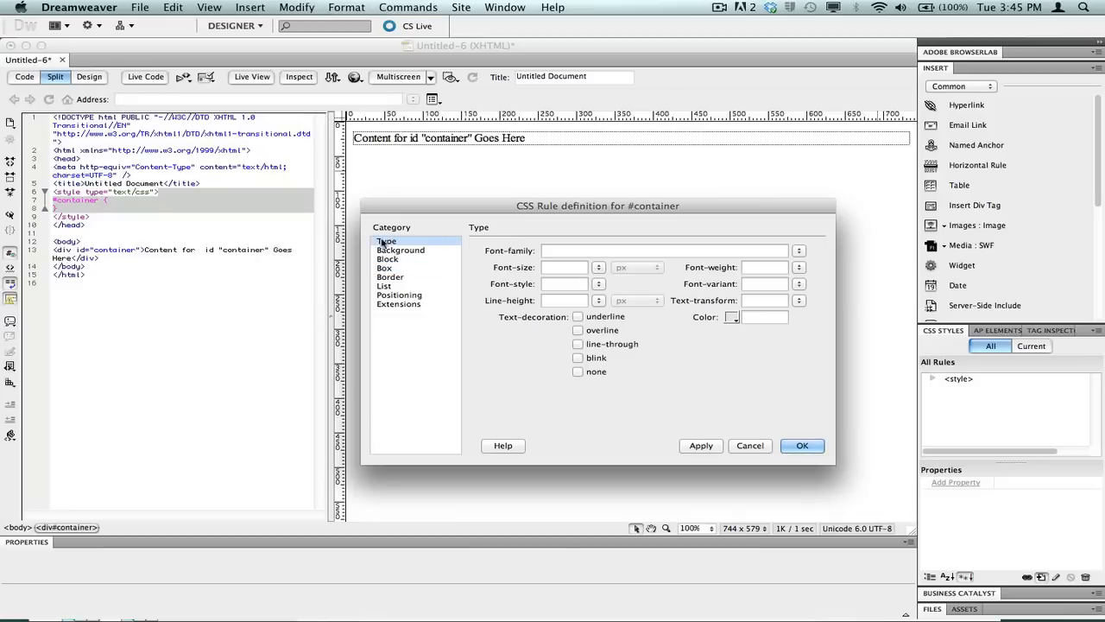
click(400, 249)
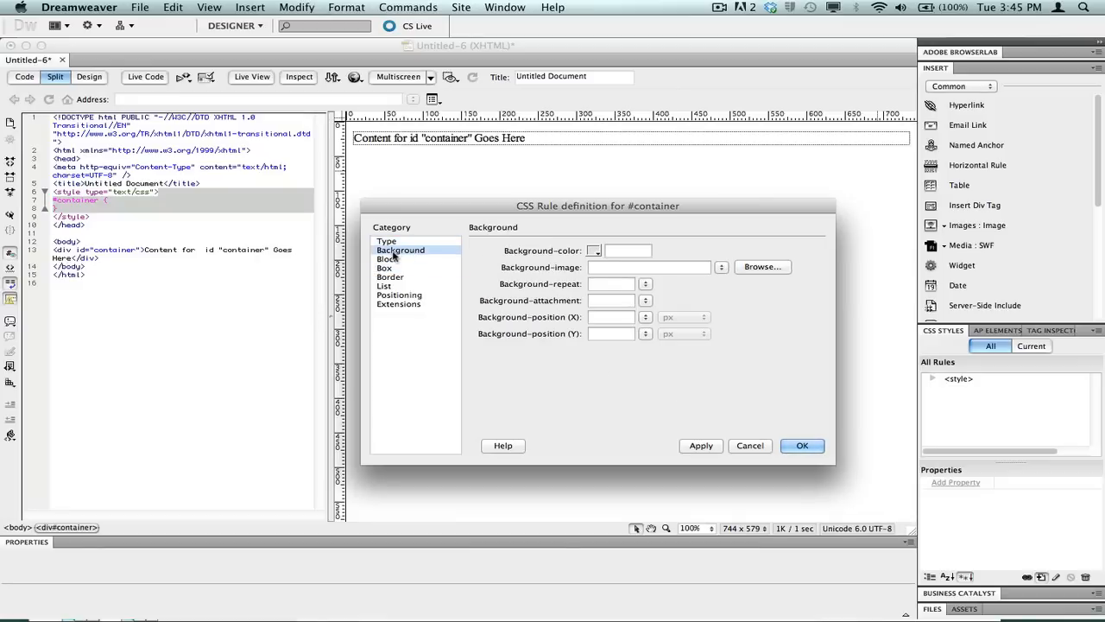
click(383, 268)
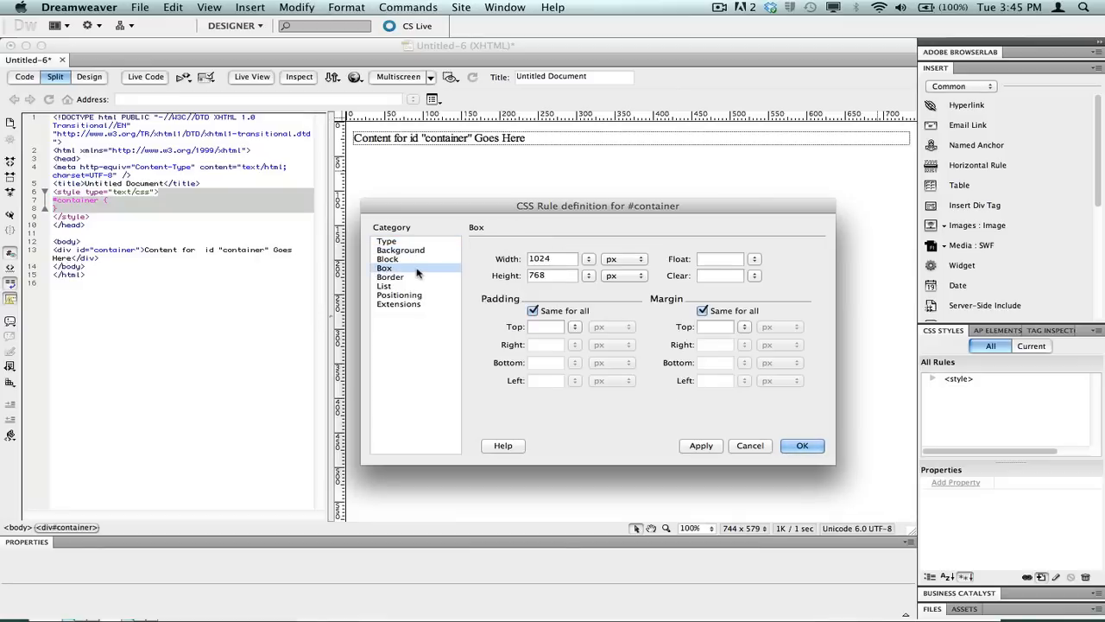
mouse_move(411, 274)
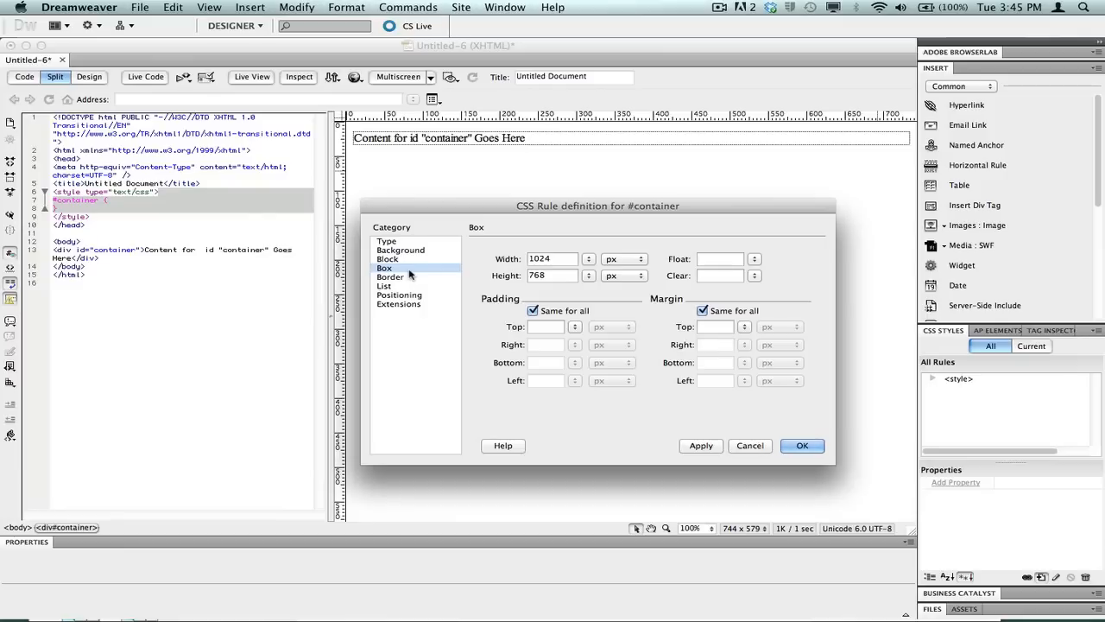
click(400, 249)
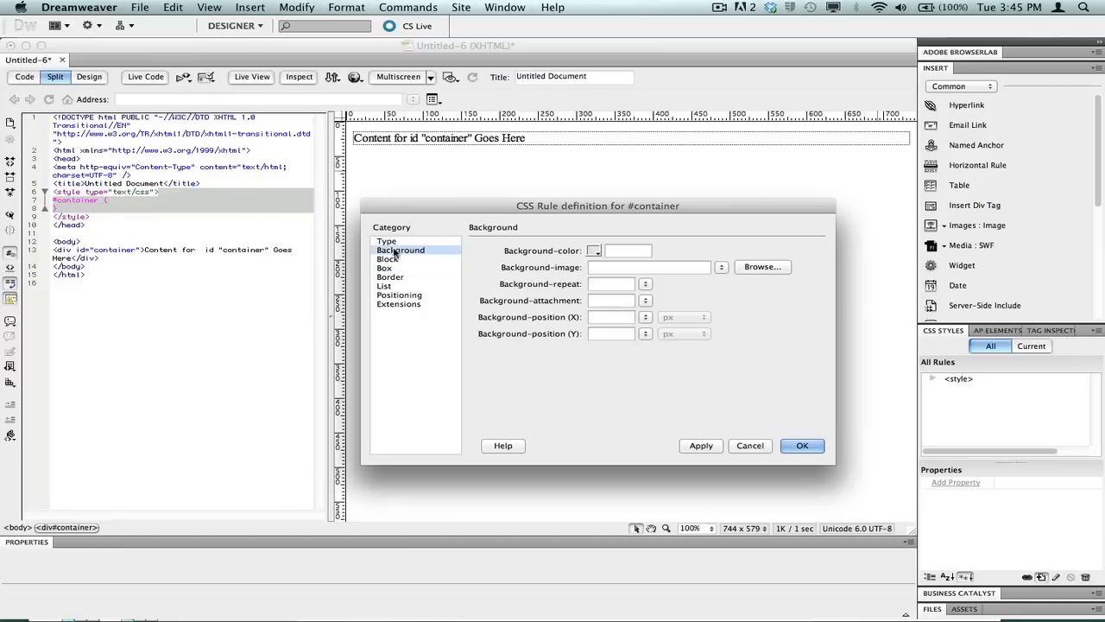
Set the container's background colour to #ffcc33 and apply it
click(593, 250)
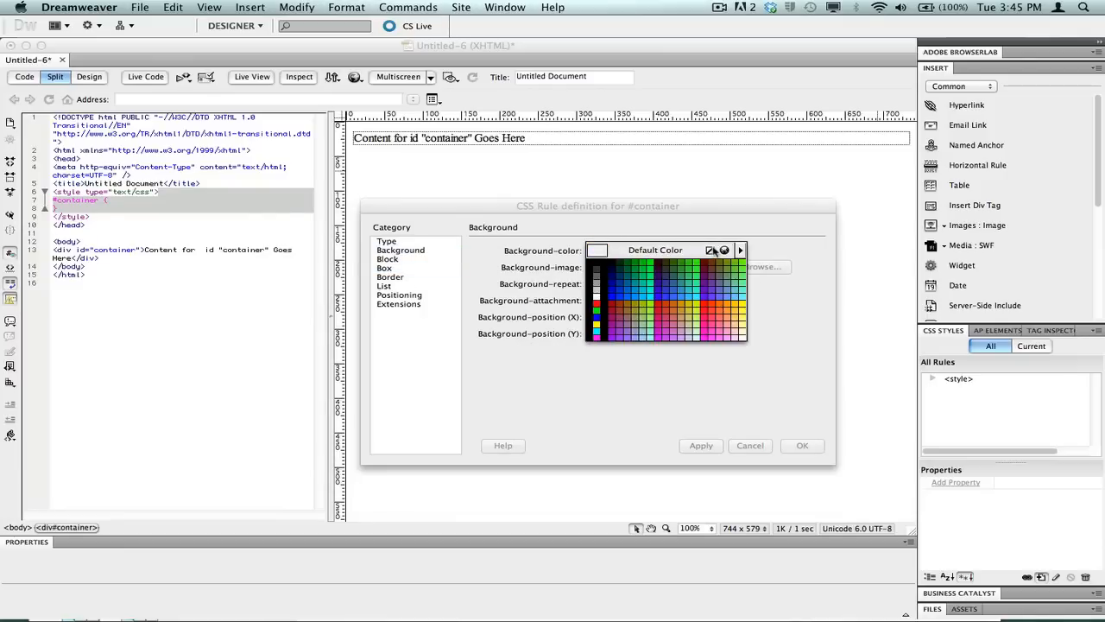
click(628, 250)
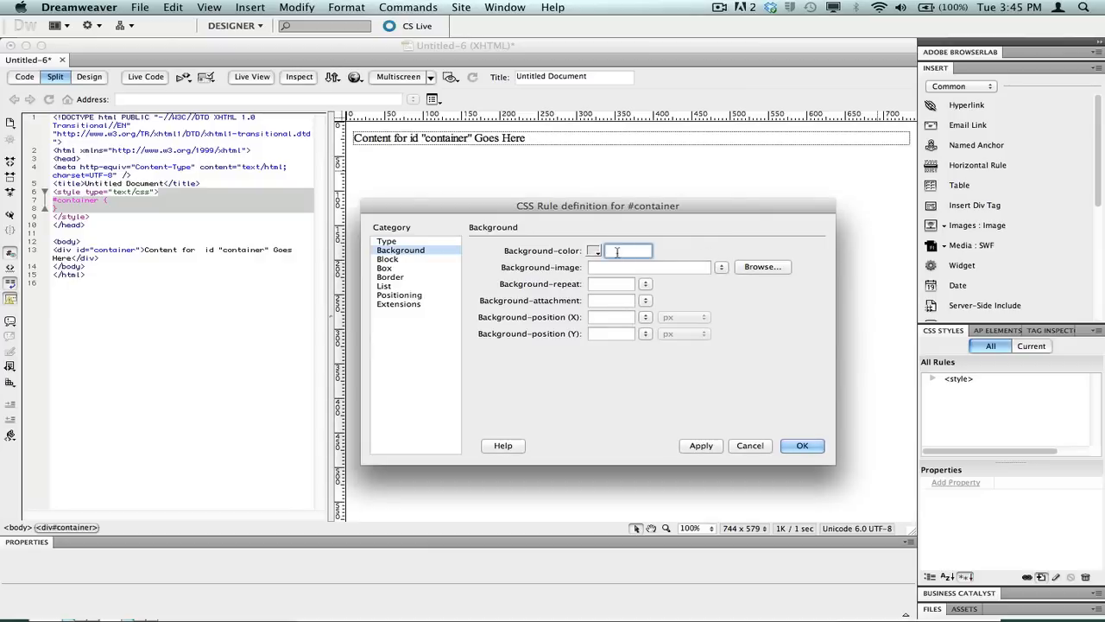
text(#)
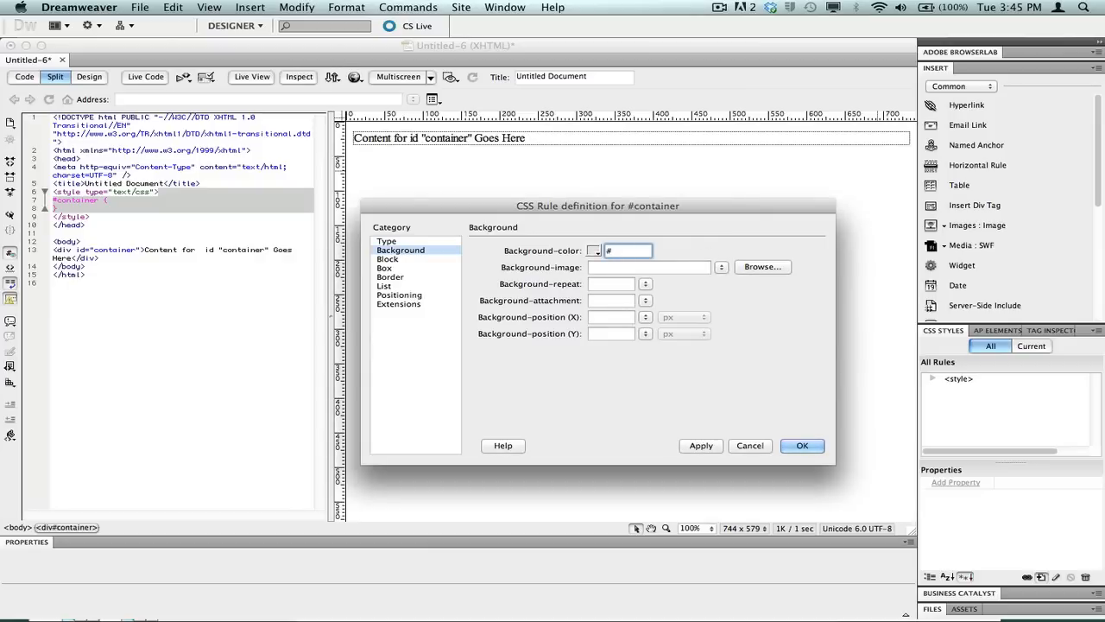
text(ffcc3)
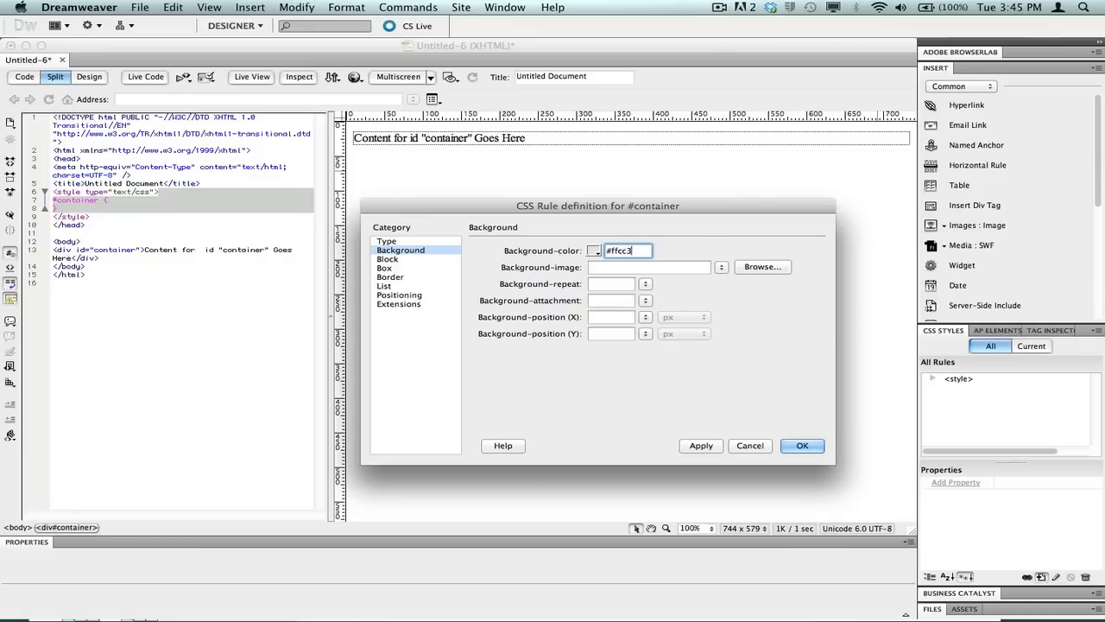
click(702, 446)
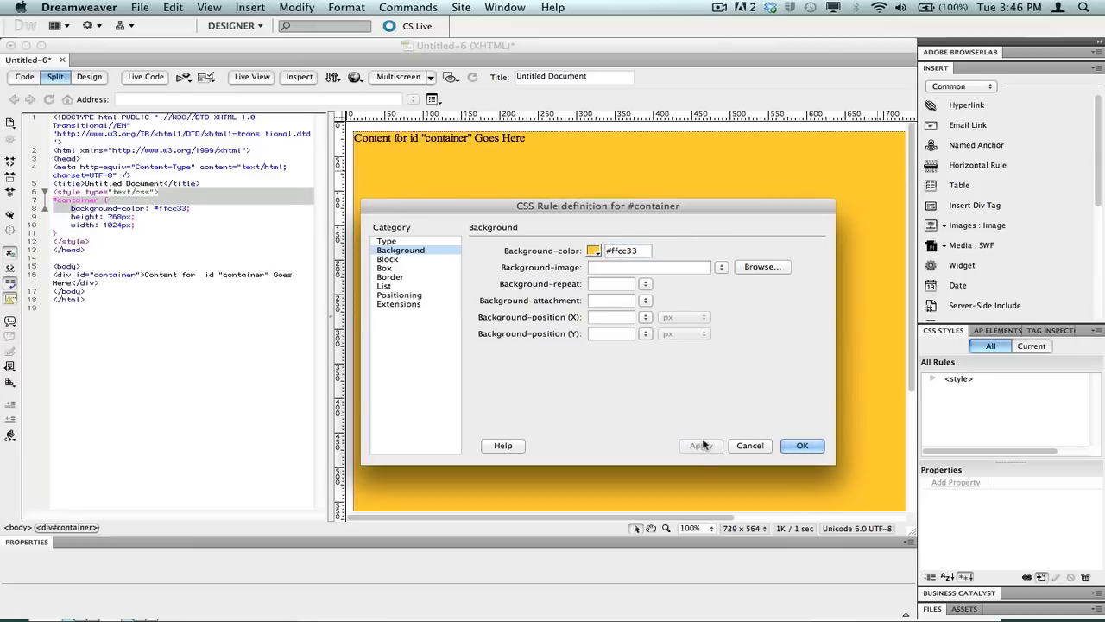
mouse_move(708, 419)
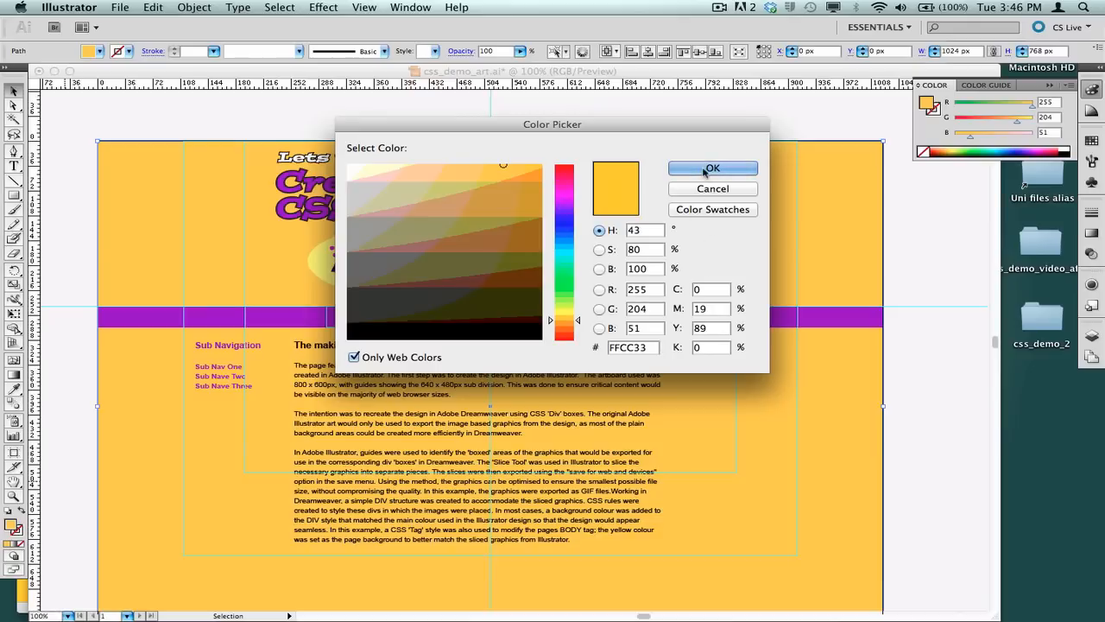
Confirm the mockup's fill reads FFCC33 in Illustrator and return to Dreamweaver
click(711, 168)
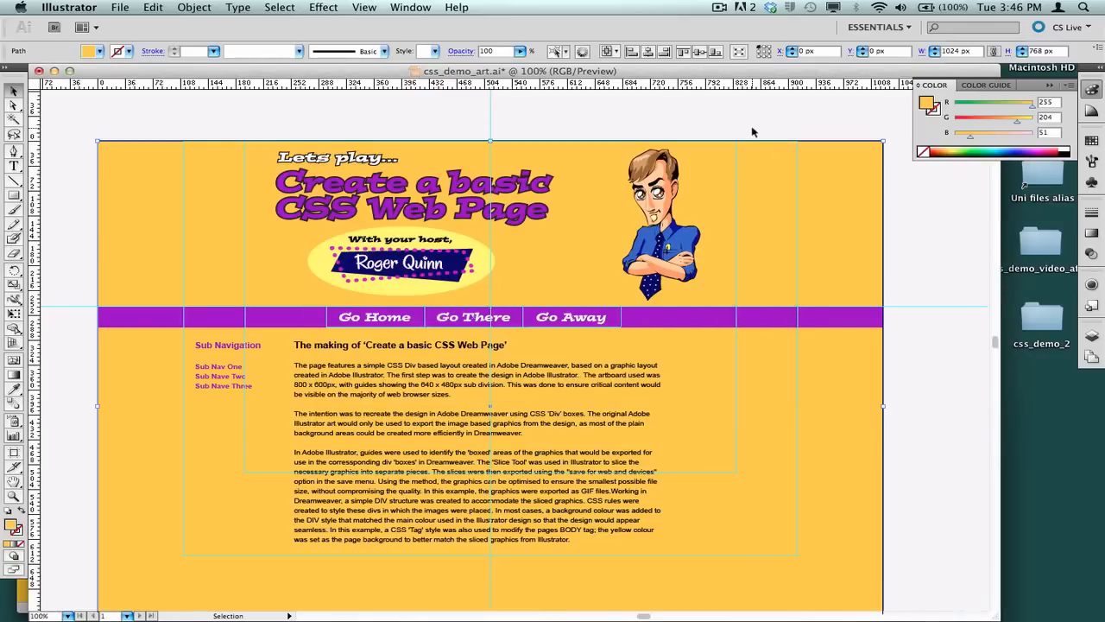
mouse_move(750, 121)
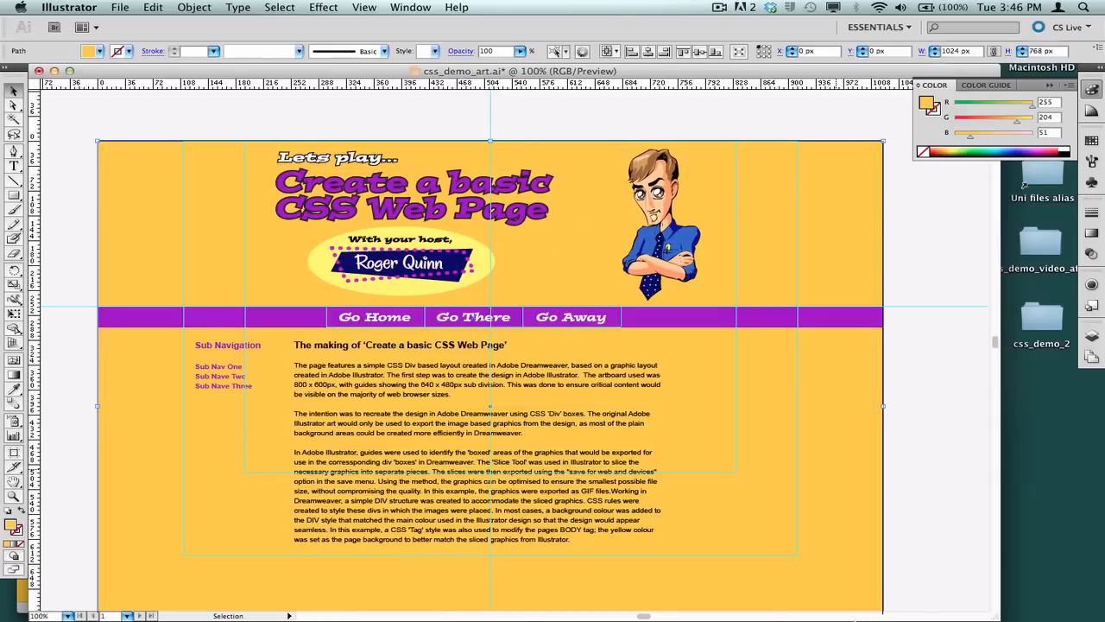
click(608, 603)
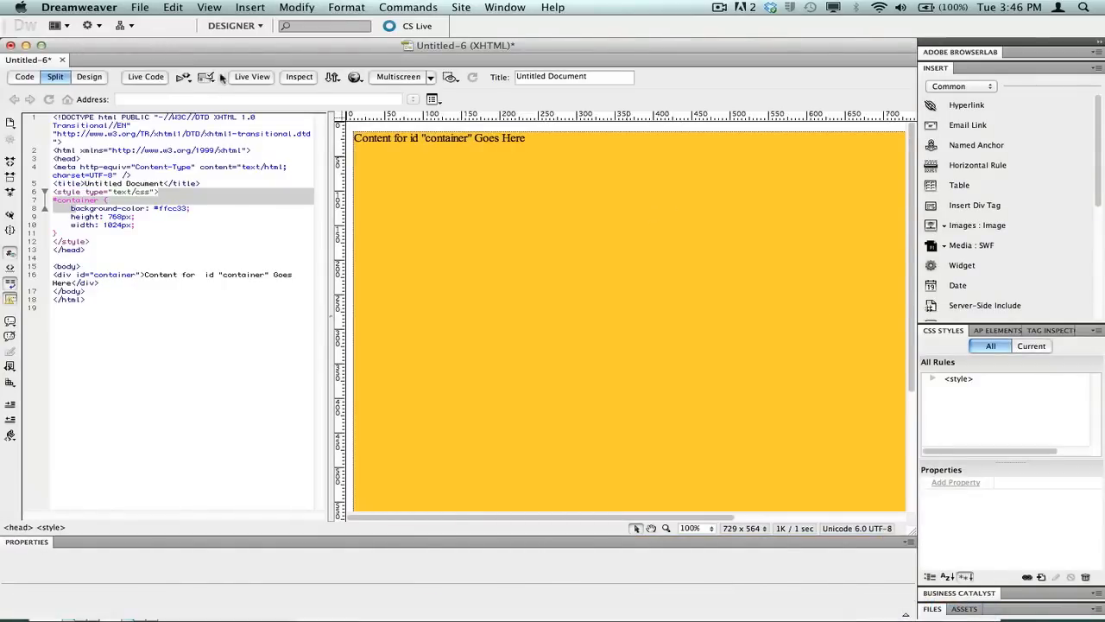
Switch to Design view and save the page as css_demo_002.html in css_demo_2
click(90, 76)
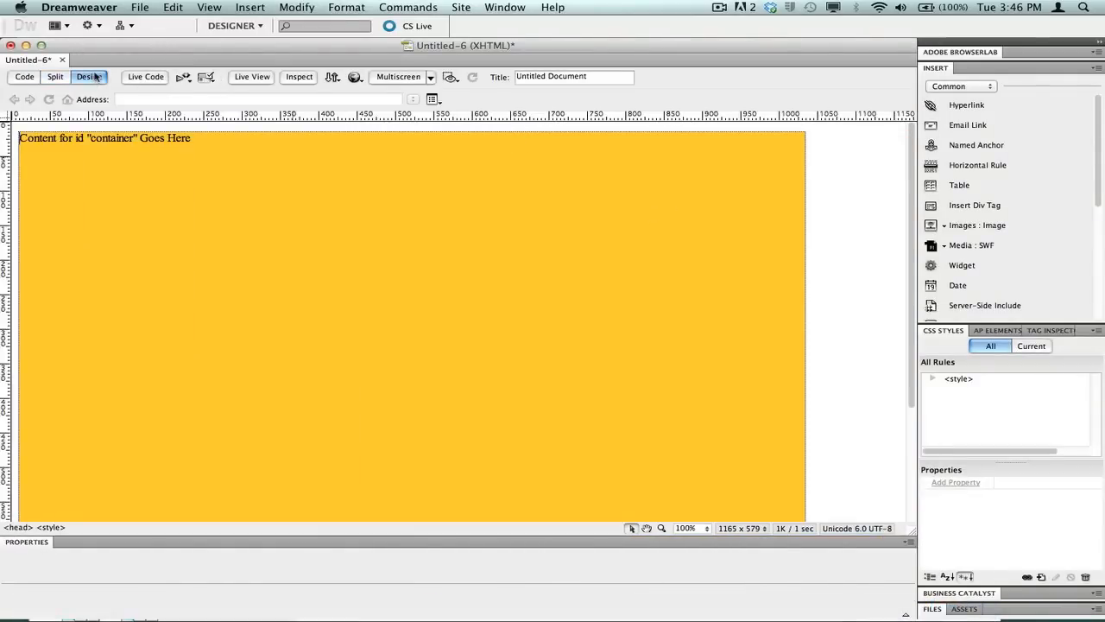
click(140, 7)
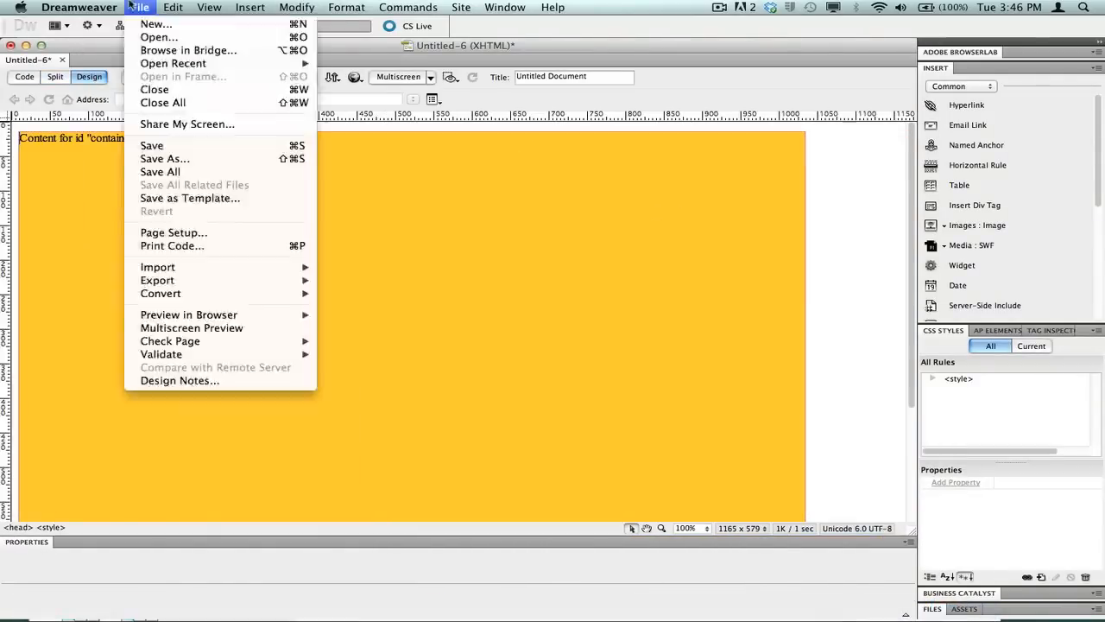
click(164, 159)
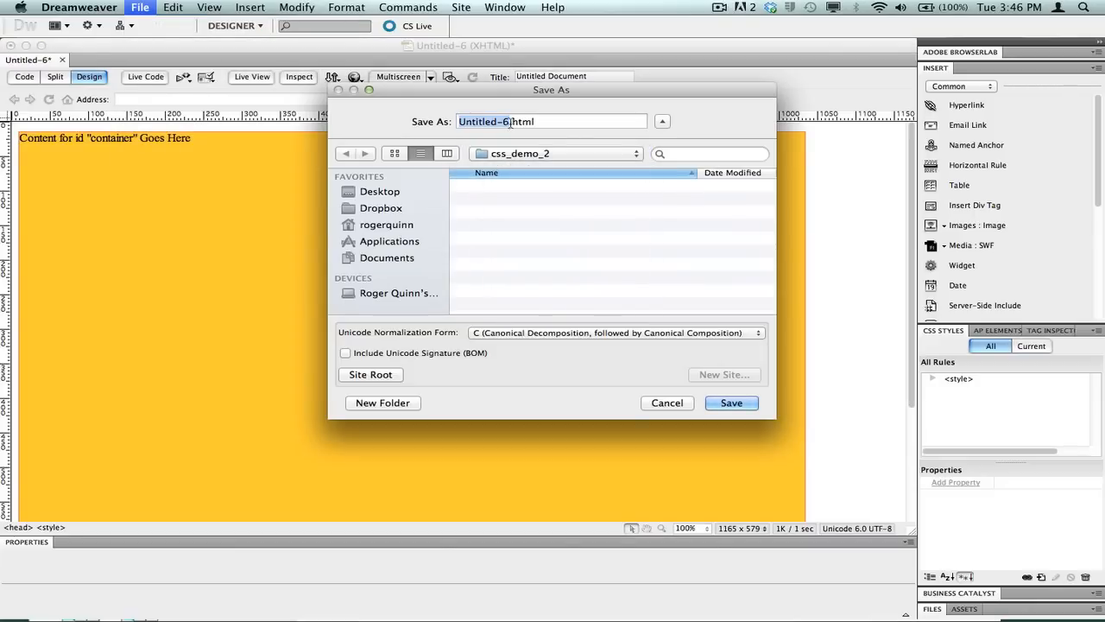
text(css_demo_002.html)
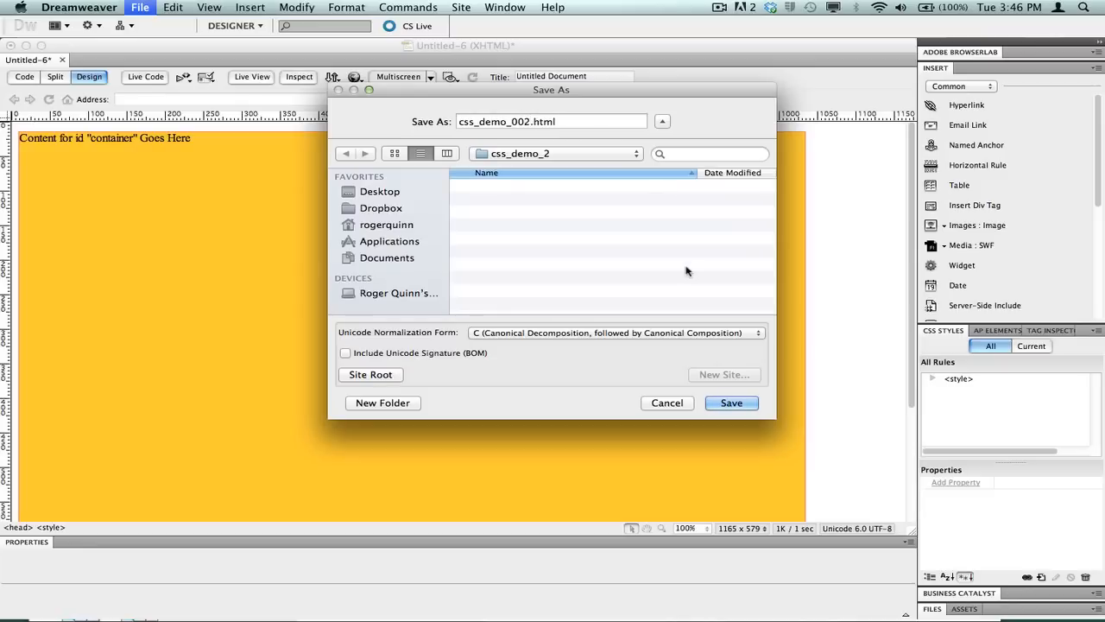
click(732, 402)
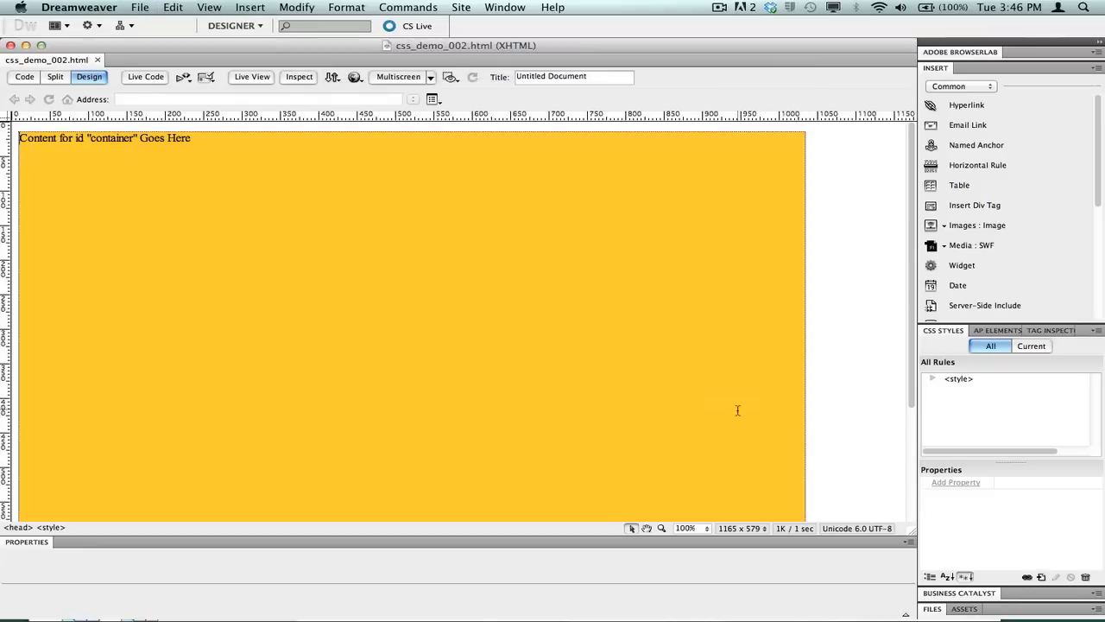
click(355, 76)
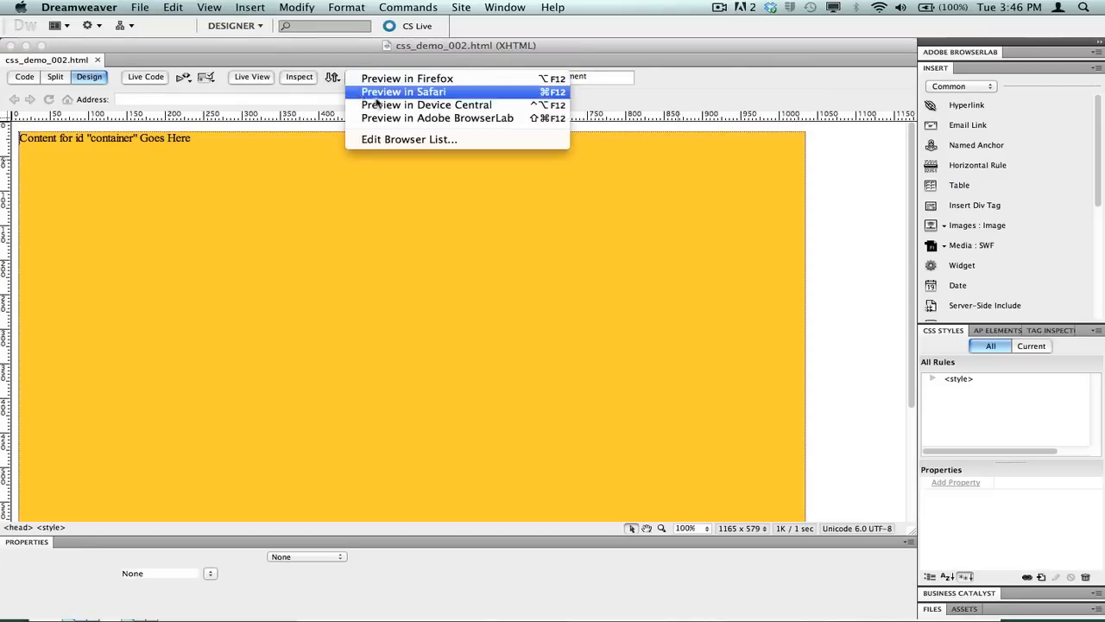
click(405, 91)
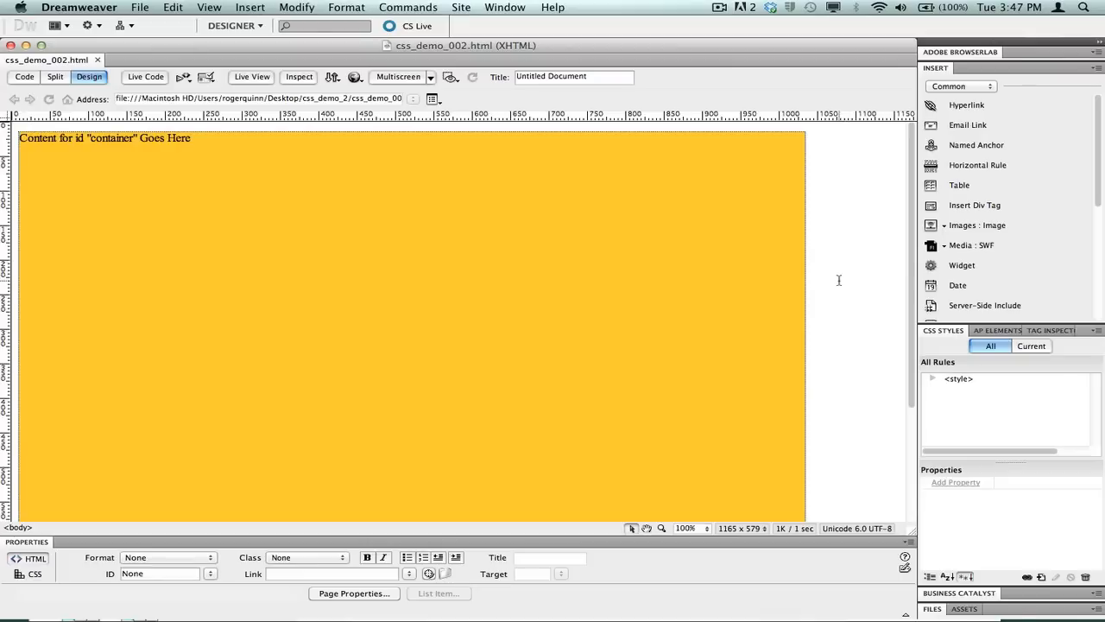
Bring up the #container rule's Box category from the CSS Styles panel
click(933, 379)
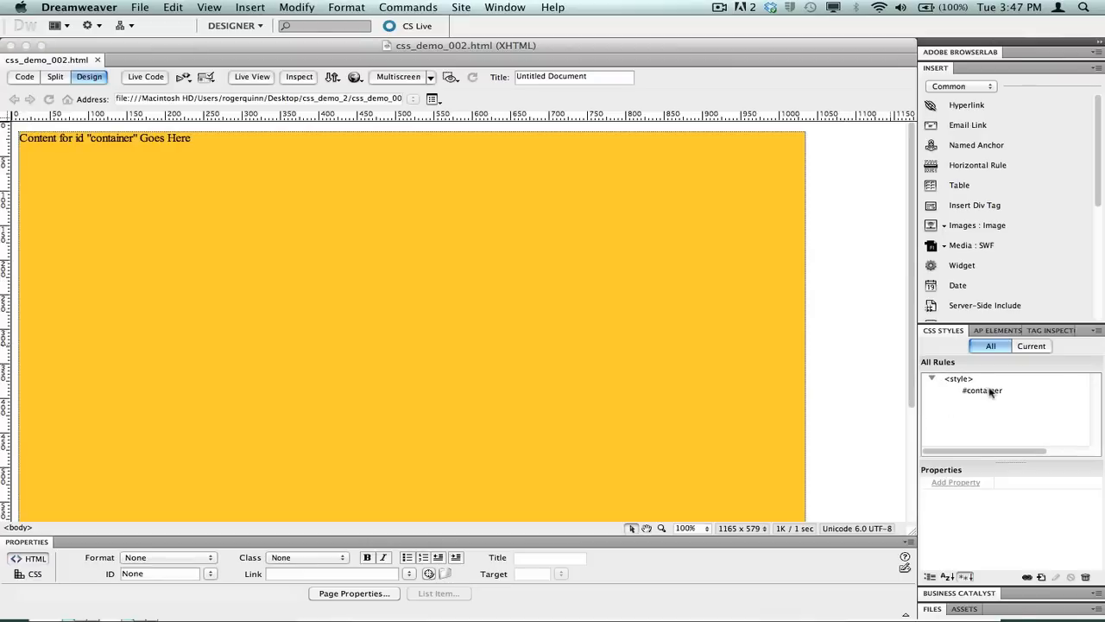
mouse_move(964, 357)
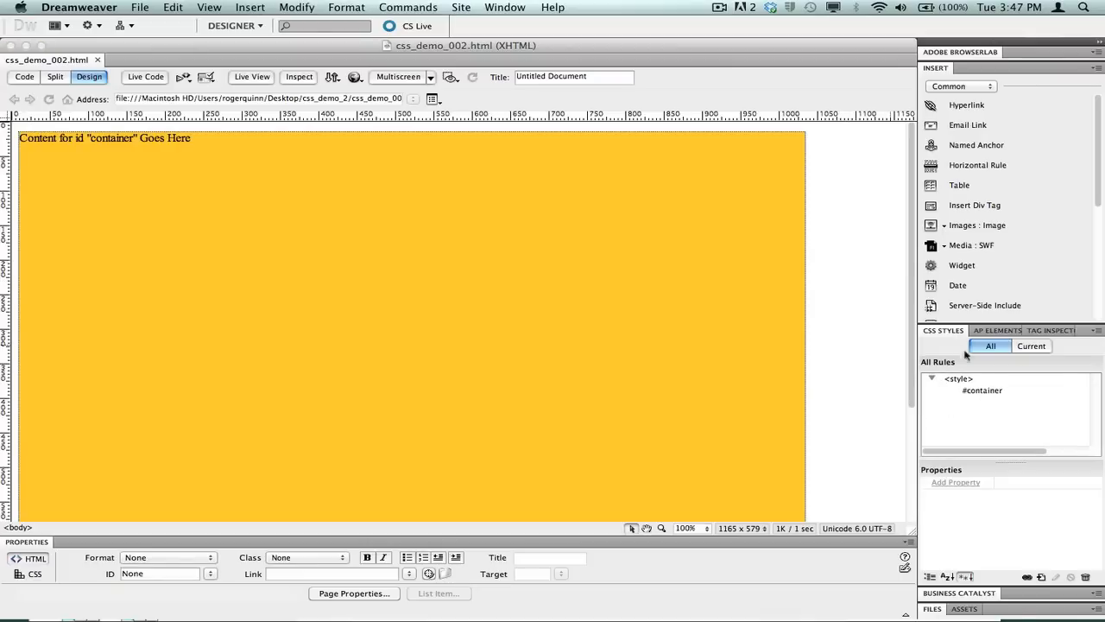
click(981, 391)
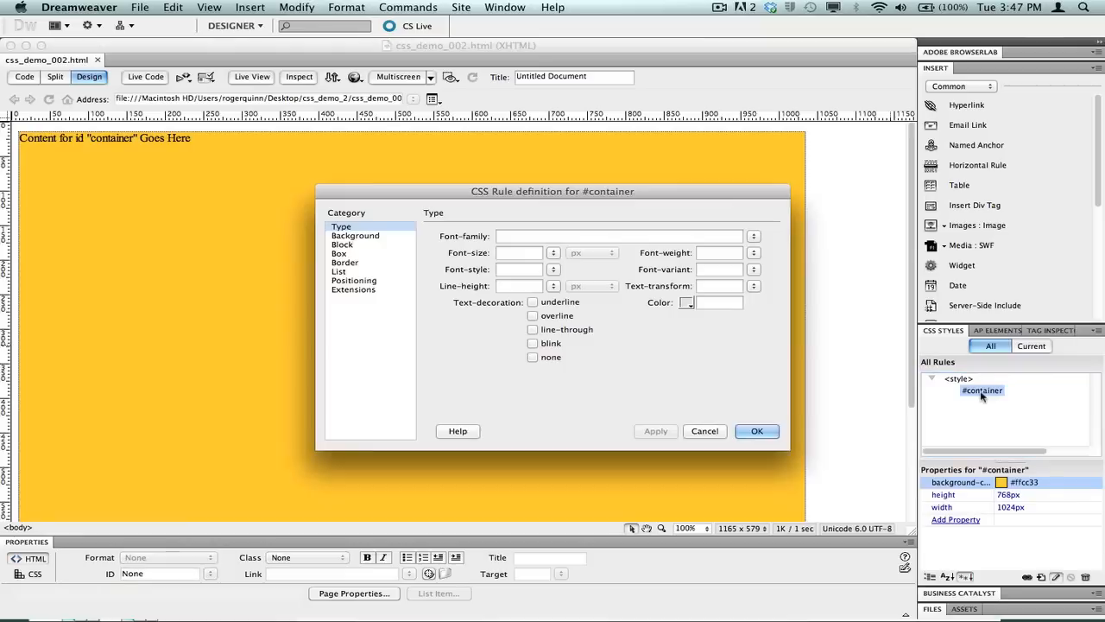
click(339, 252)
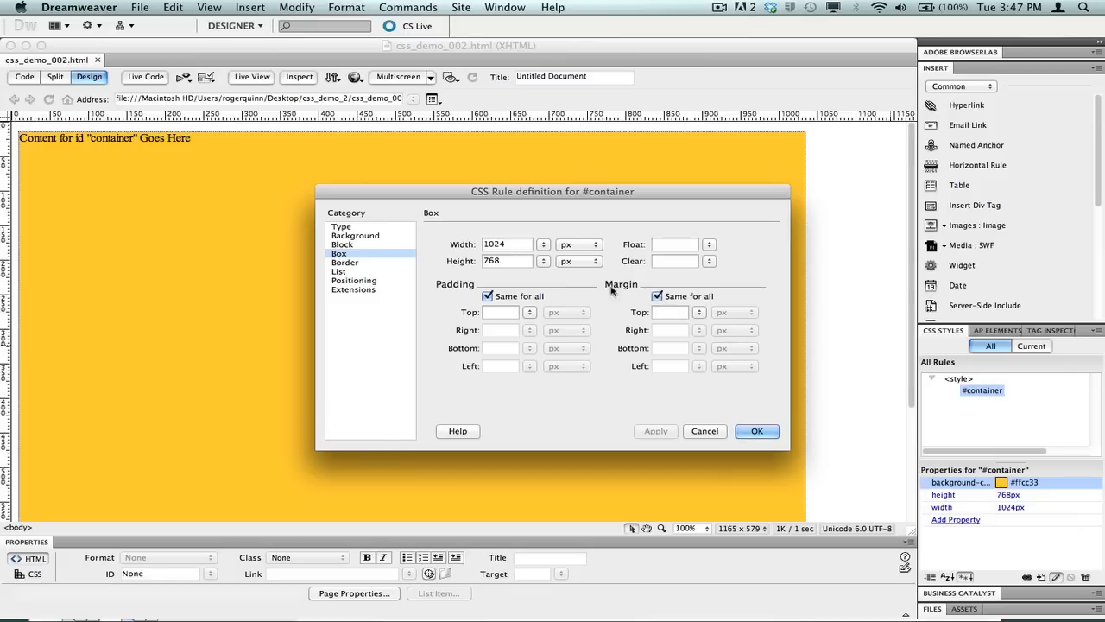
mouse_move(656, 297)
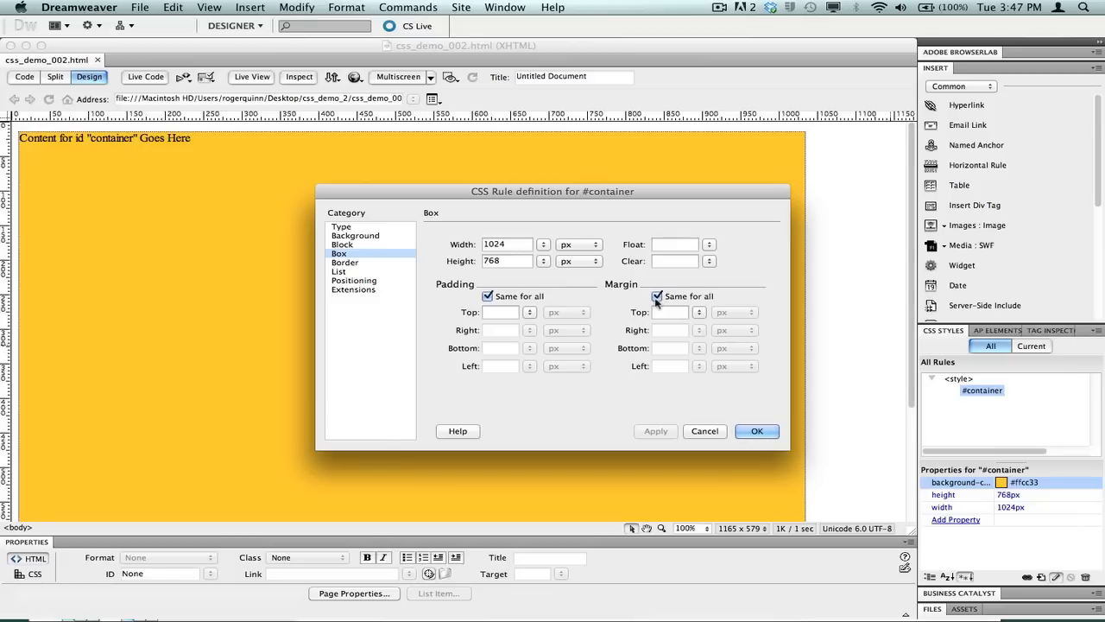
Turn off 'Same for all' and set the right and left margins to auto
click(658, 297)
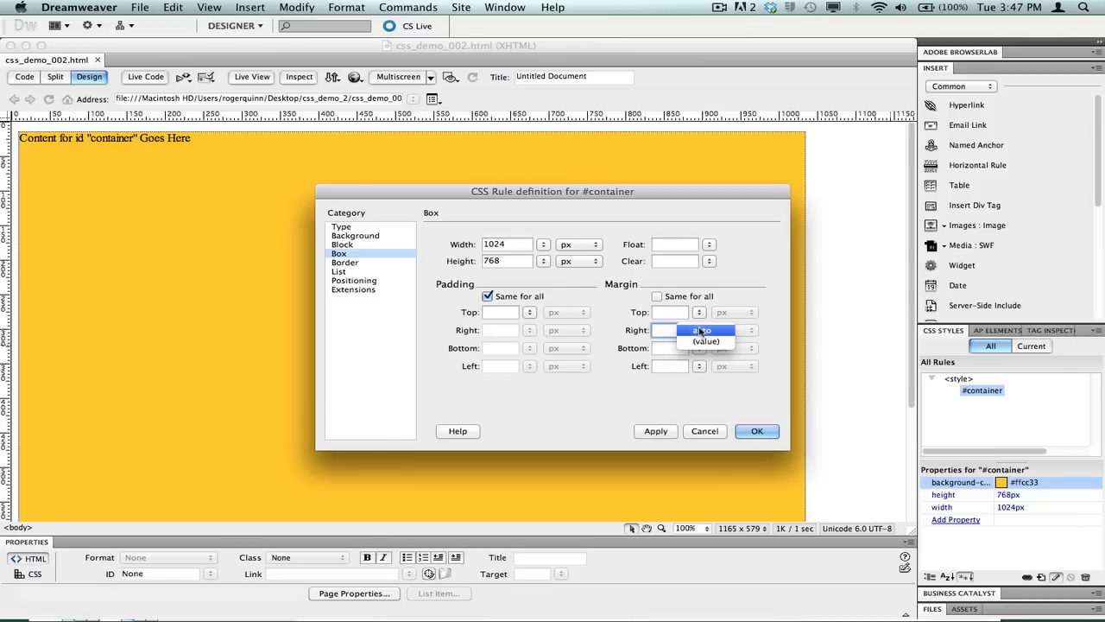
click(705, 330)
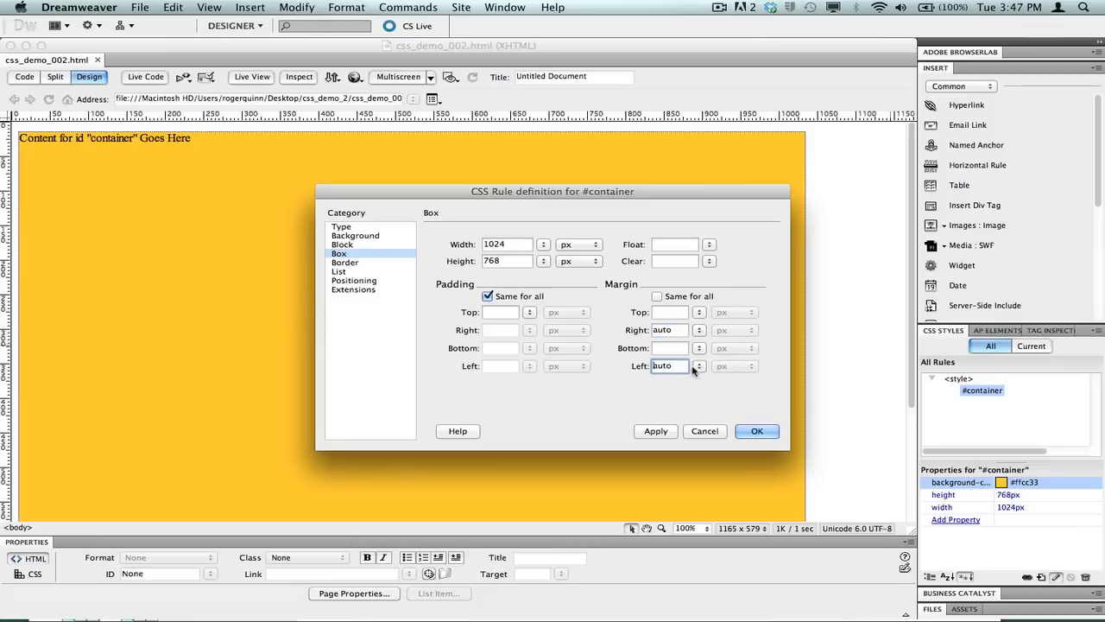
click(756, 432)
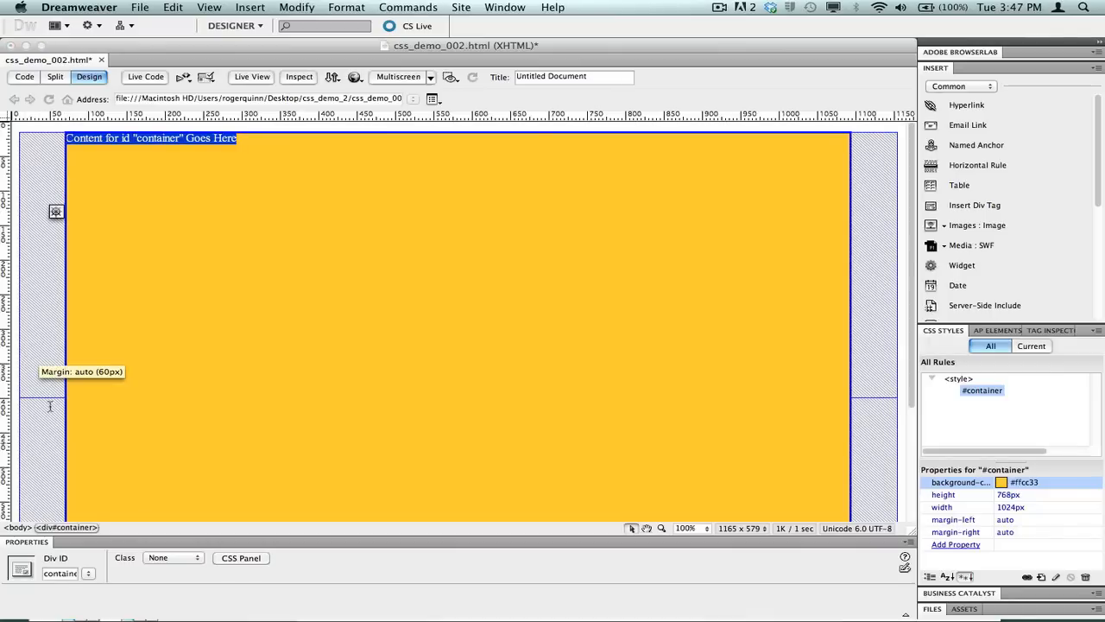
mouse_move(882, 396)
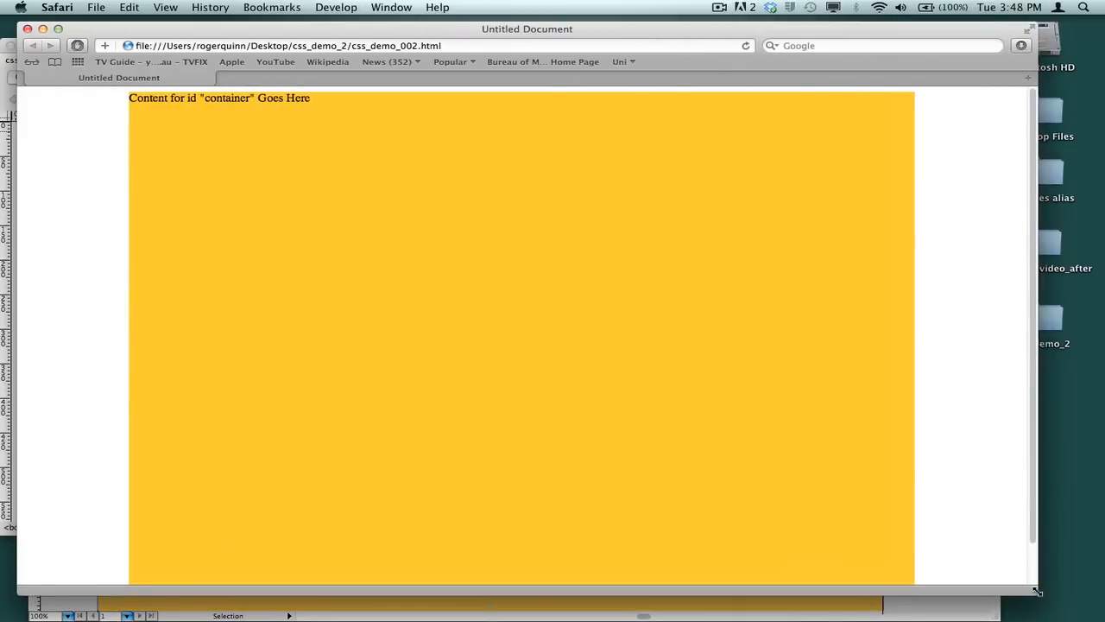
Narrow the Safari window to check the yellow box stays centred, then go back to Dreamweaver
drag(1037, 591, 829, 553)
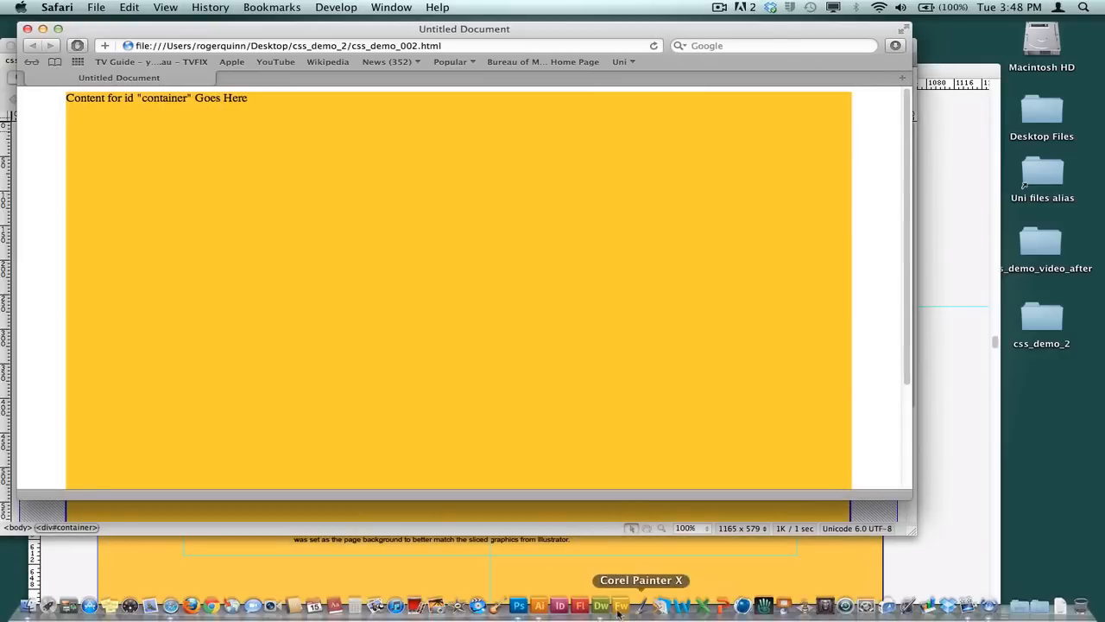
click(608, 604)
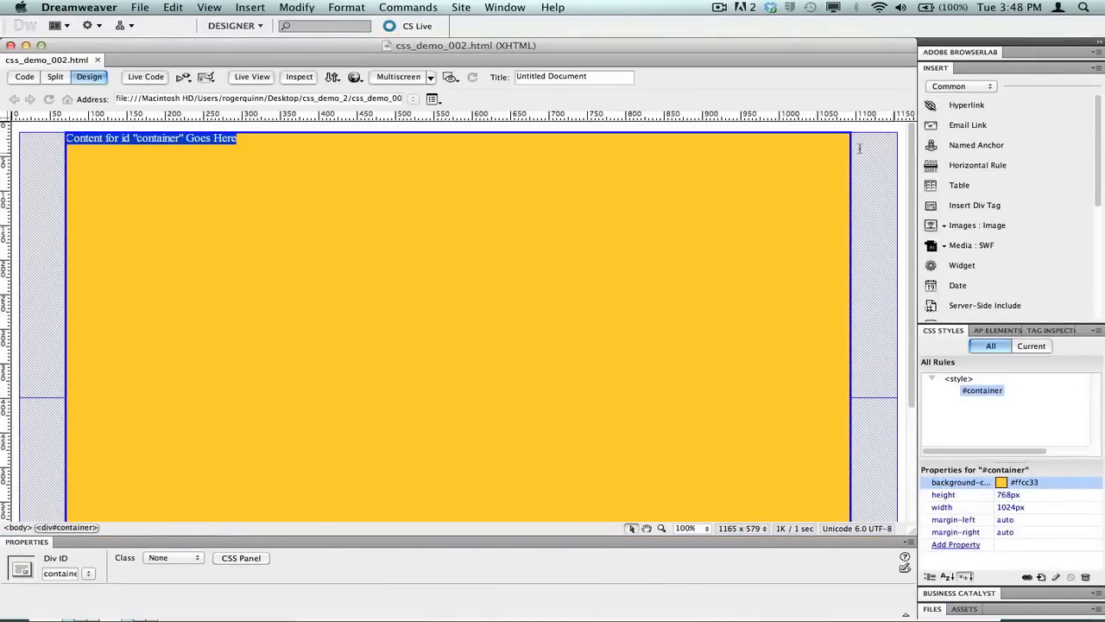
mouse_move(860, 148)
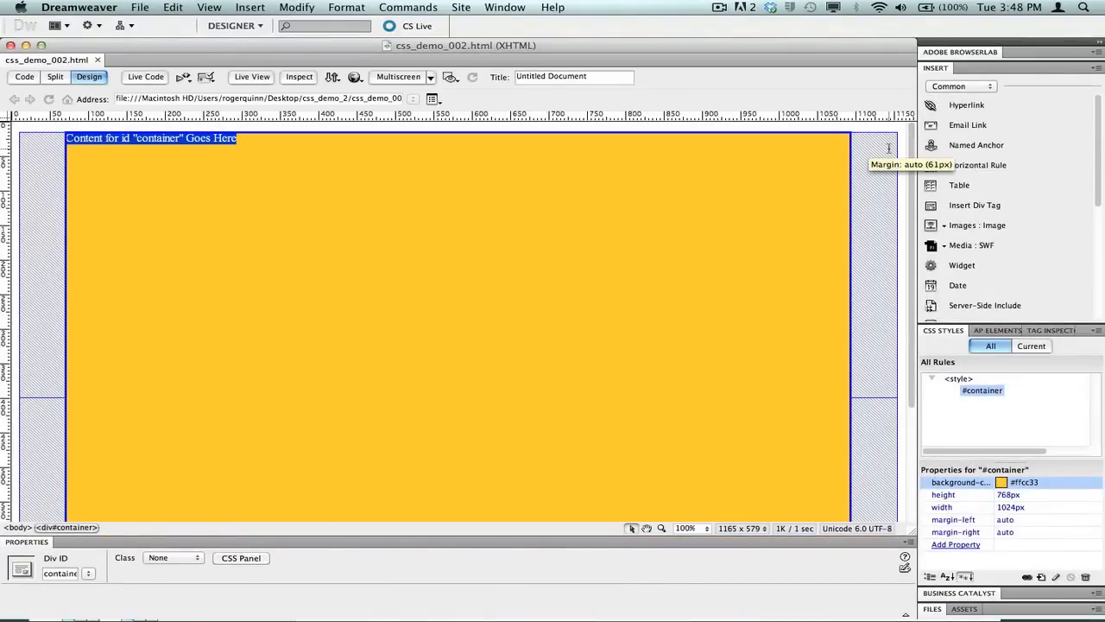
mouse_move(901, 131)
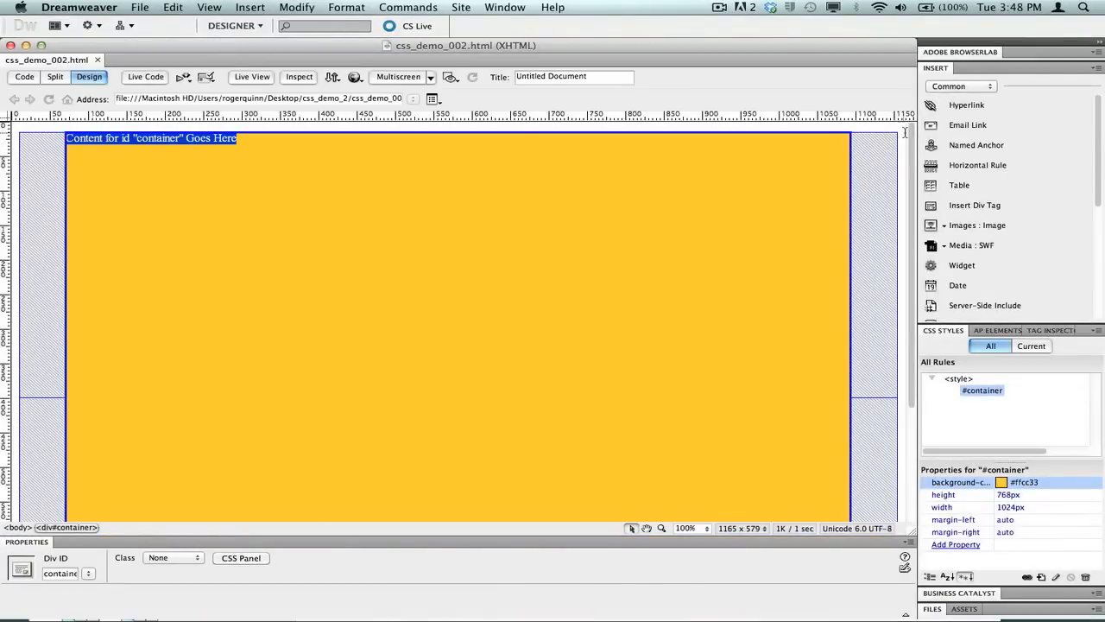